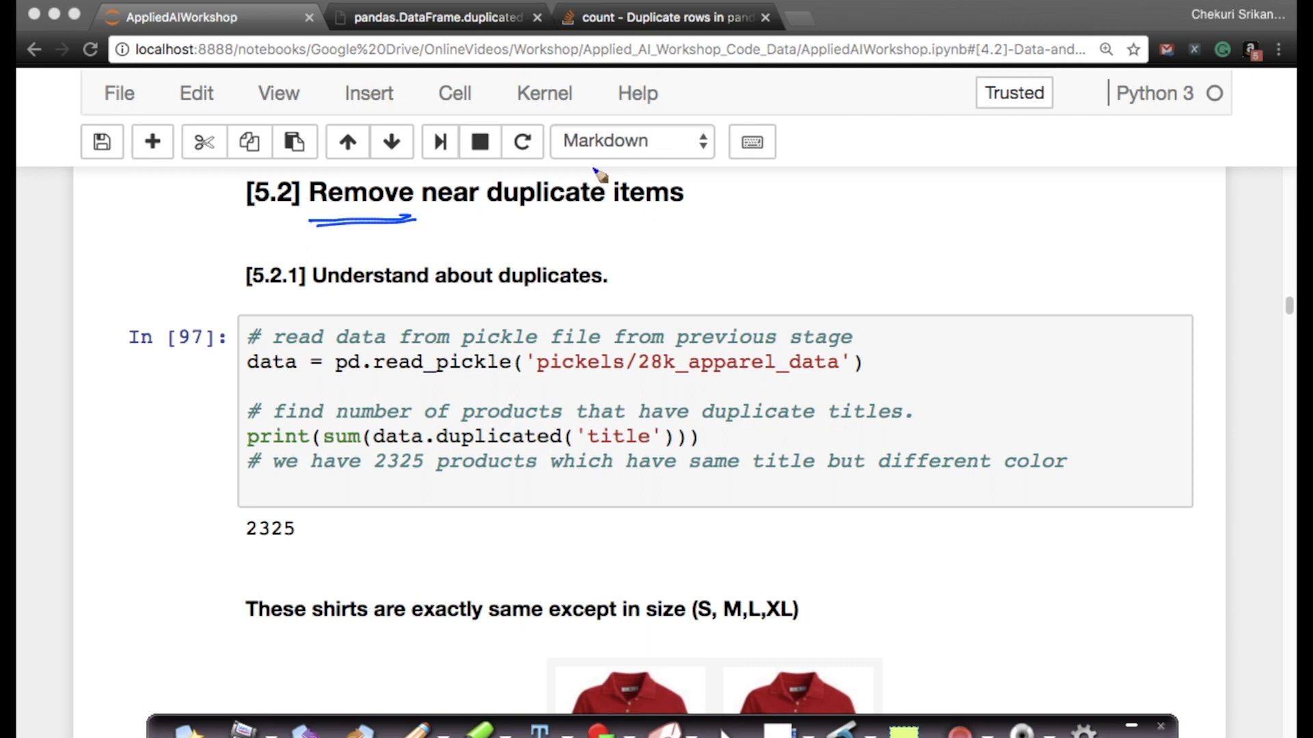
{"action": "mouse_move", "coordinate": [458, 217]}
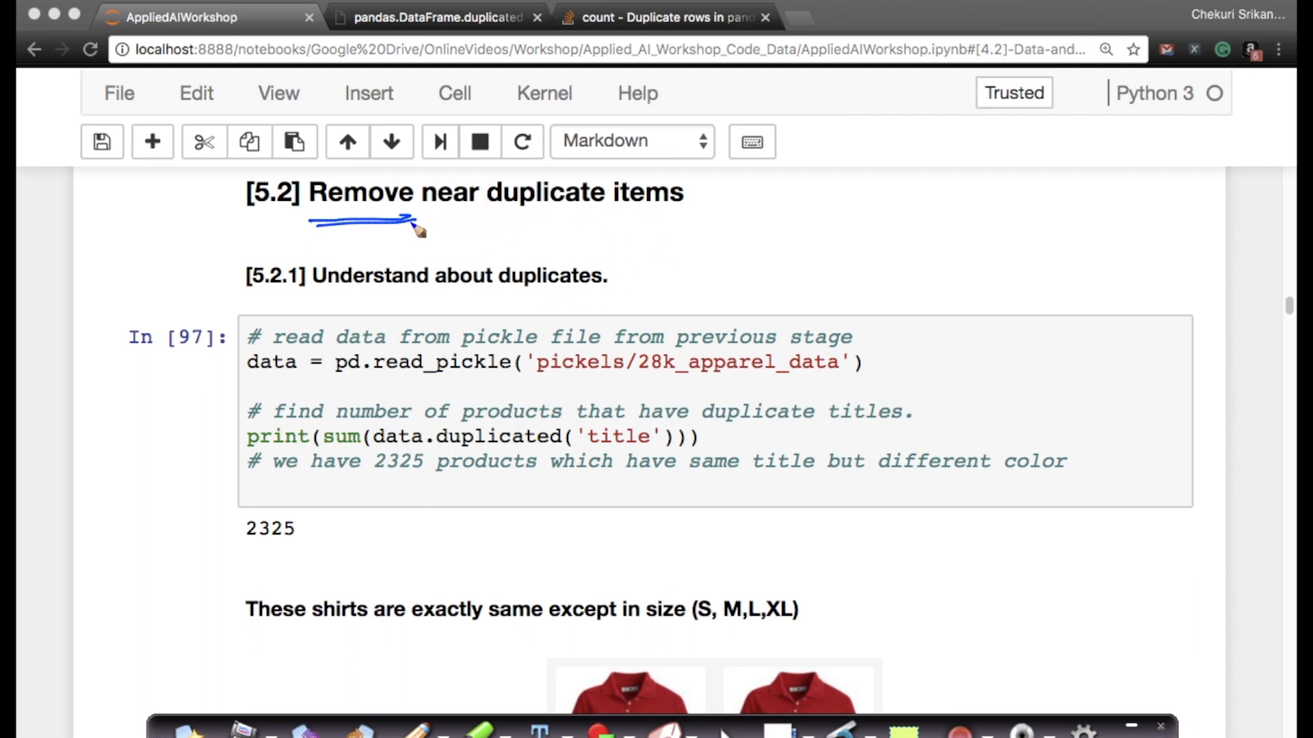
{"action": "mouse_move", "coordinate": [243, 369]}
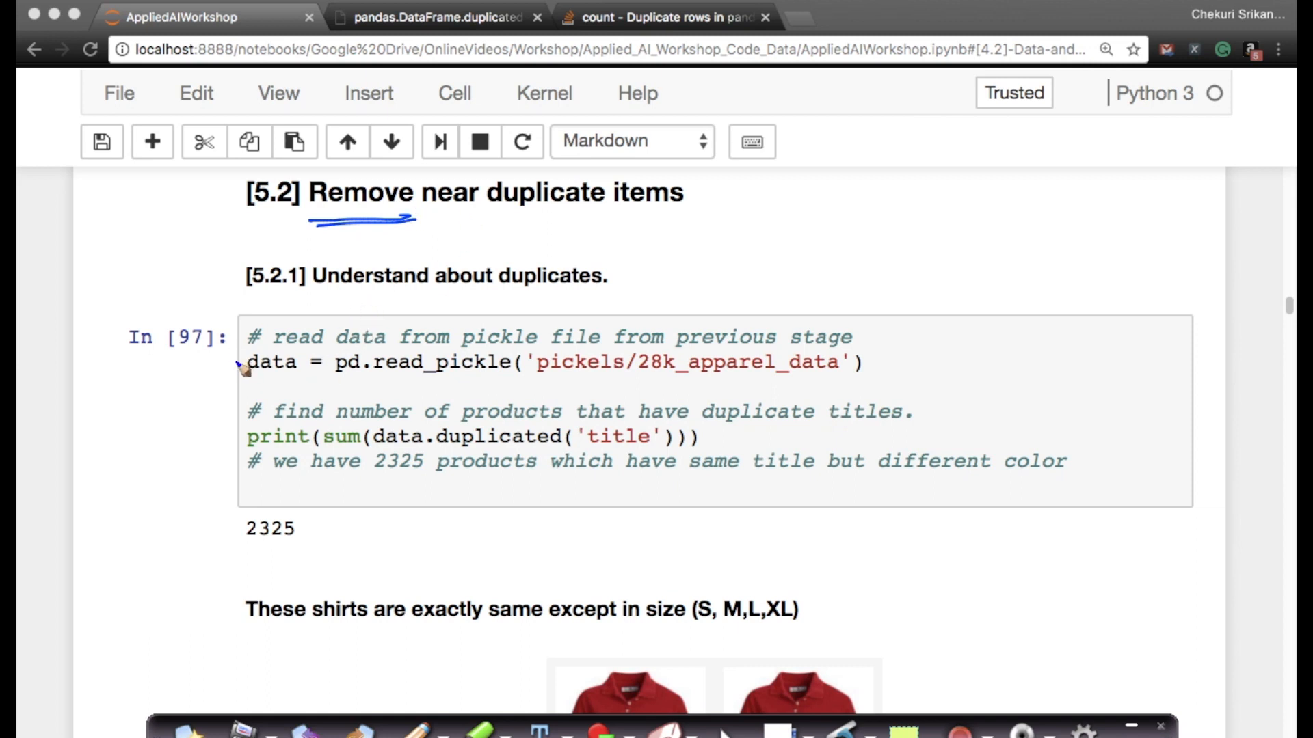
{"action": "mouse_move", "coordinate": [212, 375]}
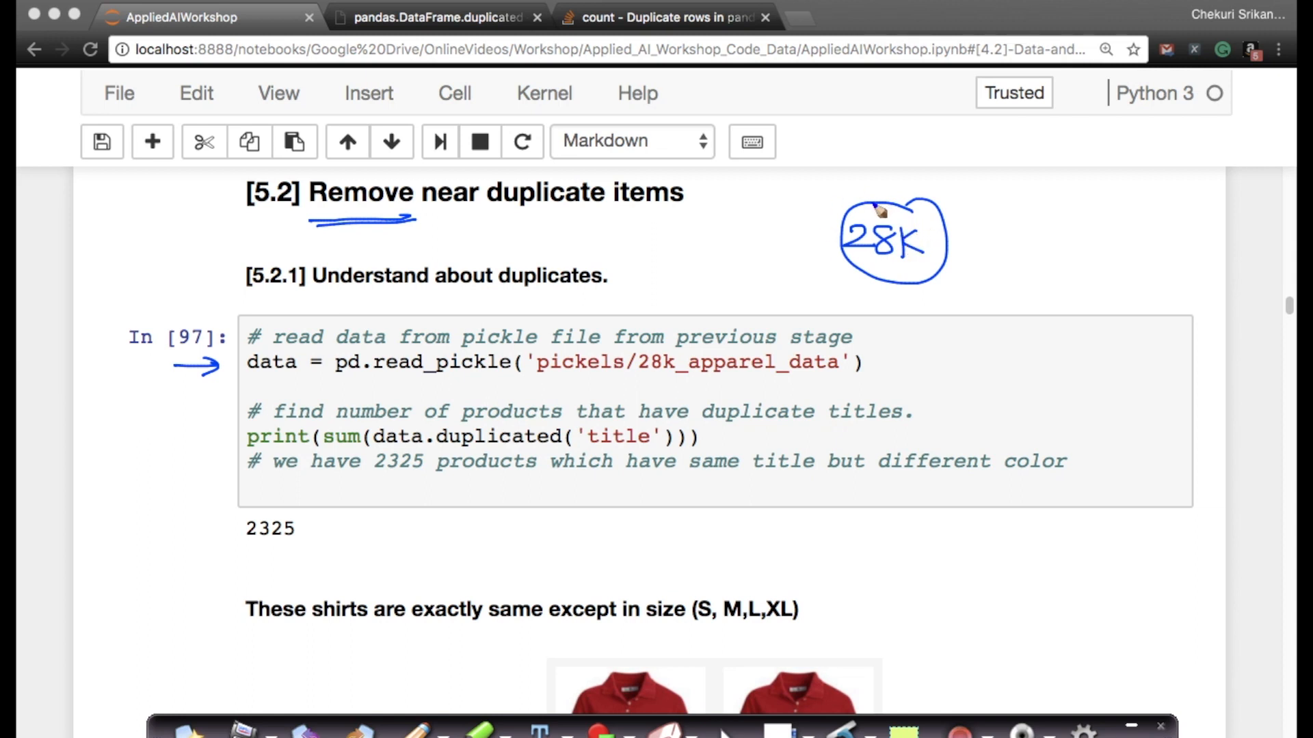
{"action": "mouse_move", "coordinate": [655, 409]}
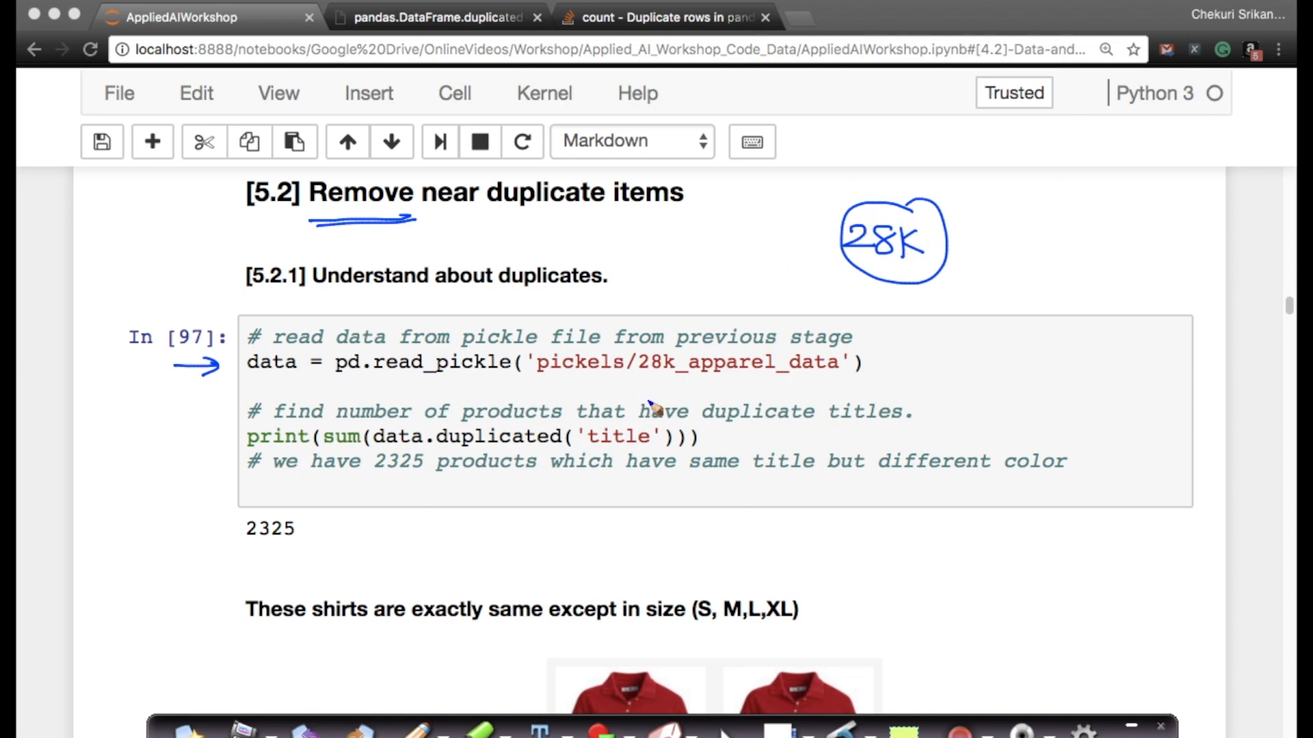
{"action": "mouse_move", "coordinate": [917, 289]}
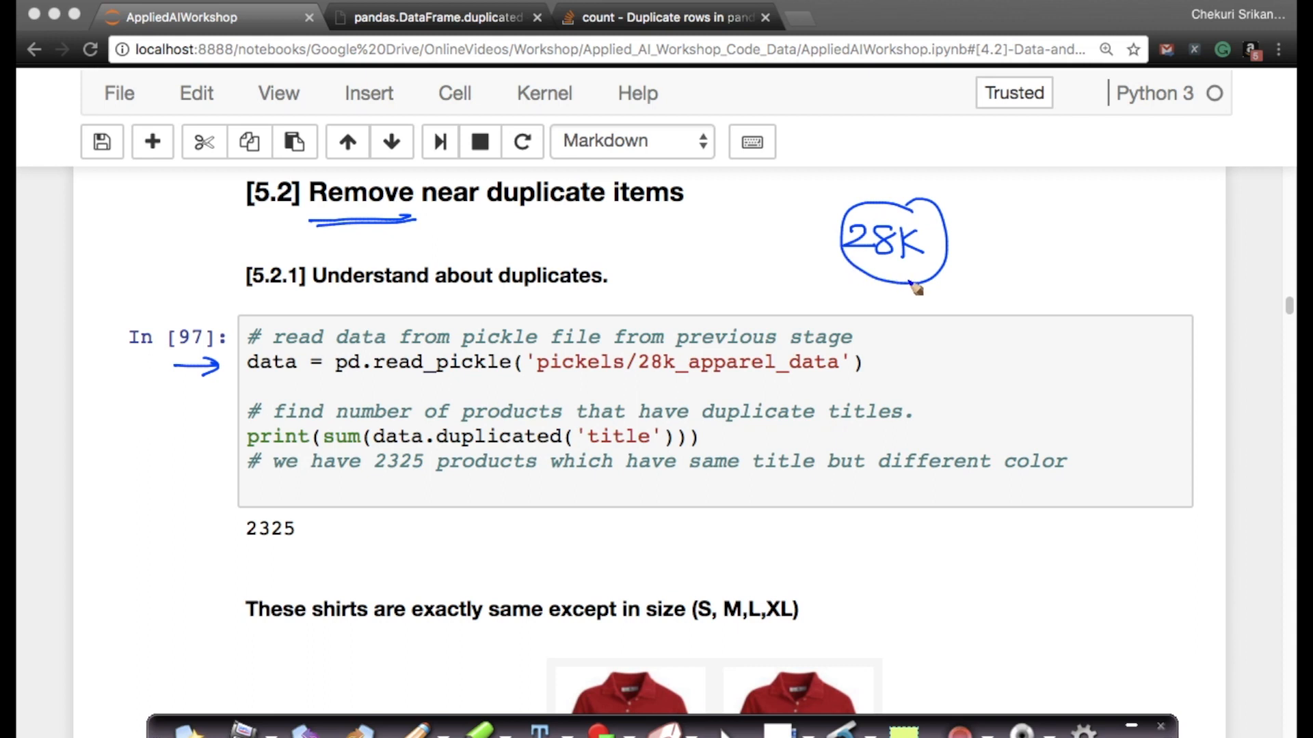
{"action": "mouse_move", "coordinate": [675, 389]}
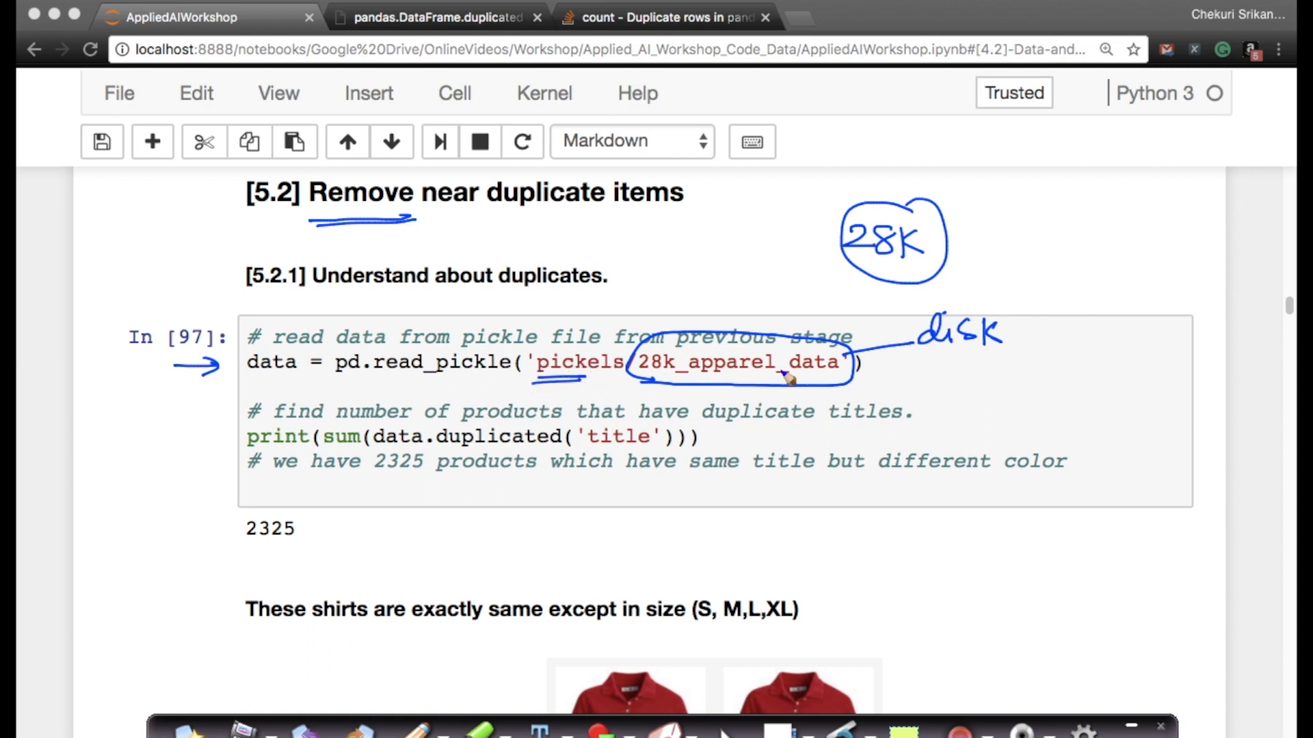
{"action": "mouse_move", "coordinate": [682, 333]}
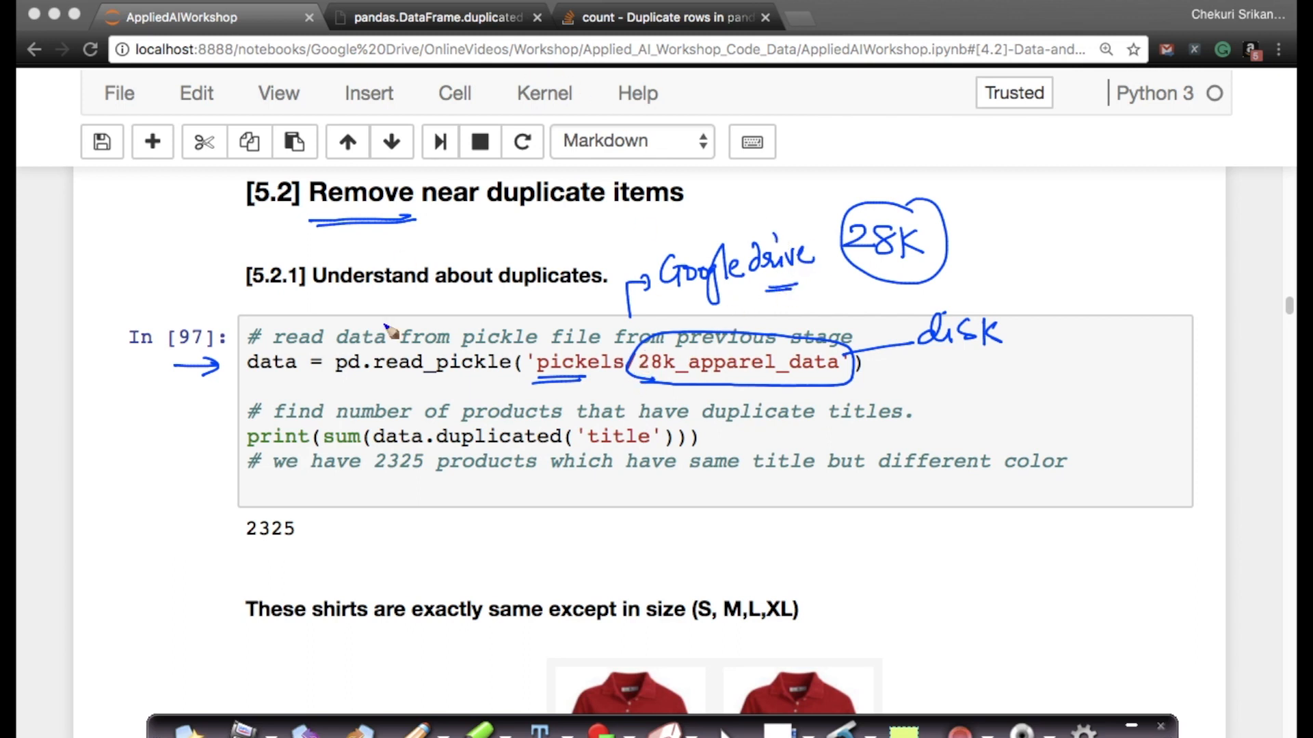
{"action": "mouse_move", "coordinate": [750, 340]}
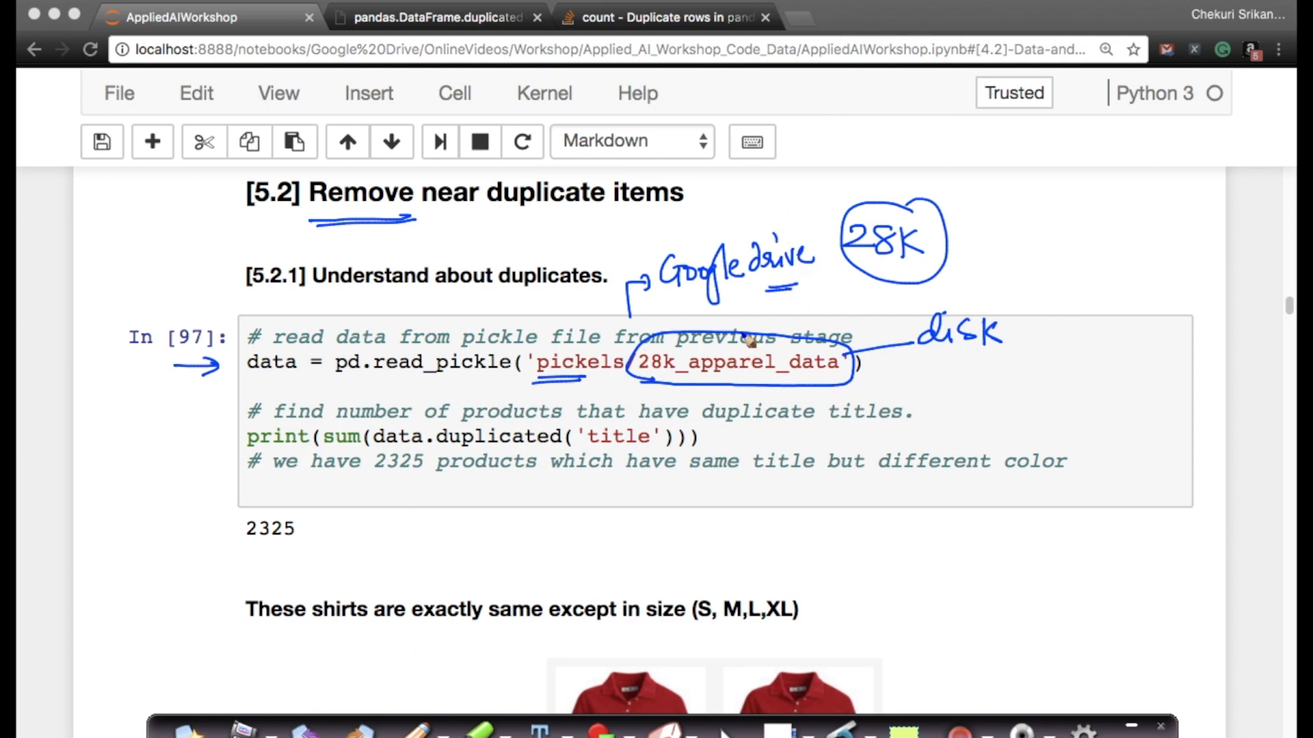
{"action": "mouse_move", "coordinate": [611, 370]}
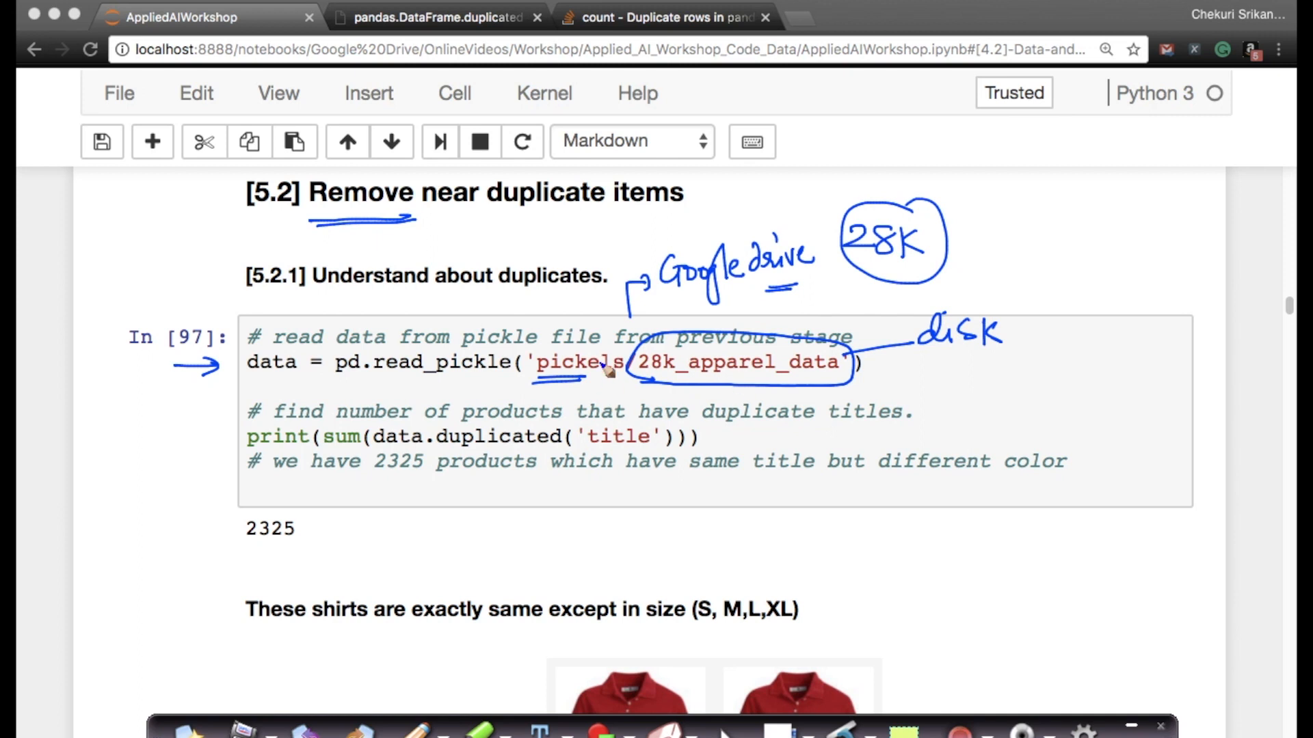
{"action": "mouse_move", "coordinate": [517, 378]}
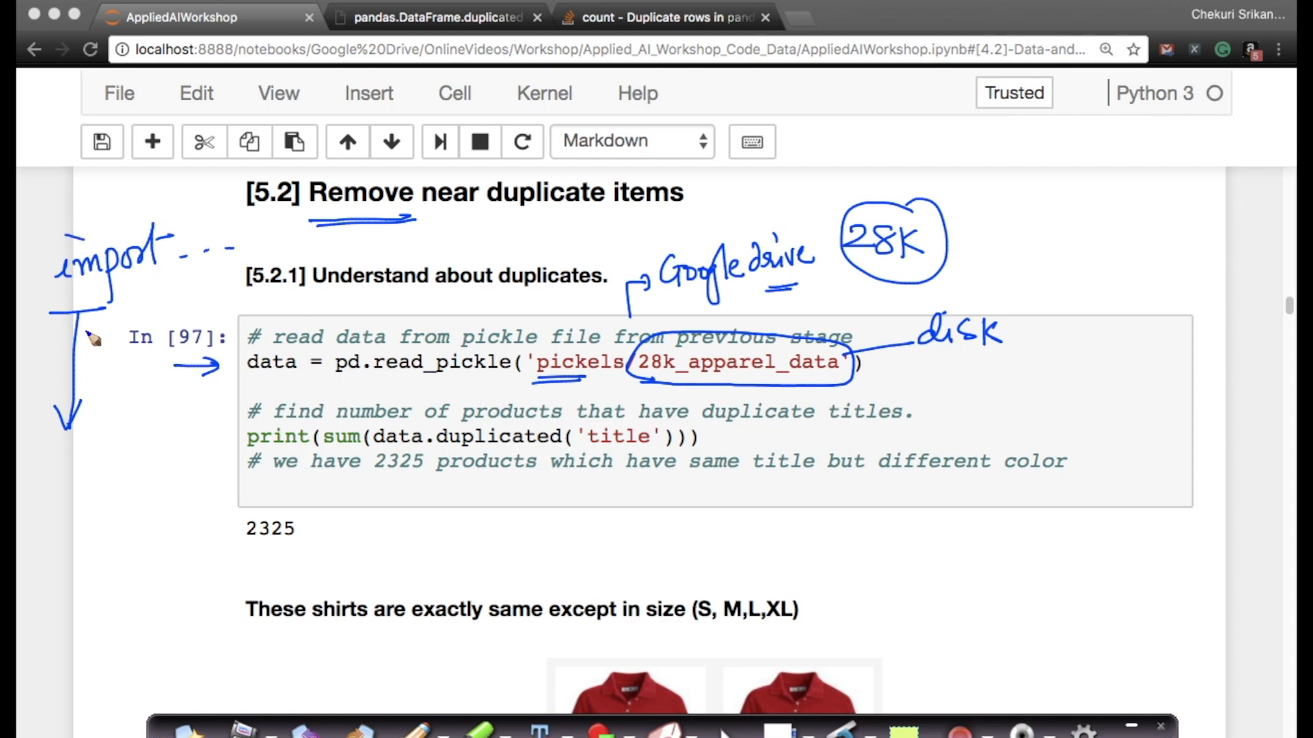
{"action": "mouse_move", "coordinate": [646, 405]}
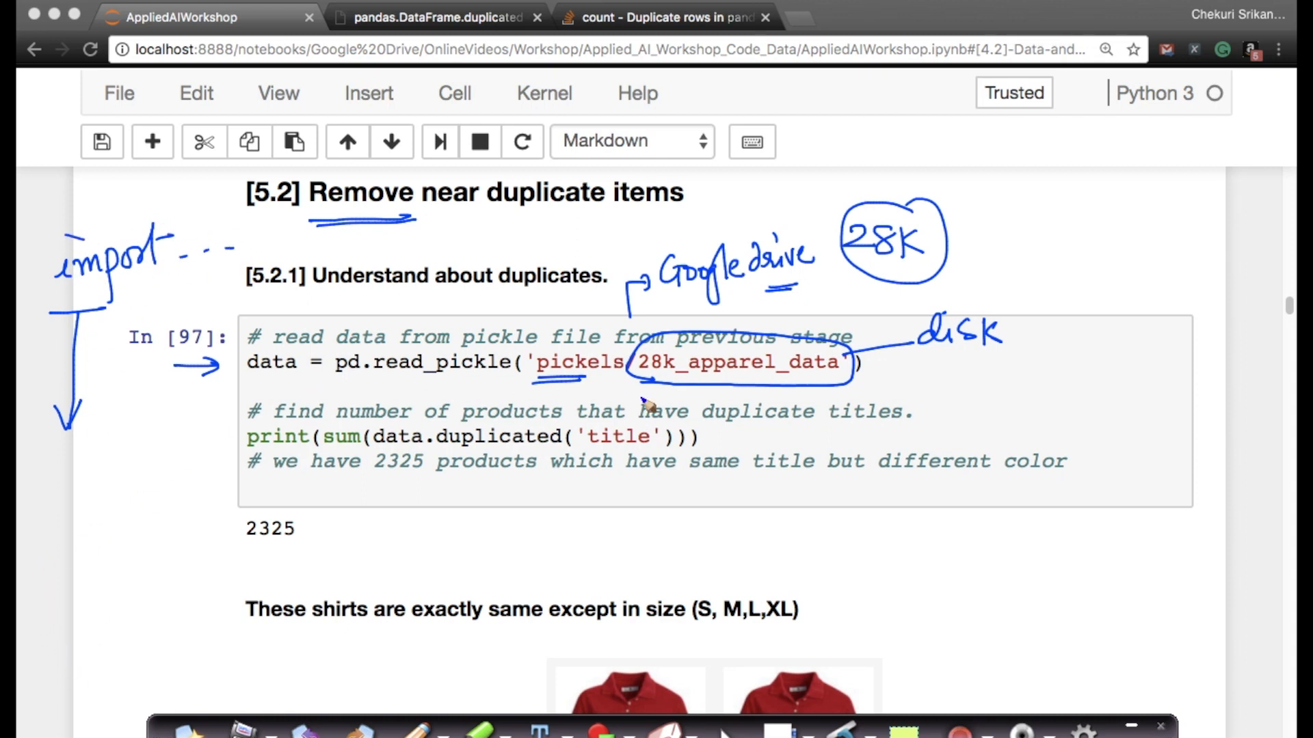
{"action": "mouse_move", "coordinate": [779, 365]}
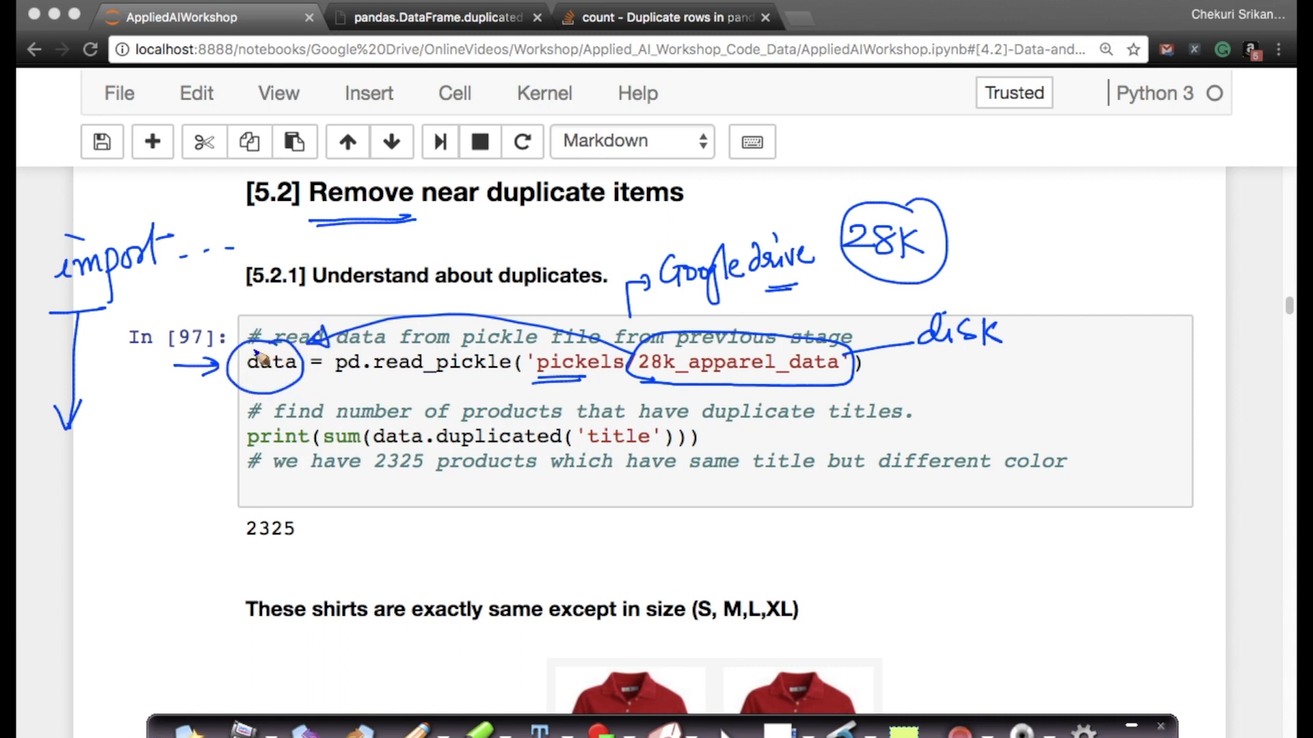
{"action": "mouse_move", "coordinate": [678, 377]}
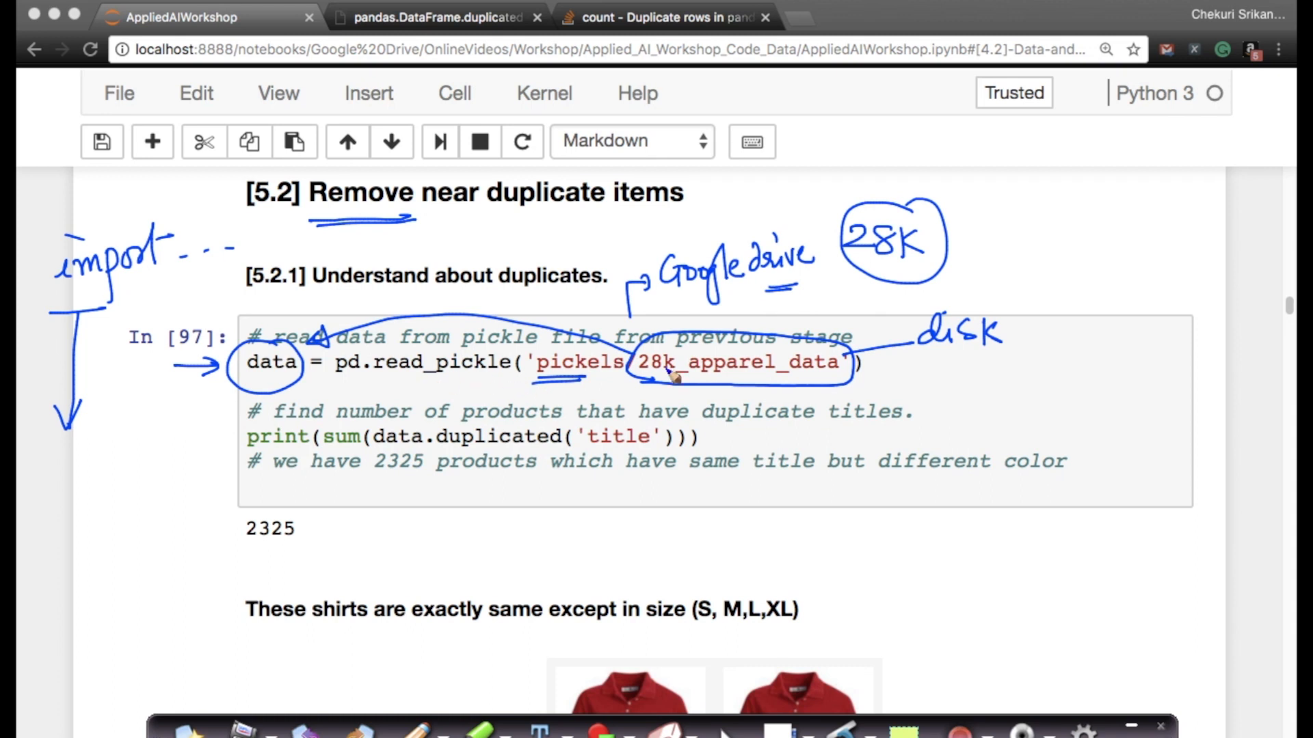
{"action": "mouse_move", "coordinate": [775, 381]}
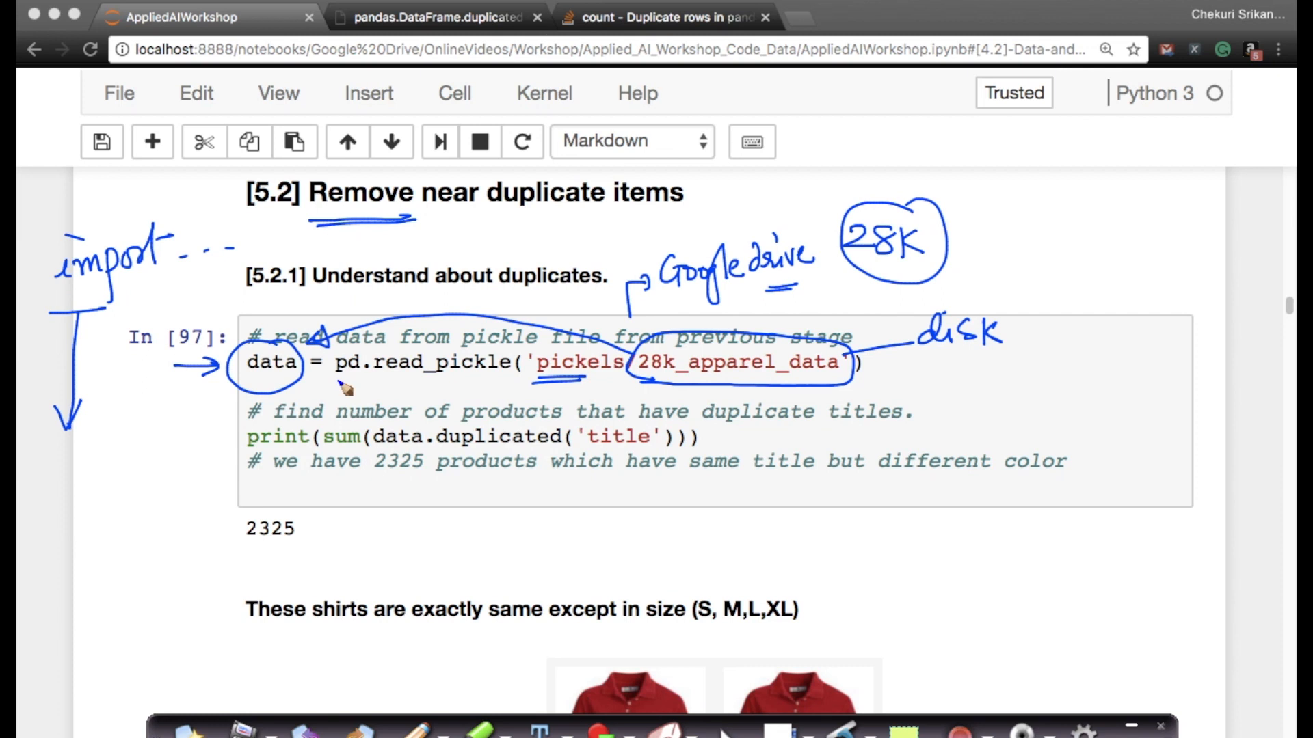
{"action": "mouse_move", "coordinate": [485, 390]}
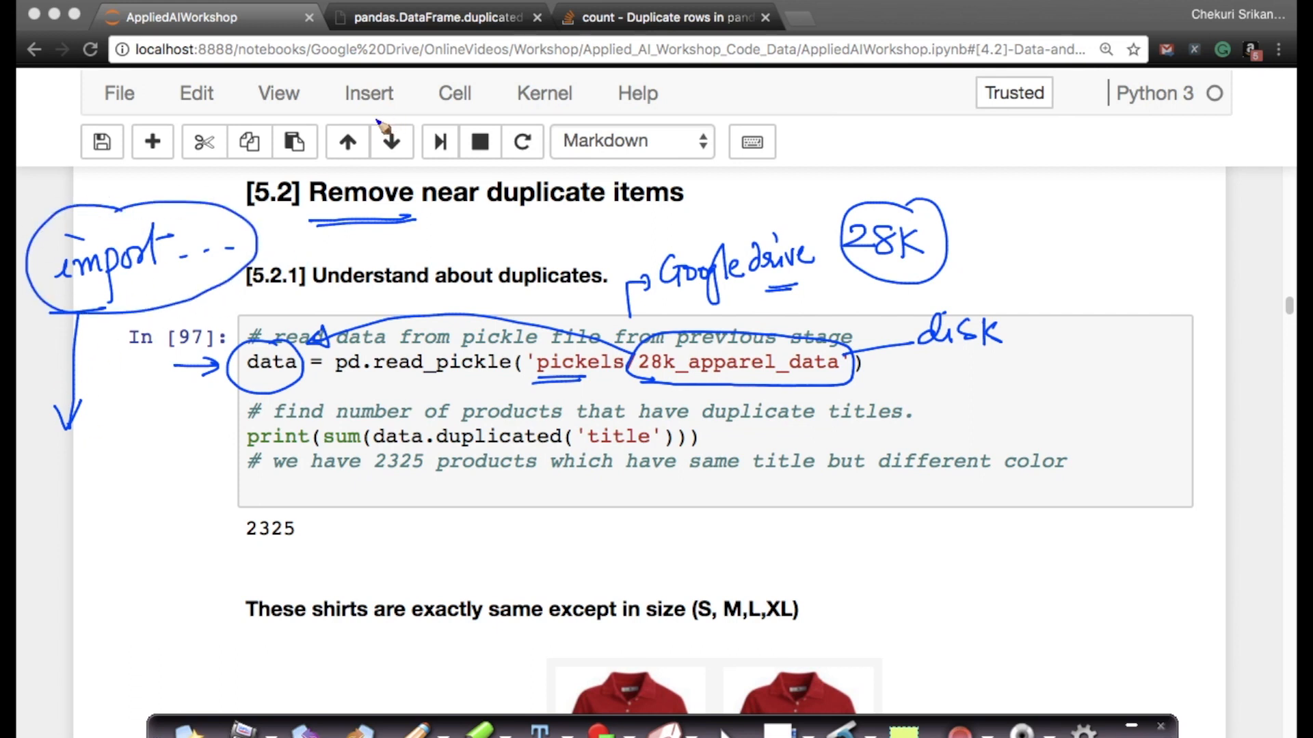
{"action": "mouse_move", "coordinate": [372, 378]}
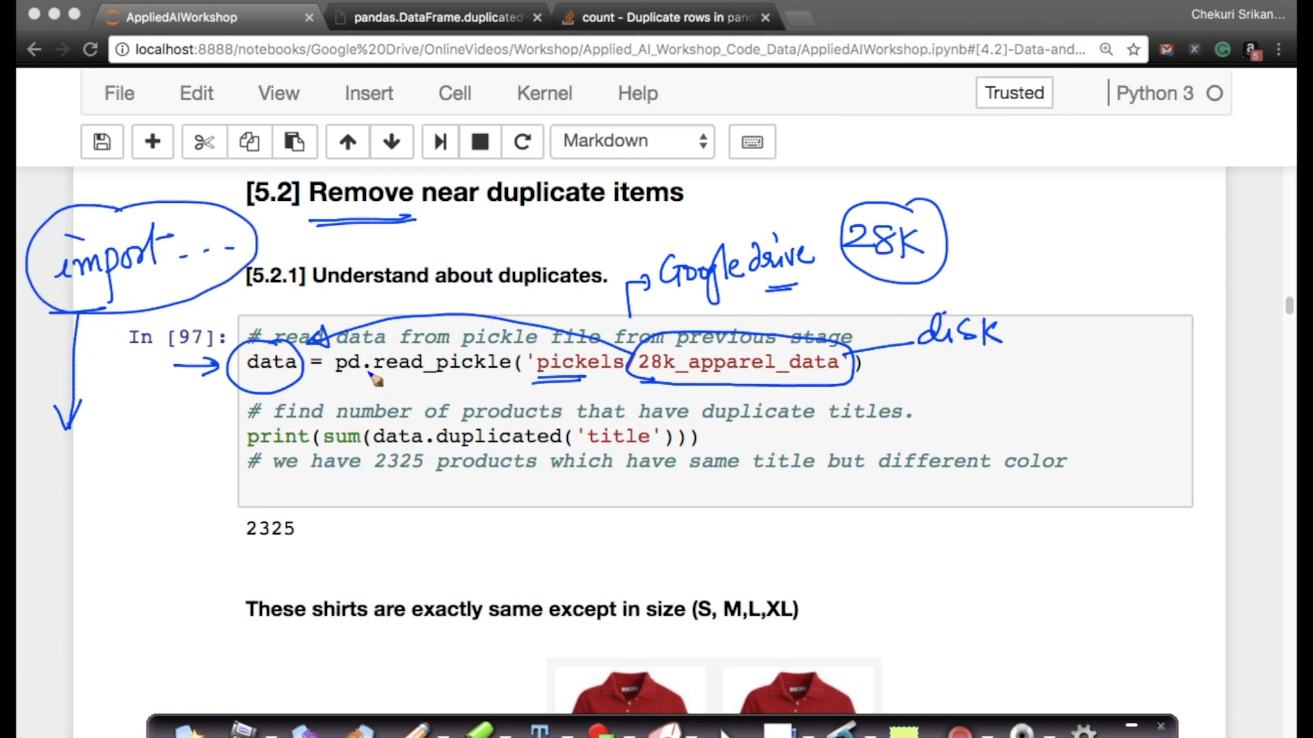
{"action": "mouse_move", "coordinate": [661, 370]}
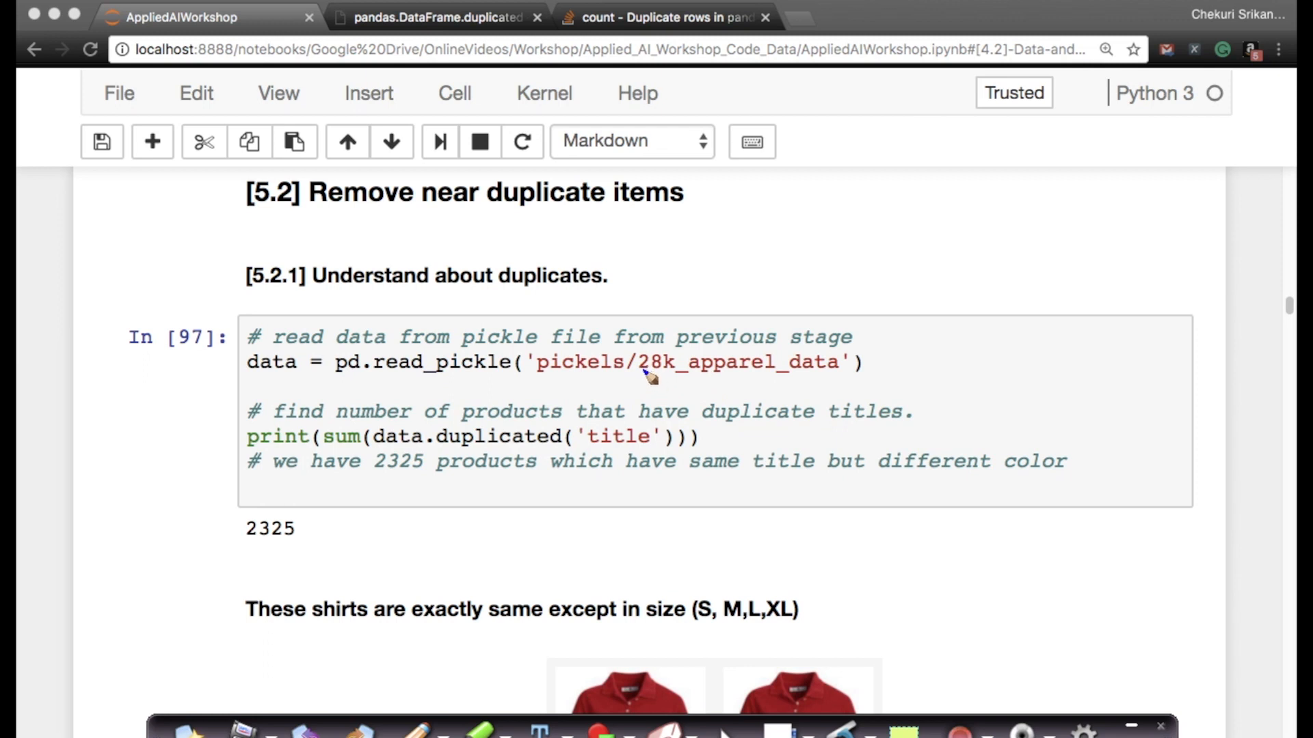
{"action": "mouse_move", "coordinate": [432, 336]}
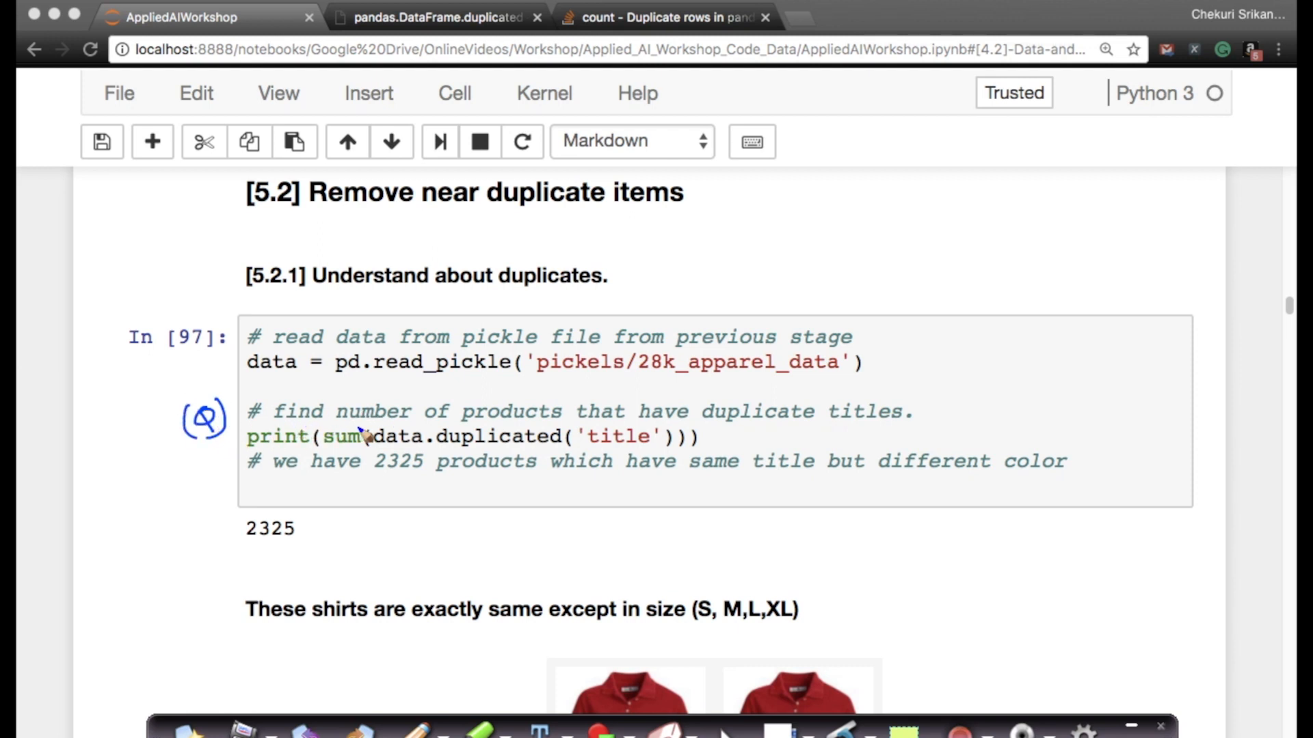
{"action": "mouse_move", "coordinate": [891, 434]}
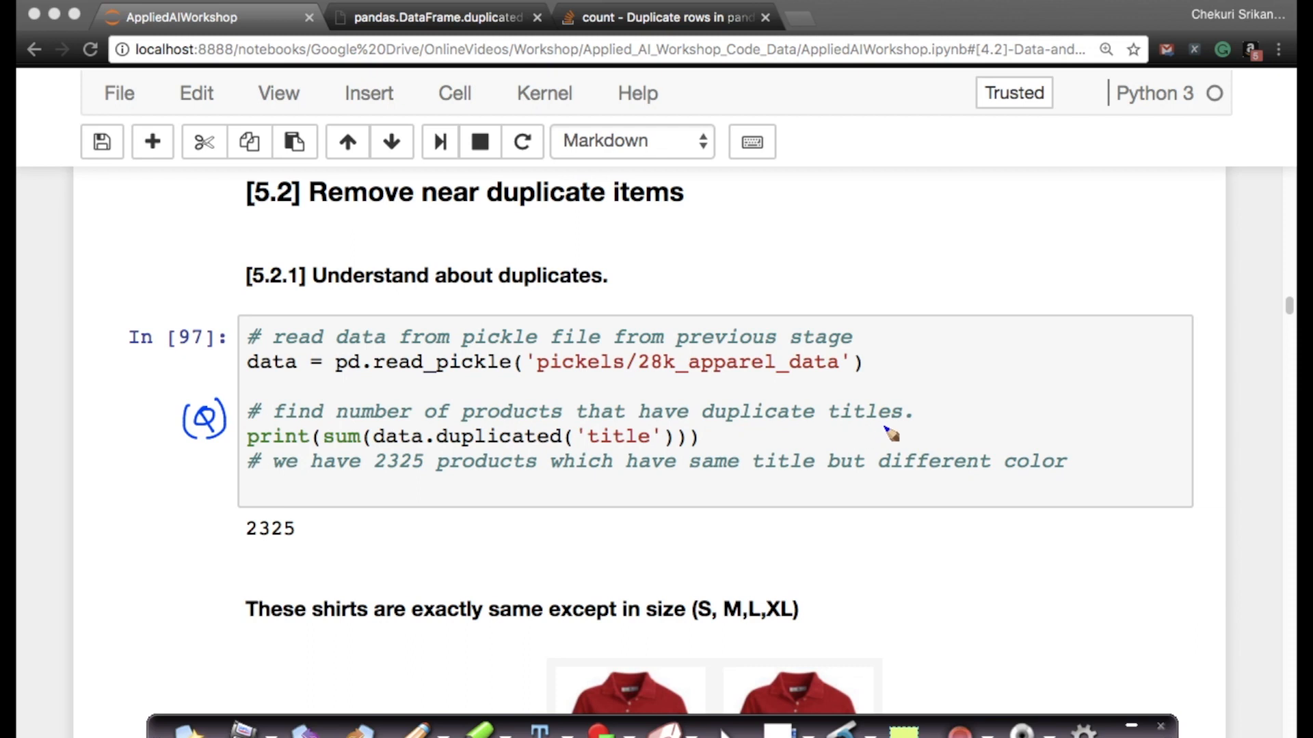
{"action": "mouse_move", "coordinate": [809, 410]}
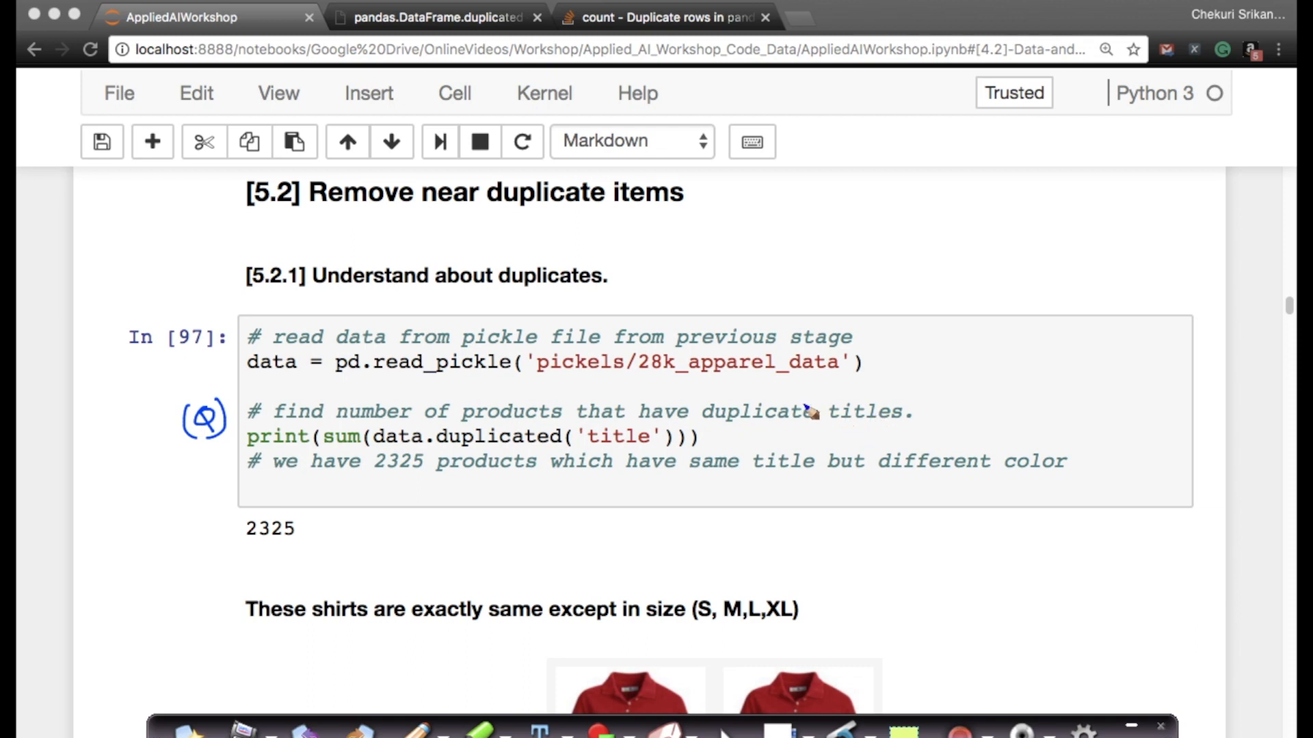
{"action": "mouse_move", "coordinate": [534, 426]}
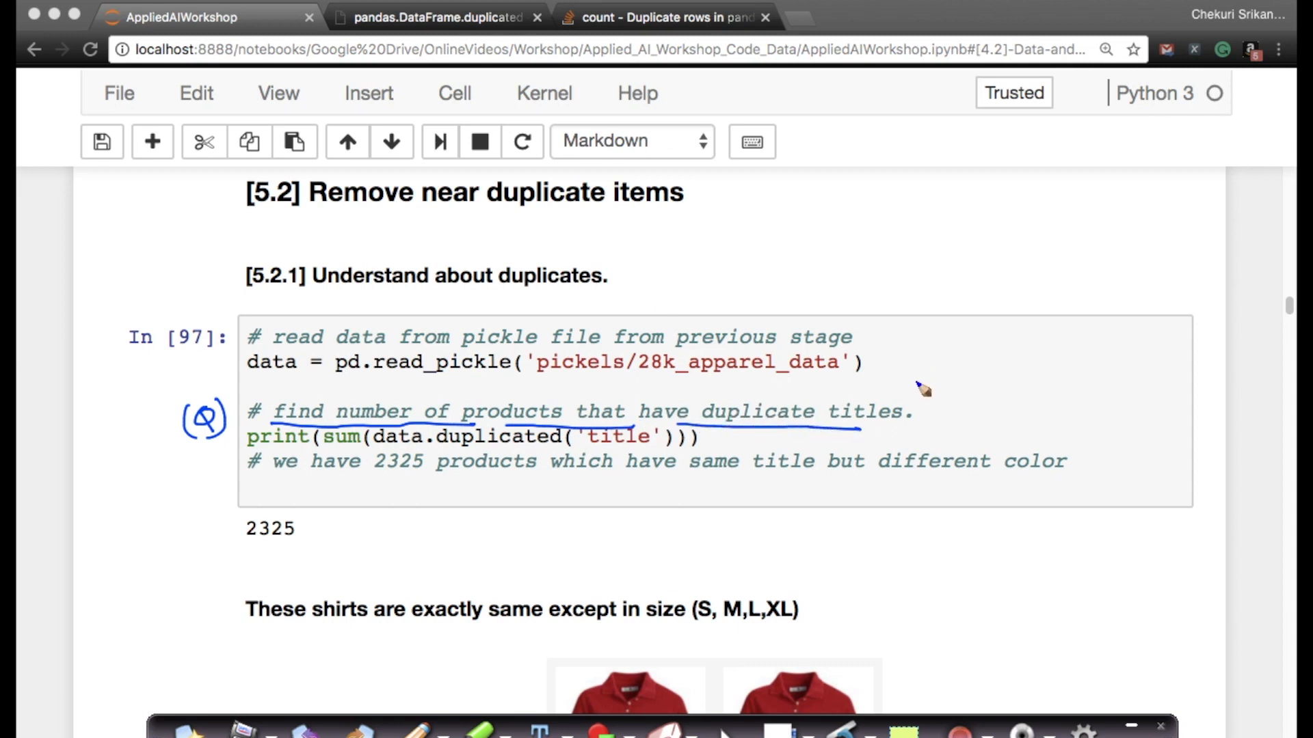
{"action": "mouse_move", "coordinate": [919, 141]}
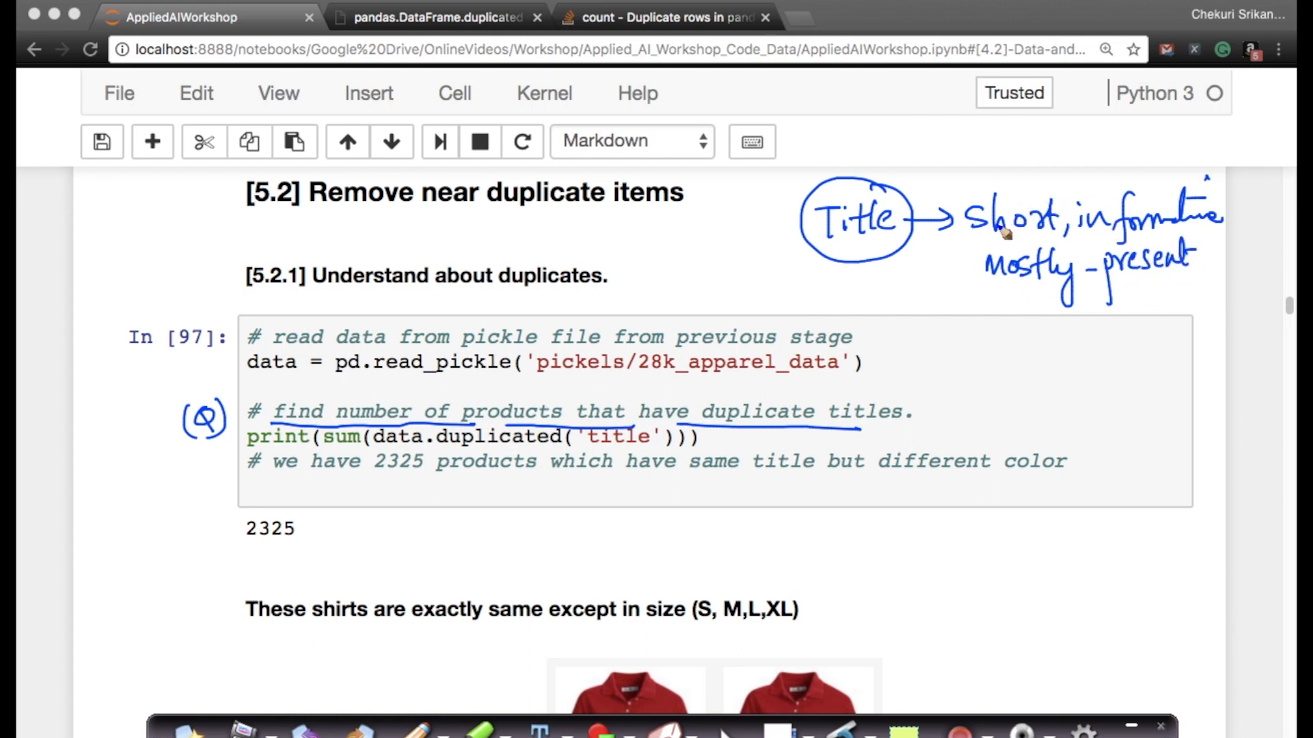
{"action": "mouse_move", "coordinate": [1113, 188]}
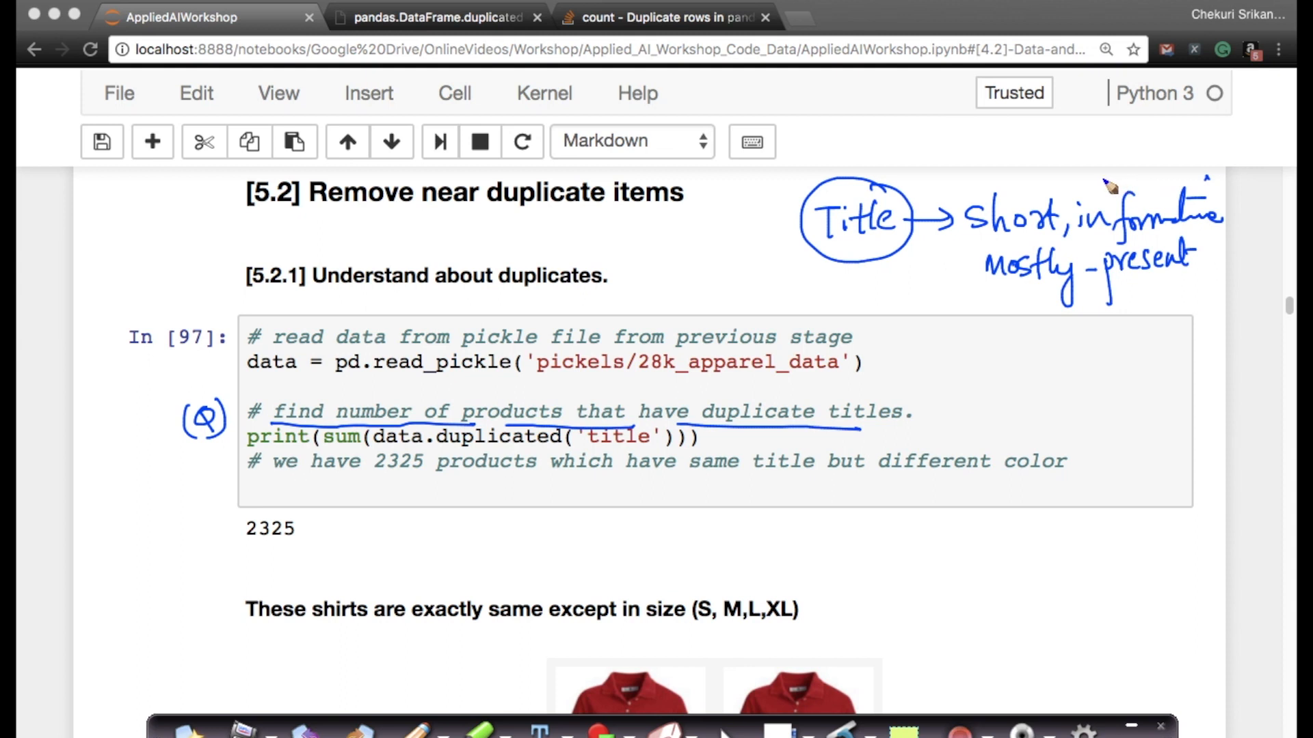
{"action": "mouse_move", "coordinate": [549, 374]}
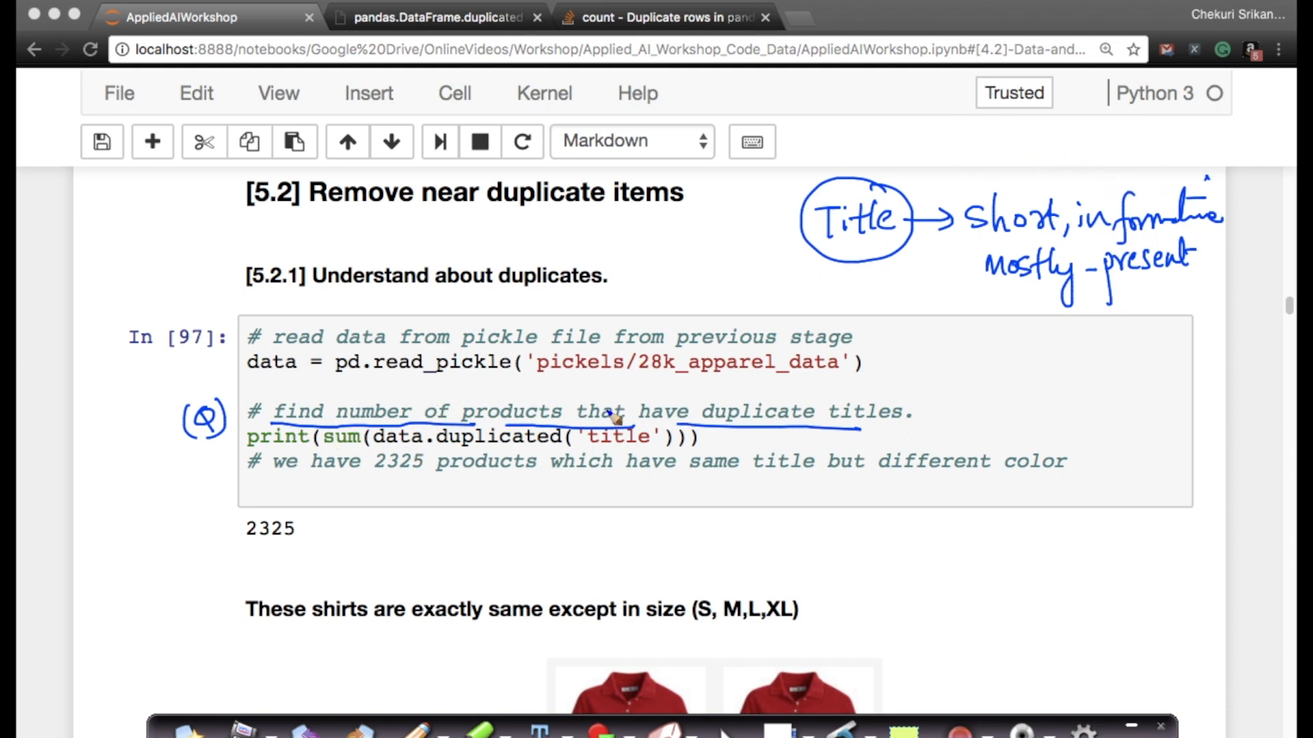
{"action": "mouse_move", "coordinate": [189, 724]}
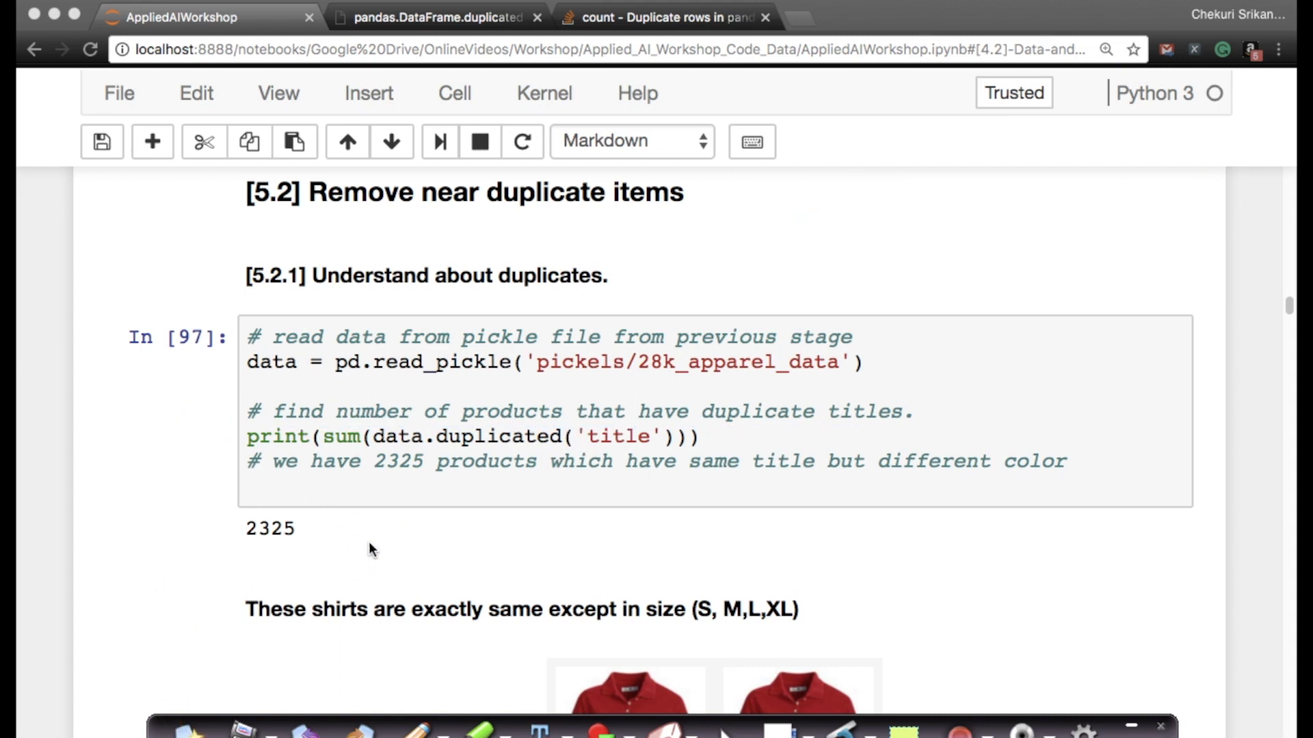
Underline the data variable to label it as a pandas DataFrame
{"action": "scroll", "scroll_direction": "down", "scroll_amount": 3}
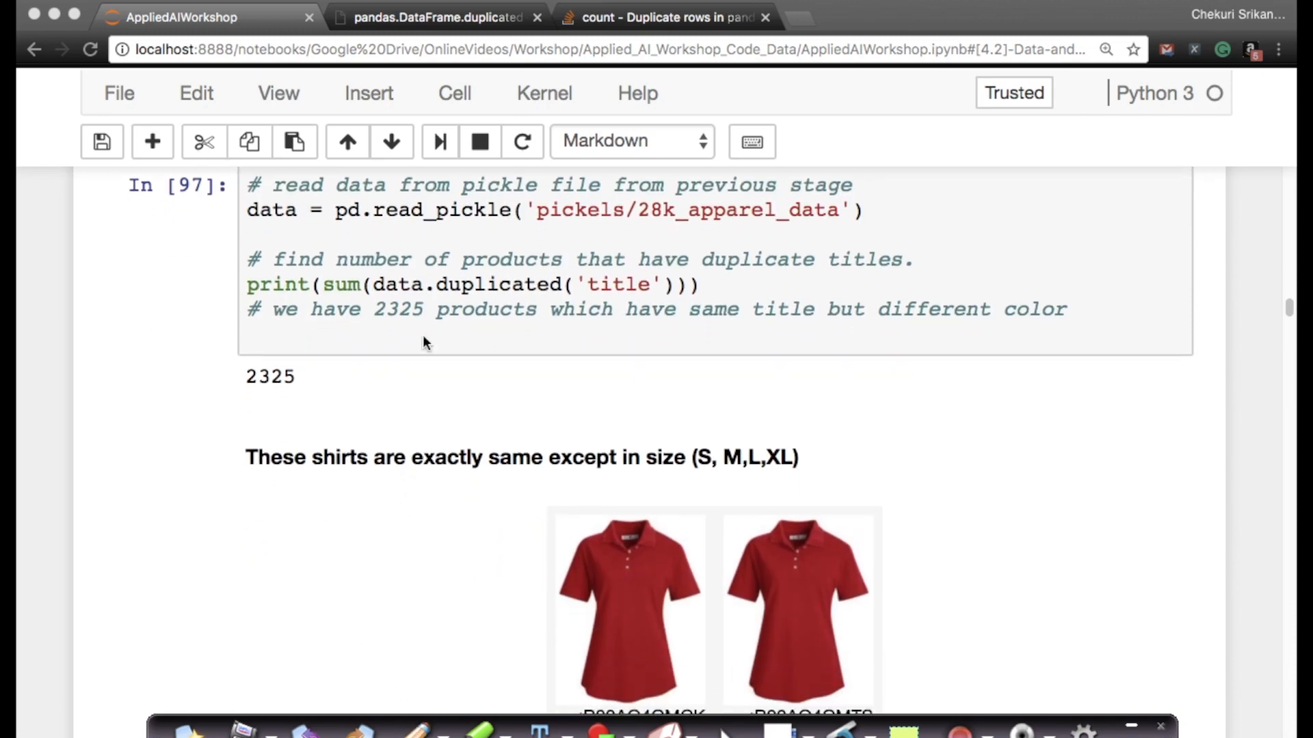
{"action": "mouse_move", "coordinate": [441, 301]}
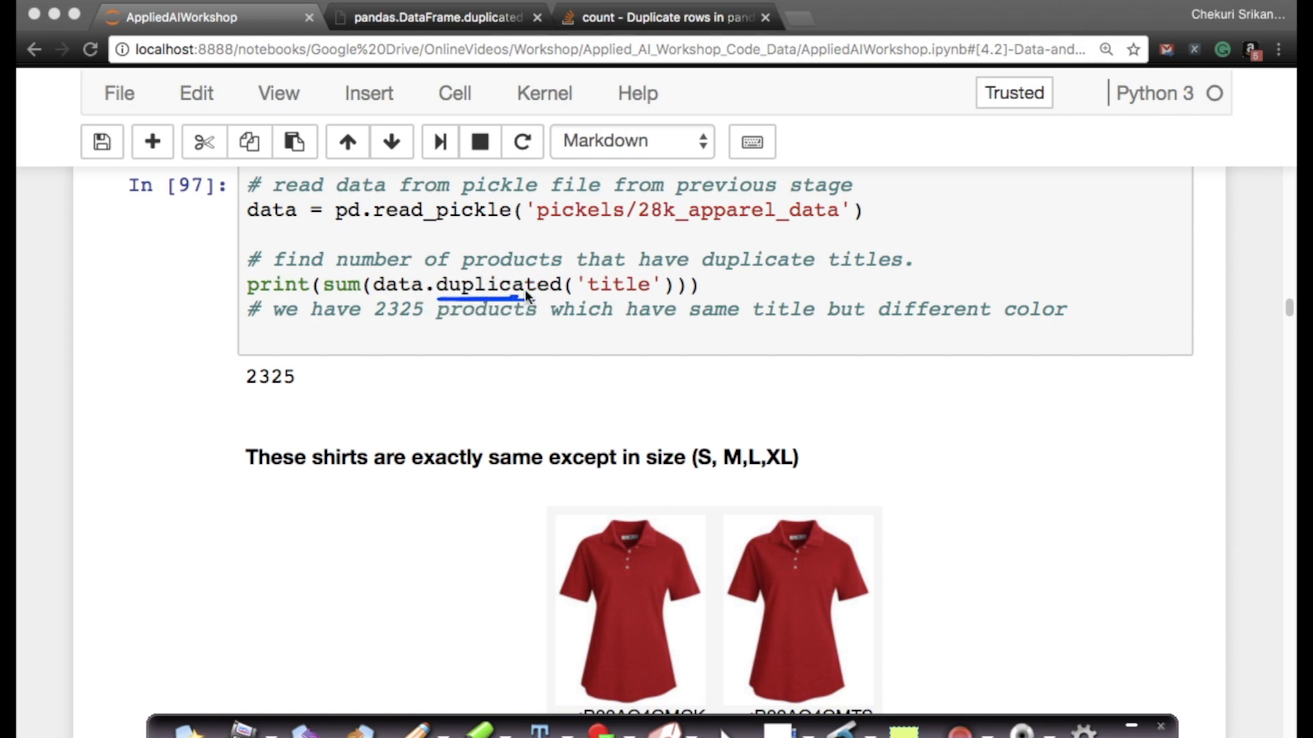
{"action": "mouse_move", "coordinate": [400, 271]}
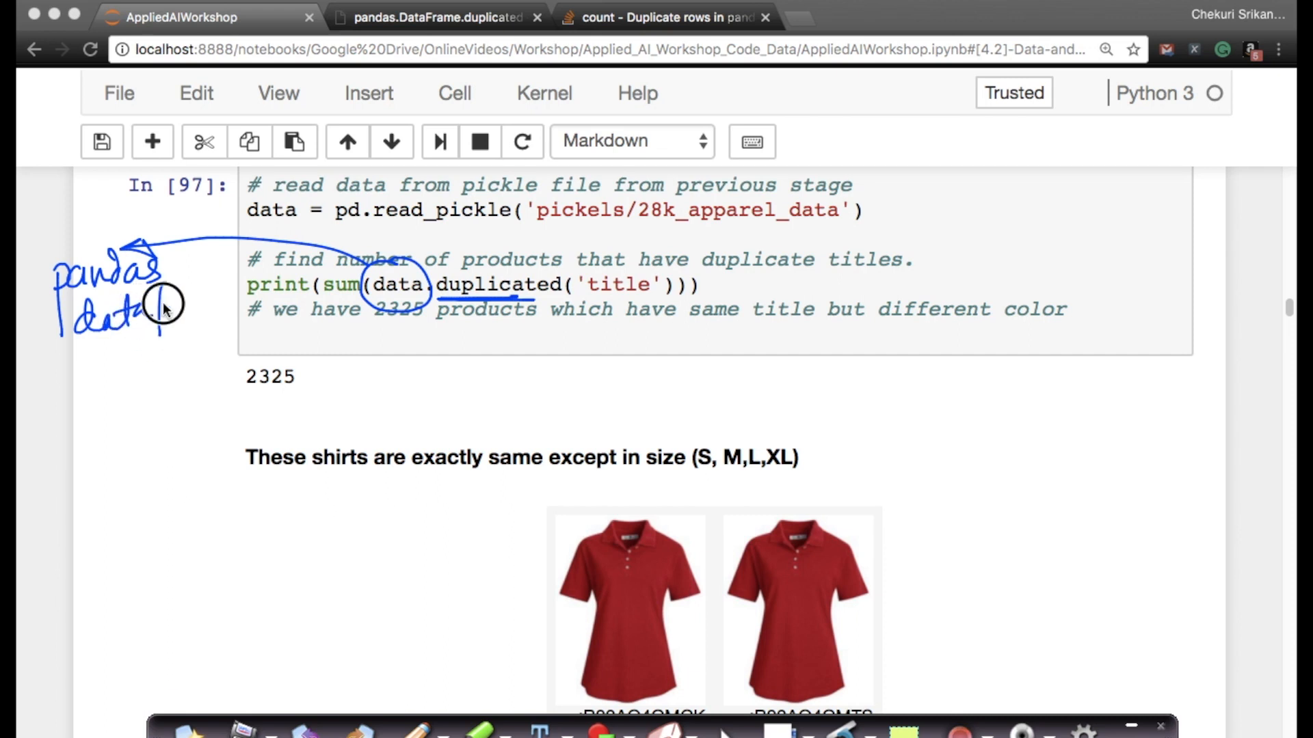
{"action": "left_click_drag", "start_coordinate": [150, 302], "coordinate": [235, 302]}
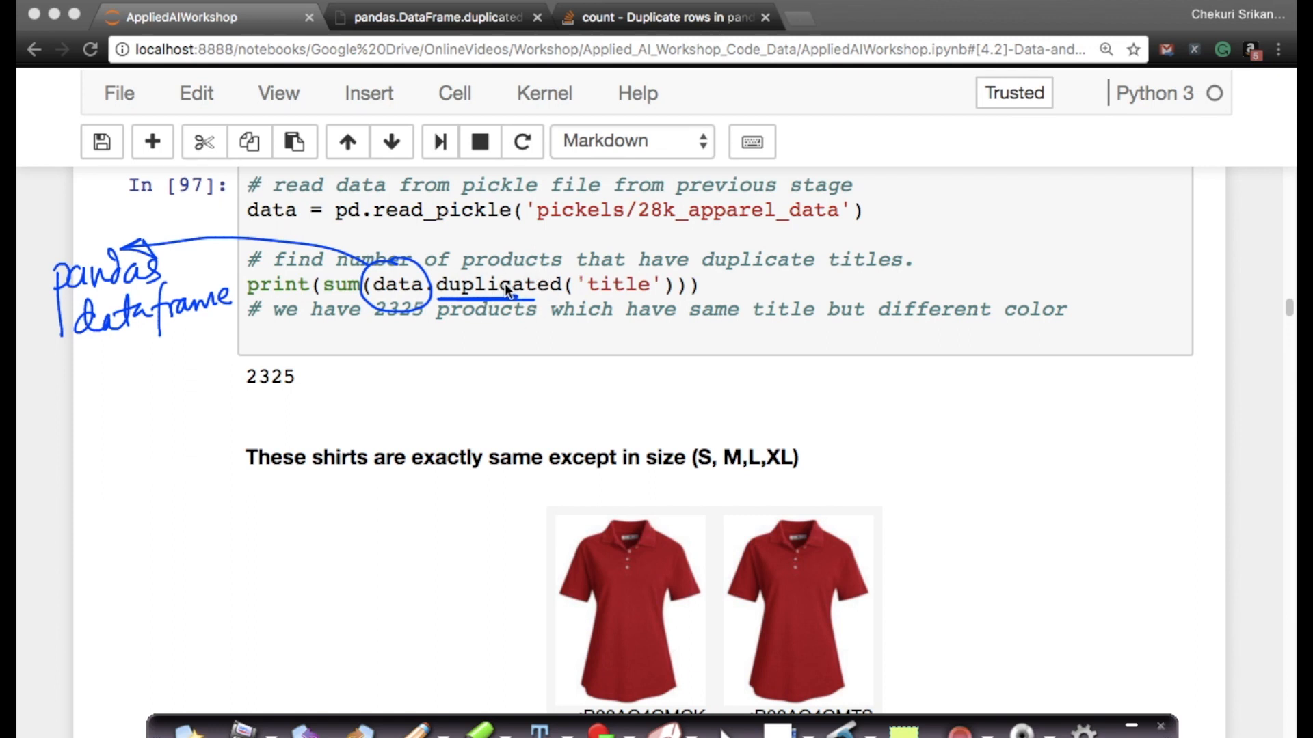
{"action": "mouse_move", "coordinate": [477, 318]}
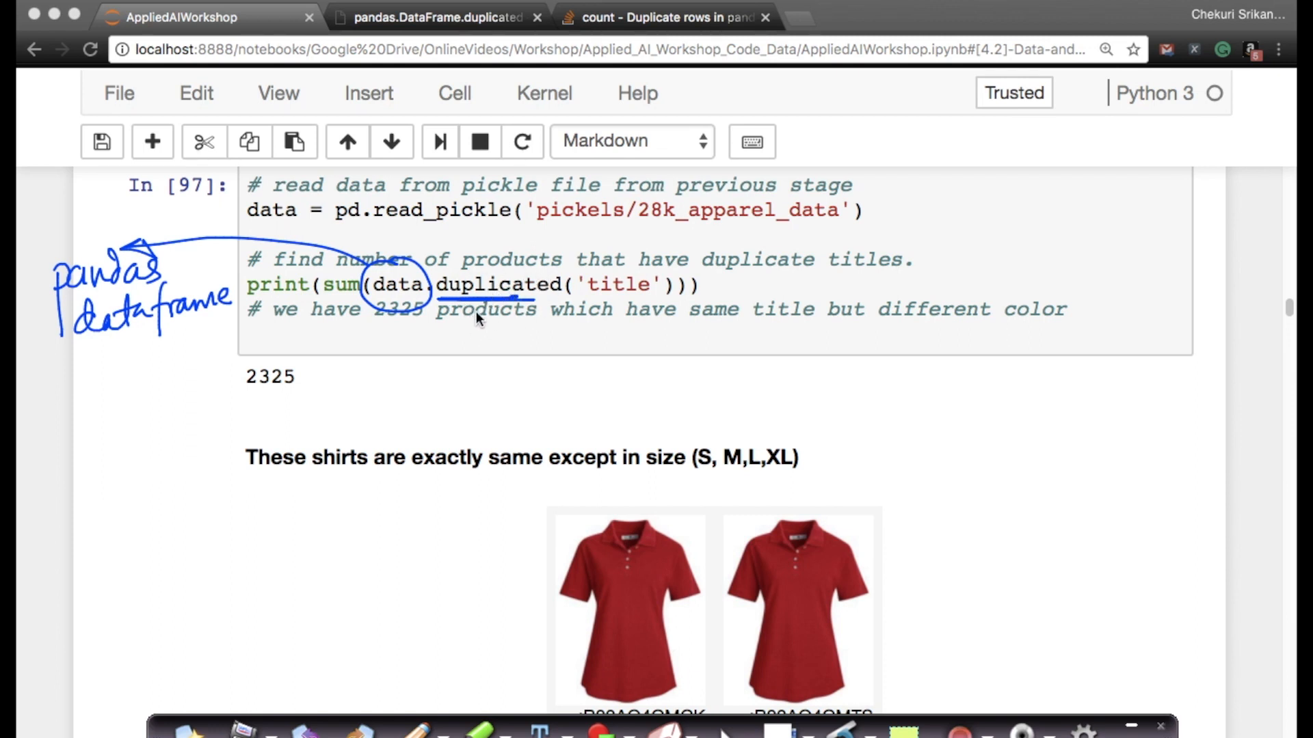
{"action": "mouse_move", "coordinate": [401, 243]}
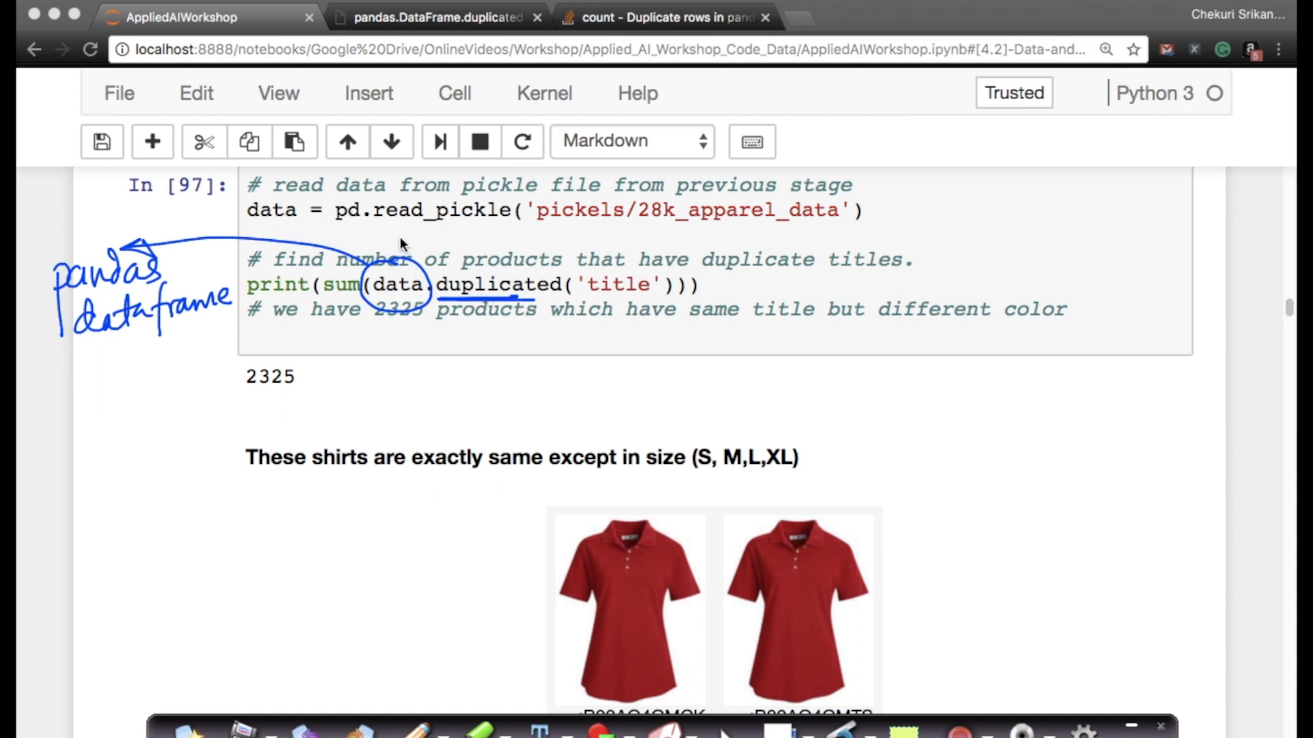
{"action": "mouse_move", "coordinate": [518, 266]}
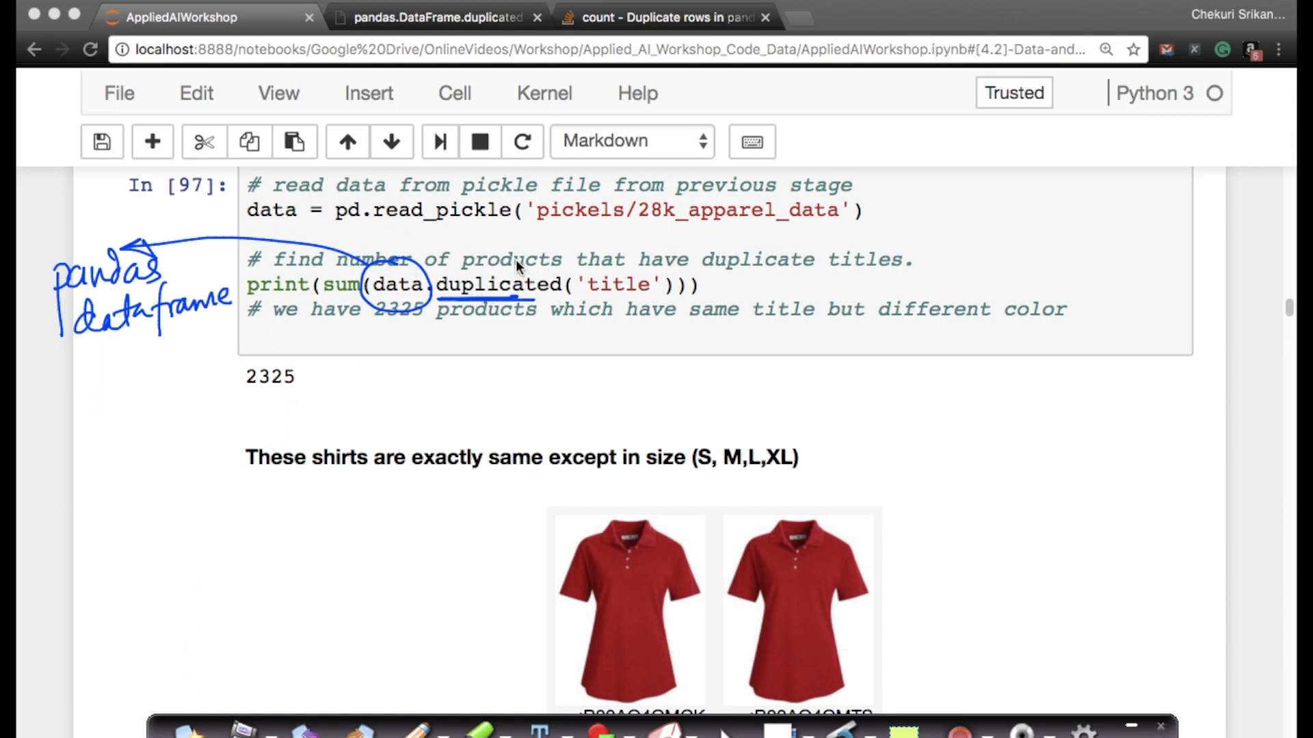
{"action": "mouse_move", "coordinate": [517, 299]}
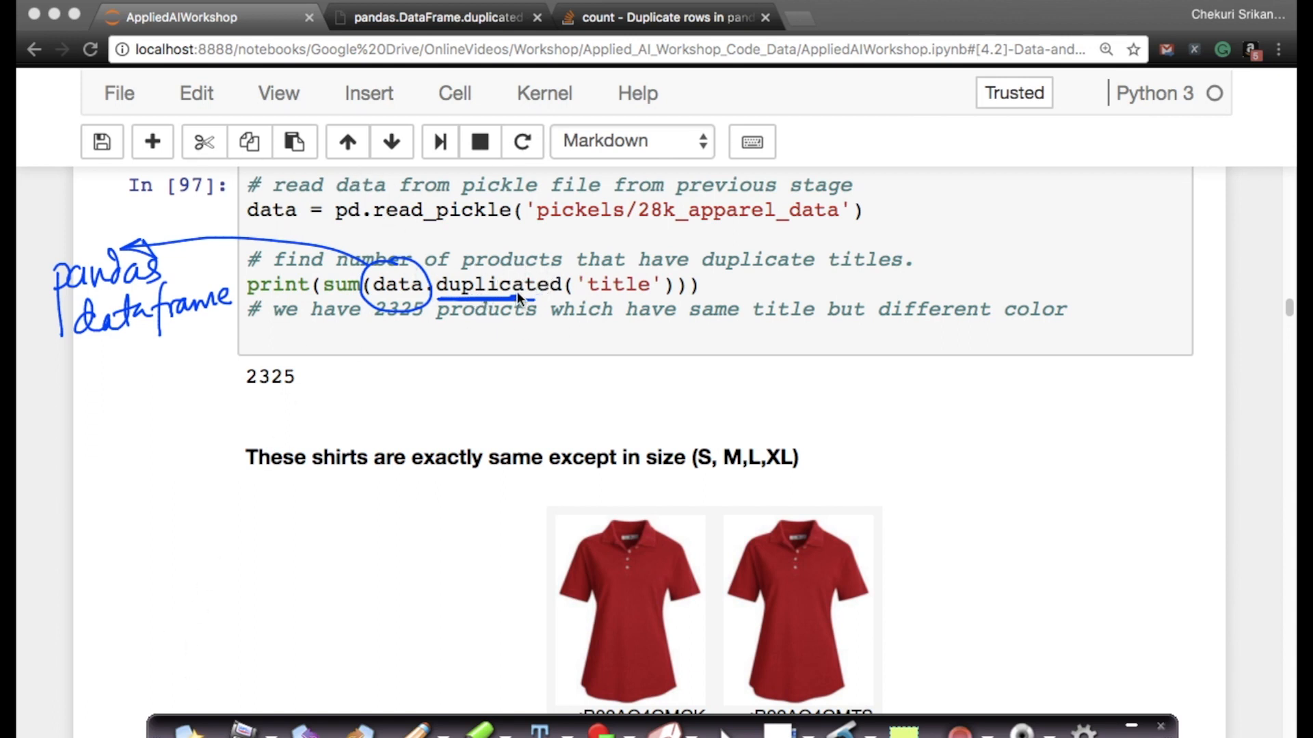
{"action": "mouse_move", "coordinate": [713, 127]}
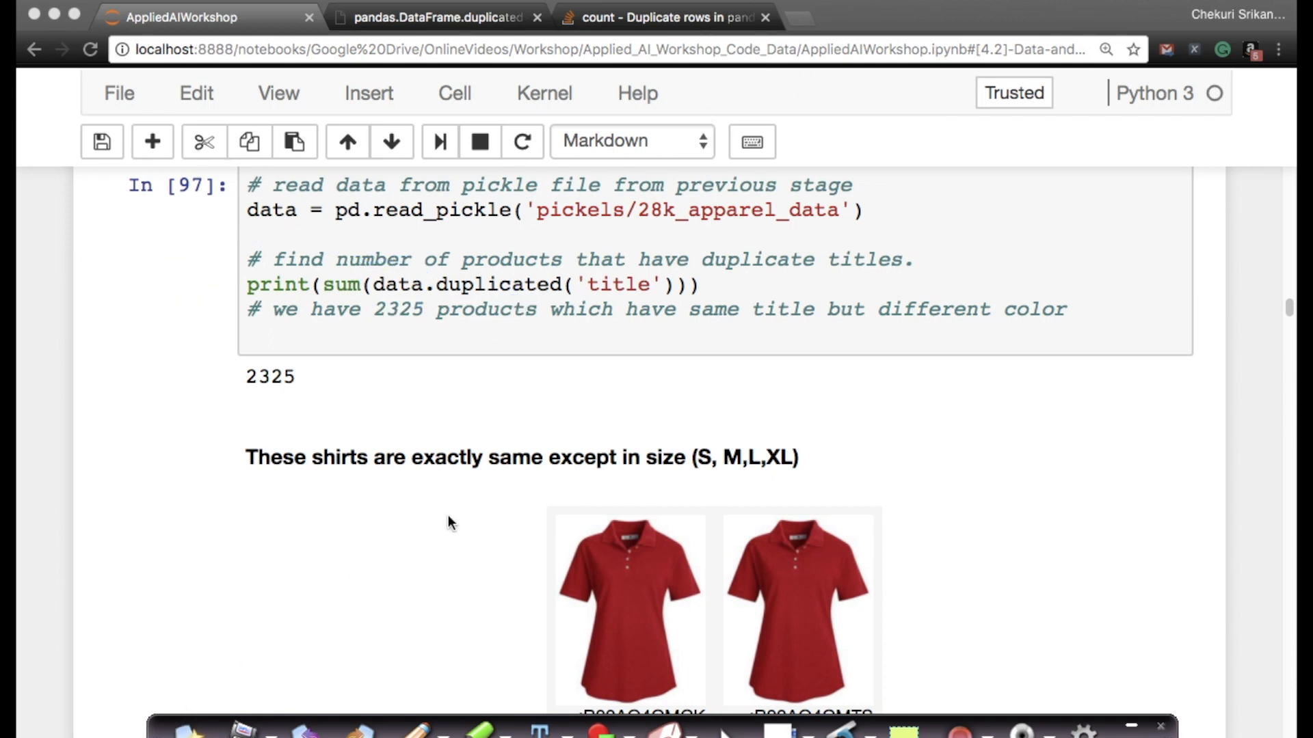
Search 'pandas dataframe duplicated' in a new tab and mark the duplicated signature and description
{"action": "left_click", "coordinate": [896, 16]}
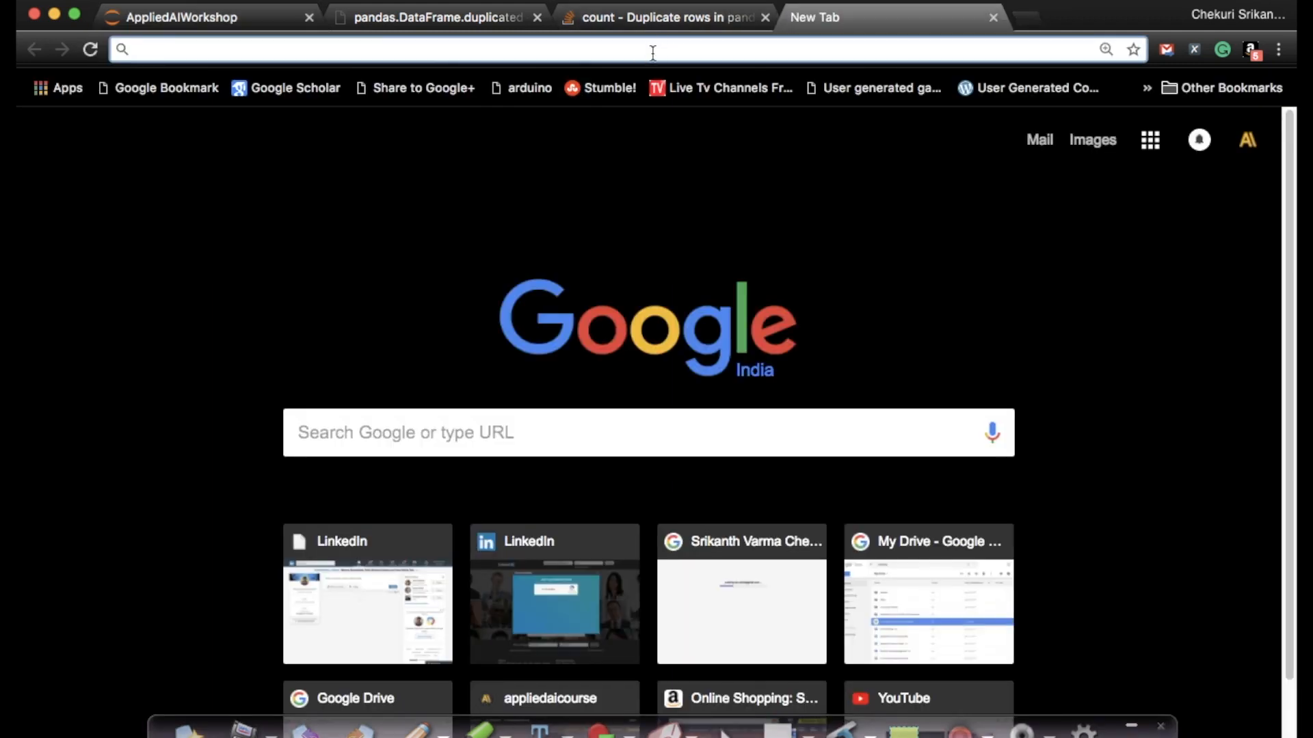
{"action": "type", "text": "pamndas"}
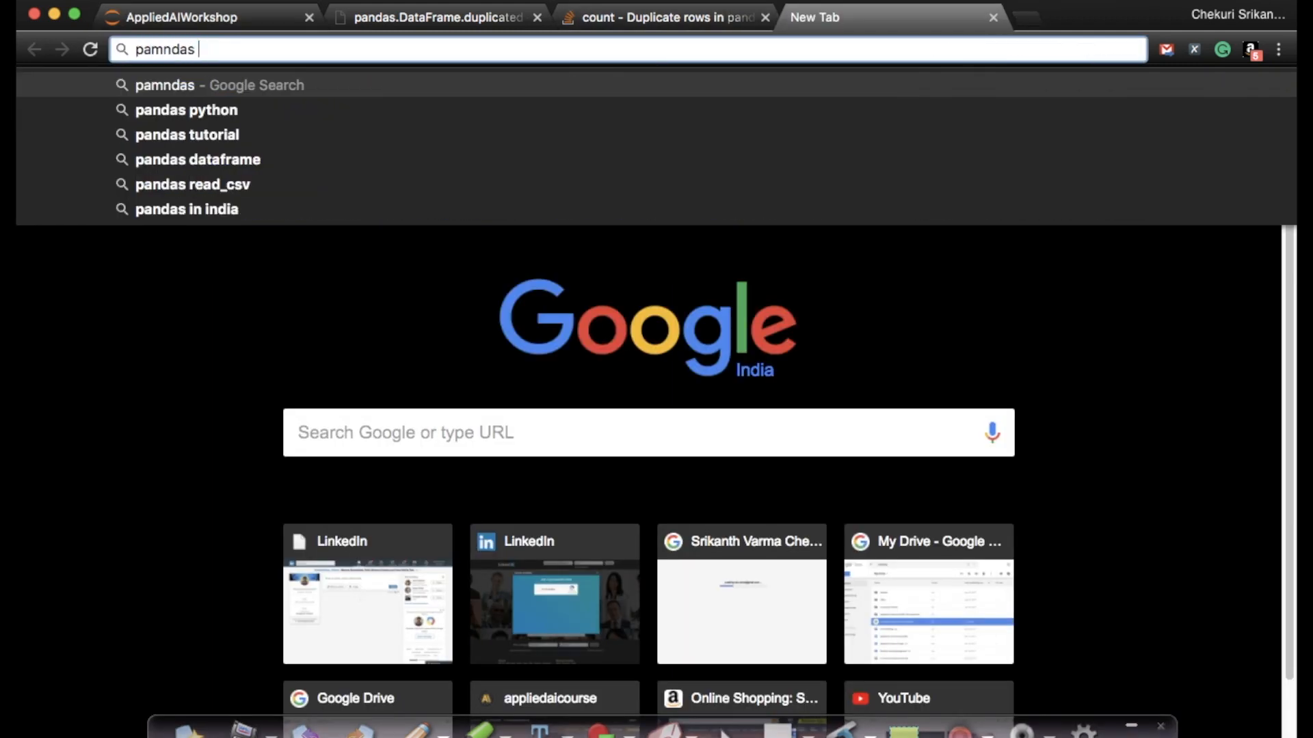
{"action": "type", "text": "dataframe"}
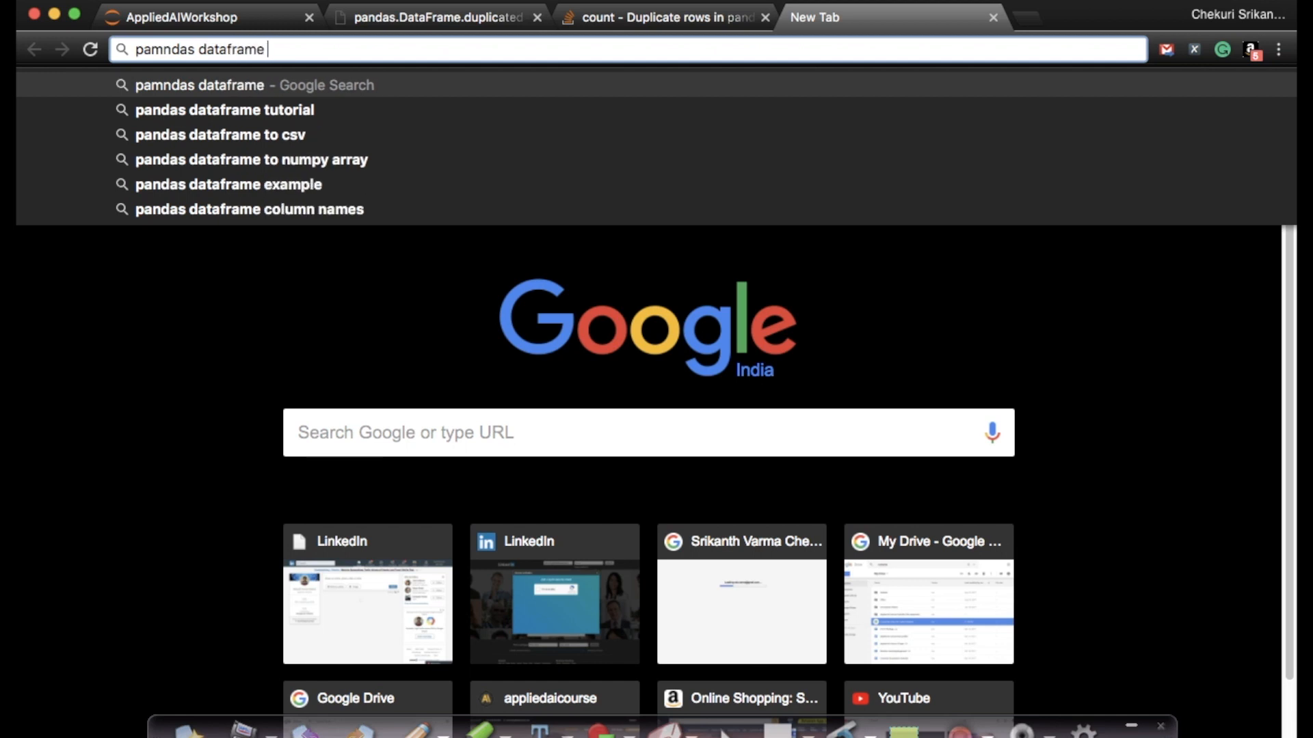
{"action": "type", "text": "dupl"}
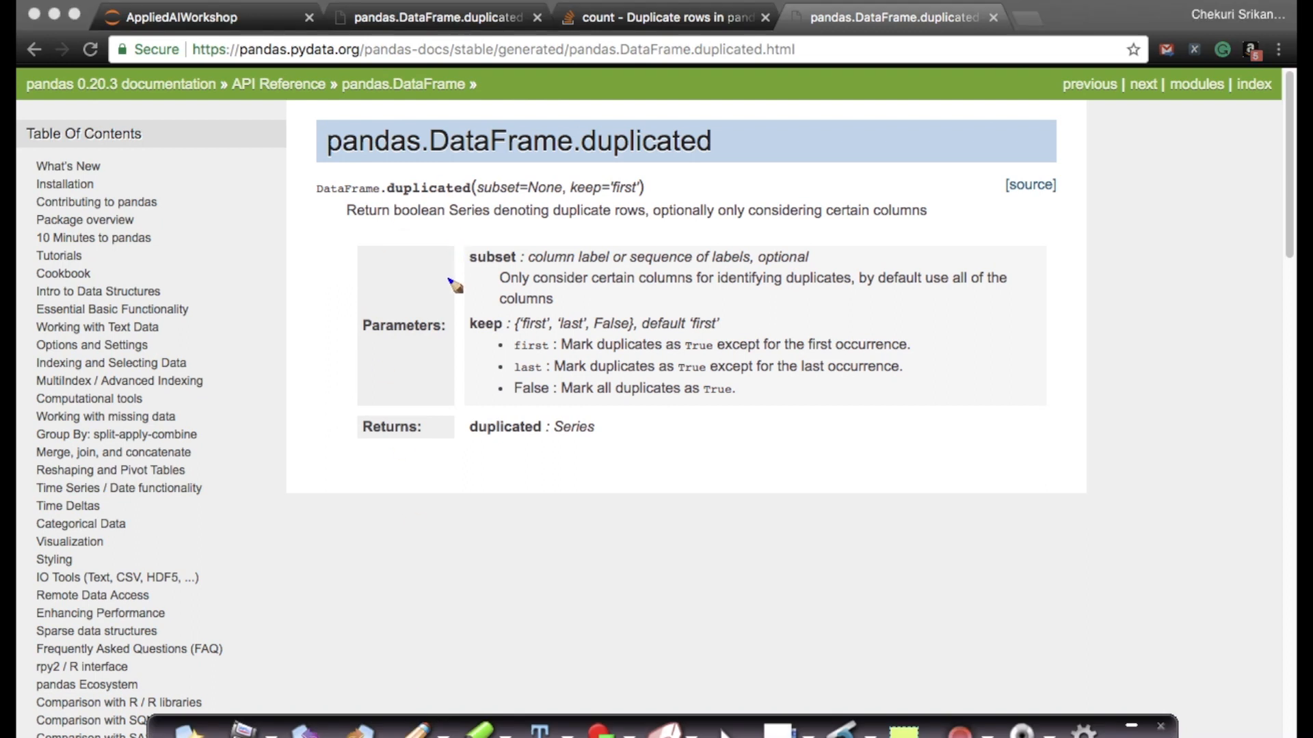
{"action": "mouse_move", "coordinate": [360, 233]}
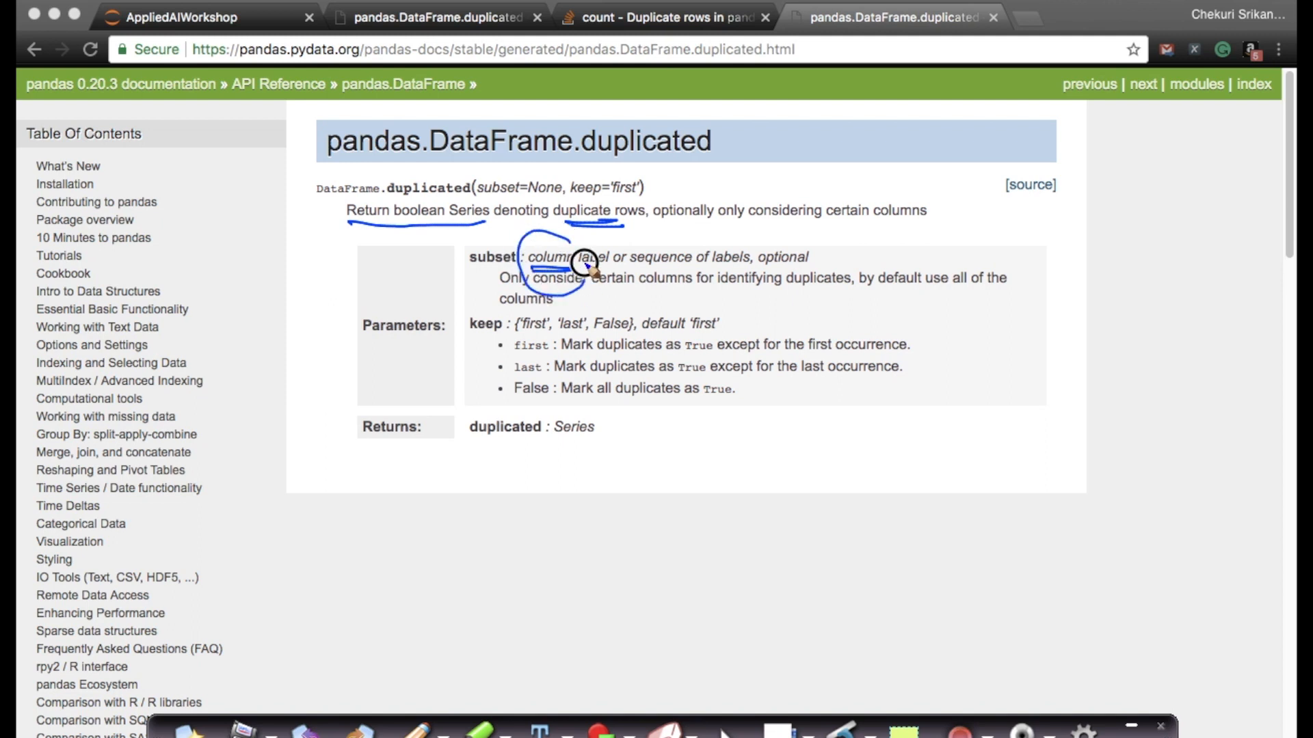
{"action": "mouse_move", "coordinate": [320, 186]}
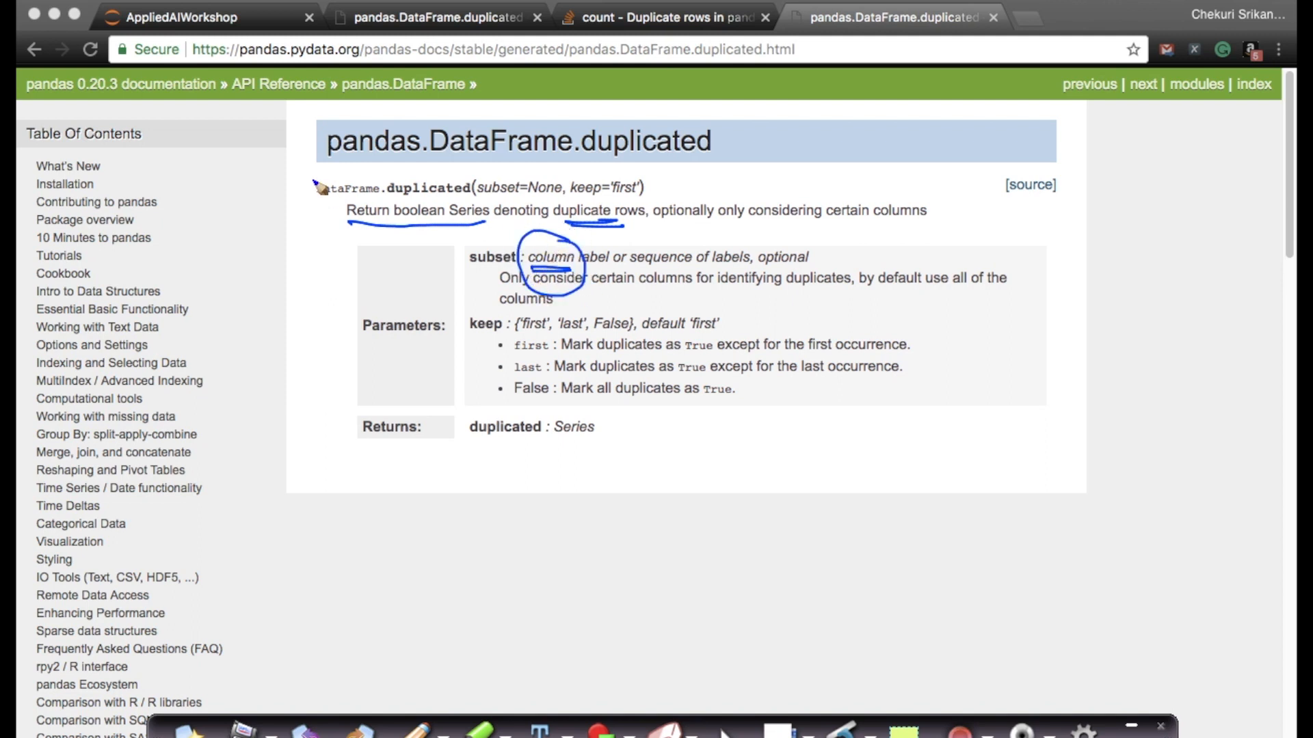
{"action": "left_click_drag", "start_coordinate": [313, 180], "coordinate": [305, 272]}
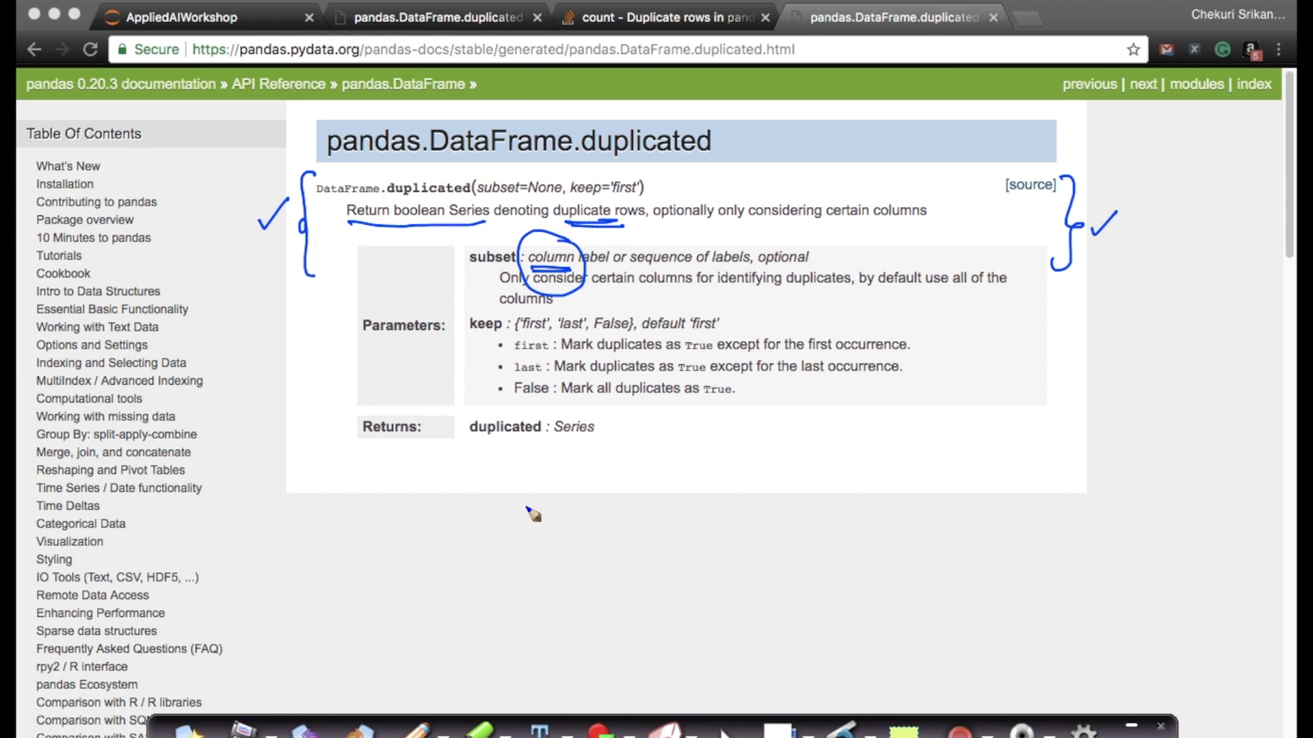
{"action": "mouse_move", "coordinate": [603, 153]}
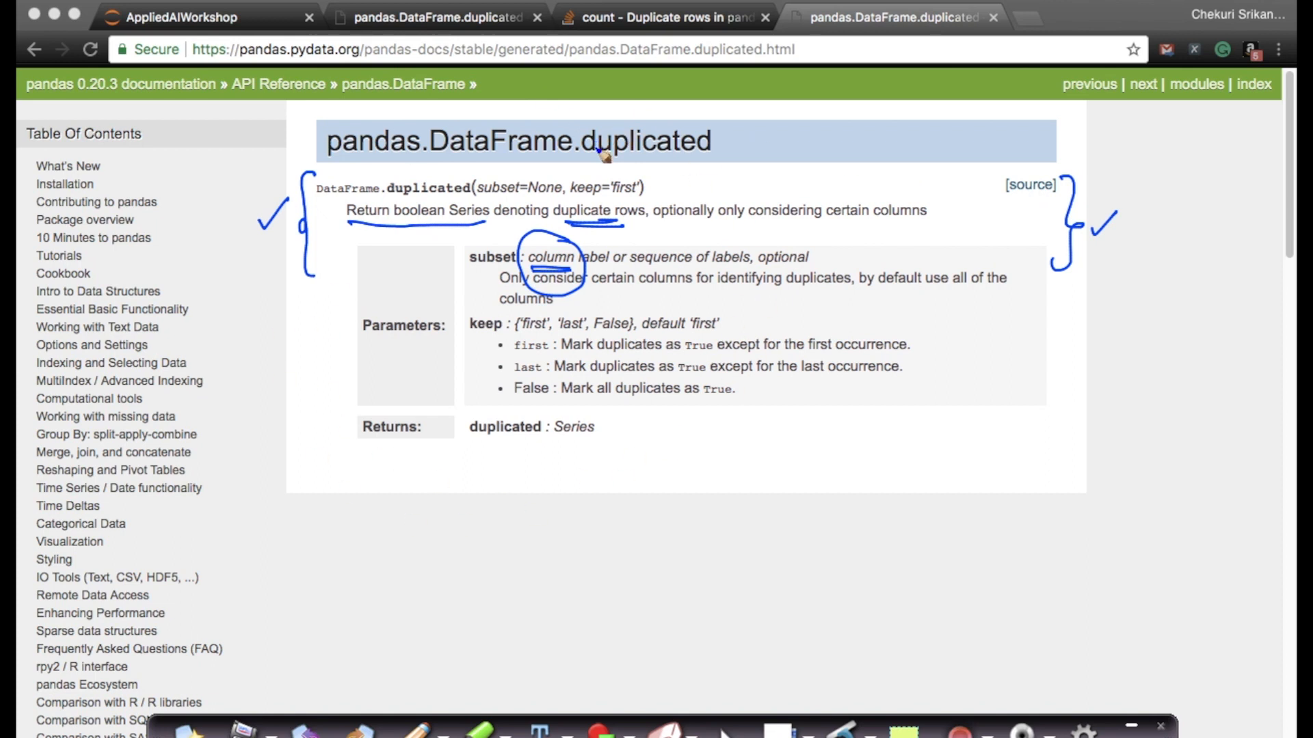
{"action": "mouse_move", "coordinate": [570, 165]}
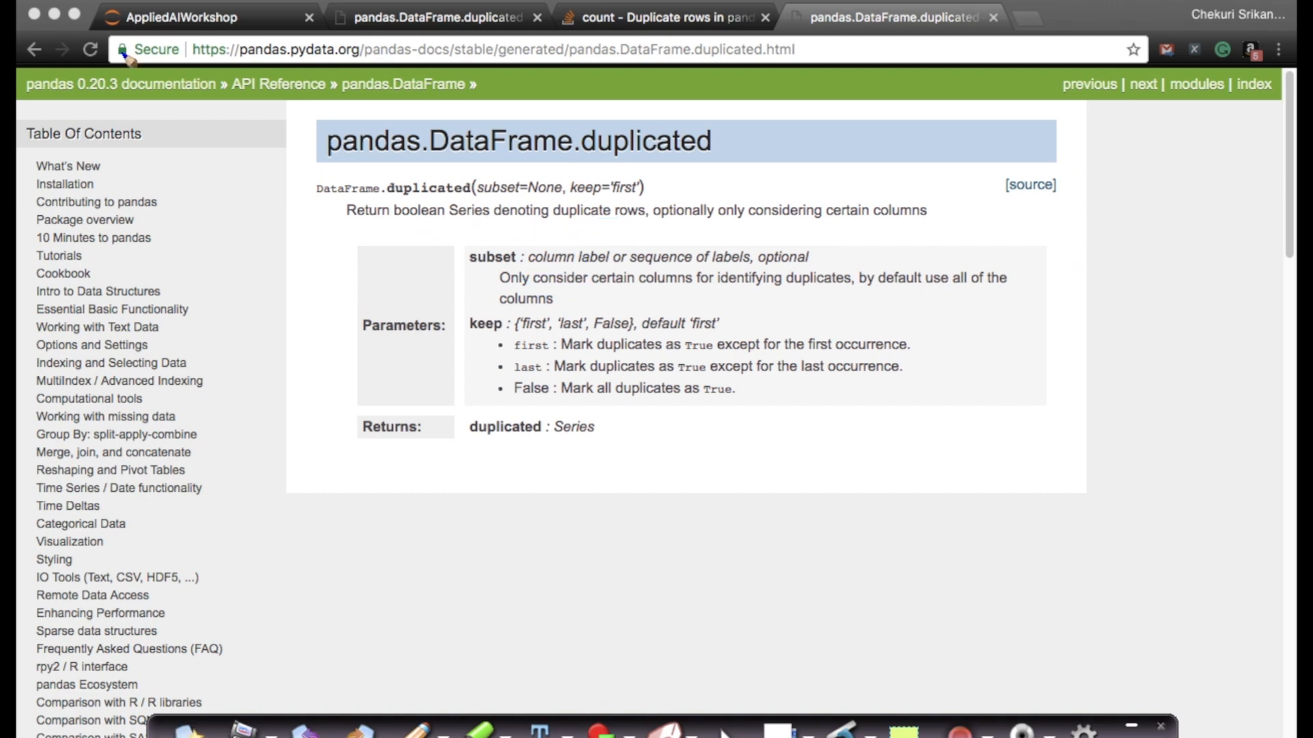
Return to the AppliedAIWorkshop notebook tab with the duplicated-title count cell
{"action": "left_click", "coordinate": [168, 16]}
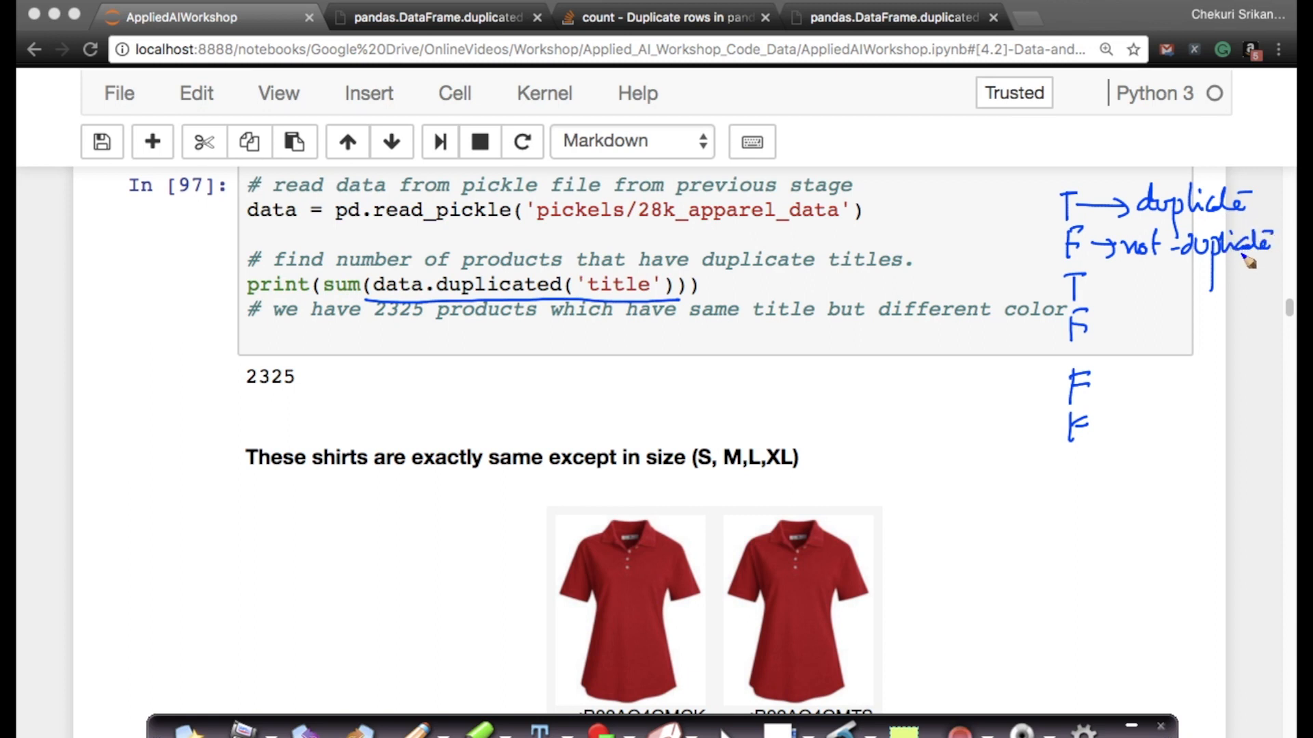
{"action": "mouse_move", "coordinate": [352, 273]}
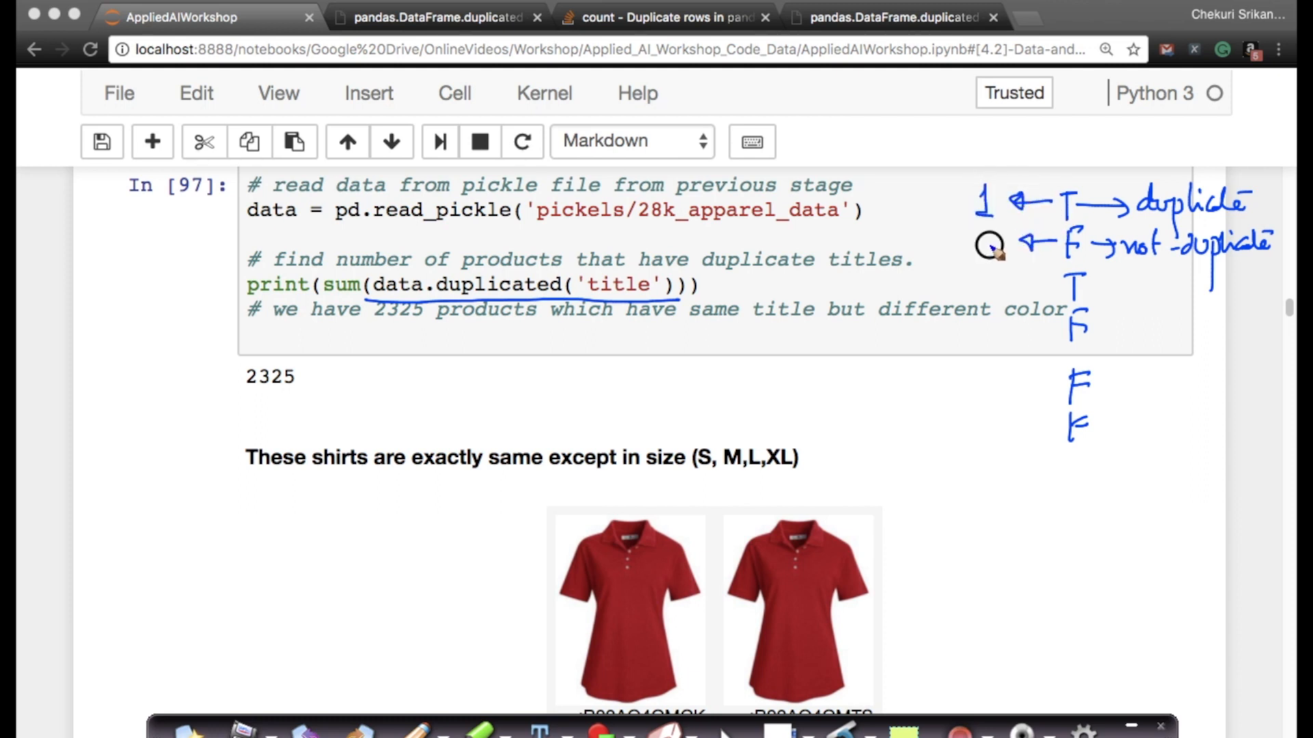
{"action": "mouse_move", "coordinate": [344, 289]}
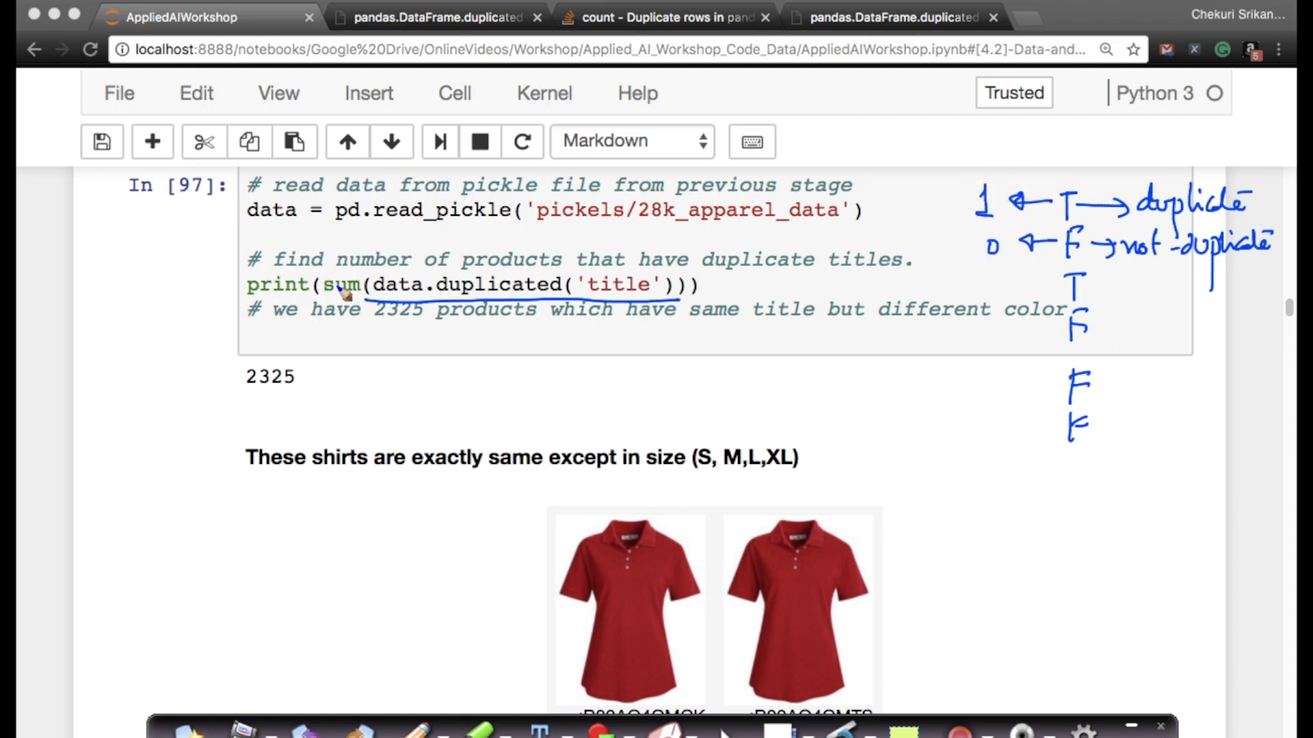
{"action": "mouse_move", "coordinate": [268, 389]}
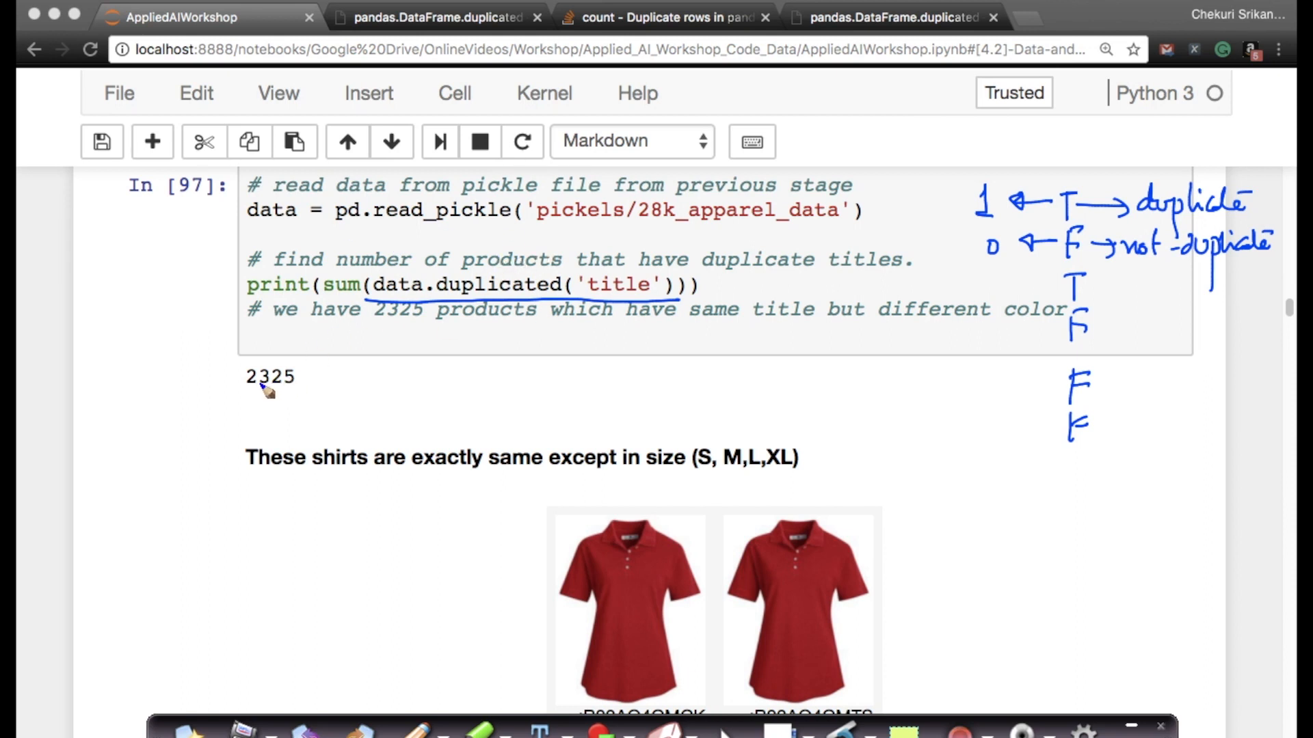
{"action": "mouse_move", "coordinate": [301, 370]}
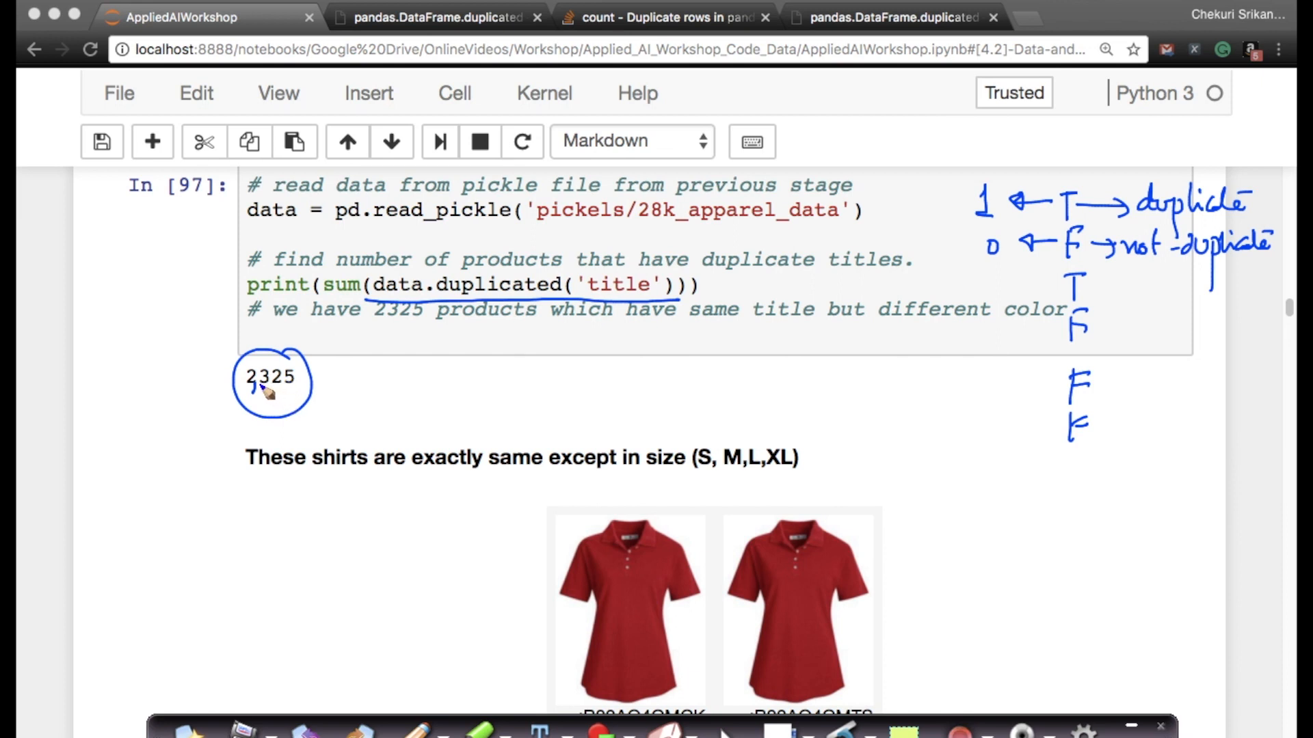
{"action": "mouse_move", "coordinate": [346, 378]}
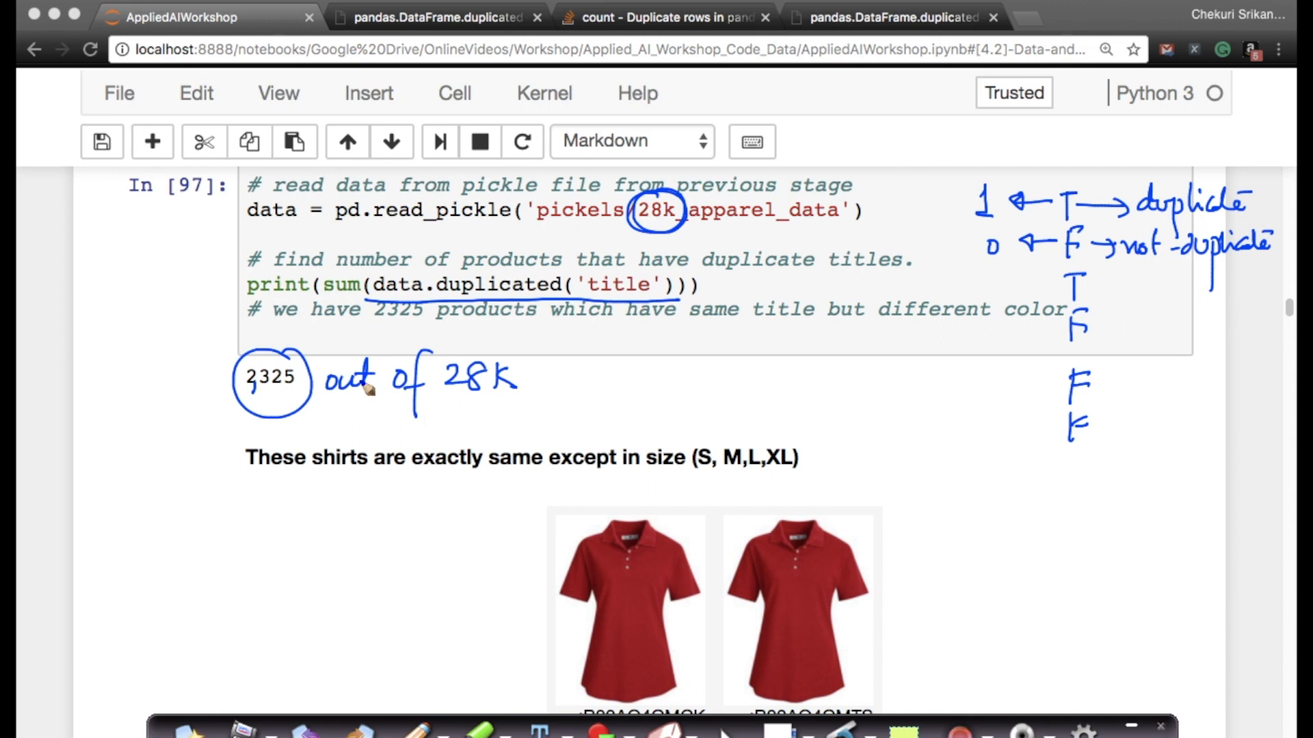
{"action": "mouse_move", "coordinate": [378, 604]}
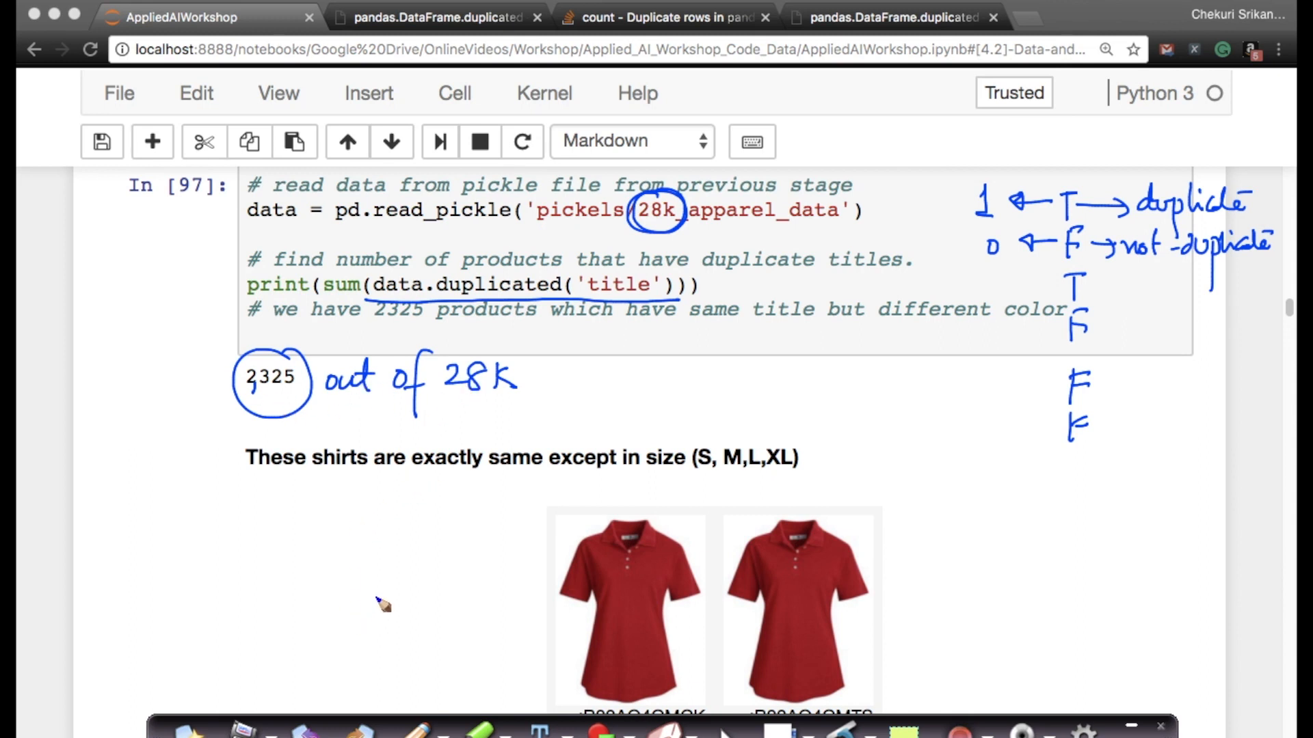
{"action": "mouse_move", "coordinate": [376, 463]}
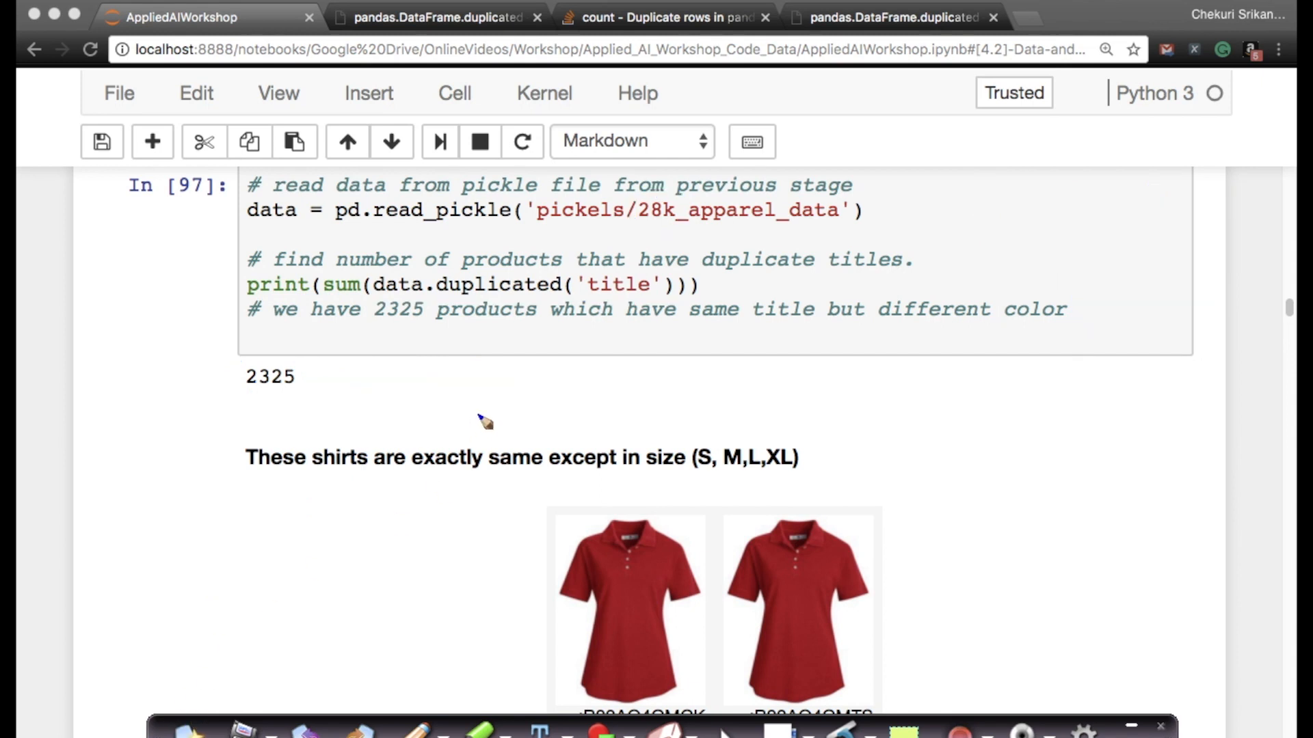
Scroll to the 2325 duplicate-title count and the identical-shirts-except-size section
{"action": "scroll", "scroll_direction": "down", "scroll_amount": 3}
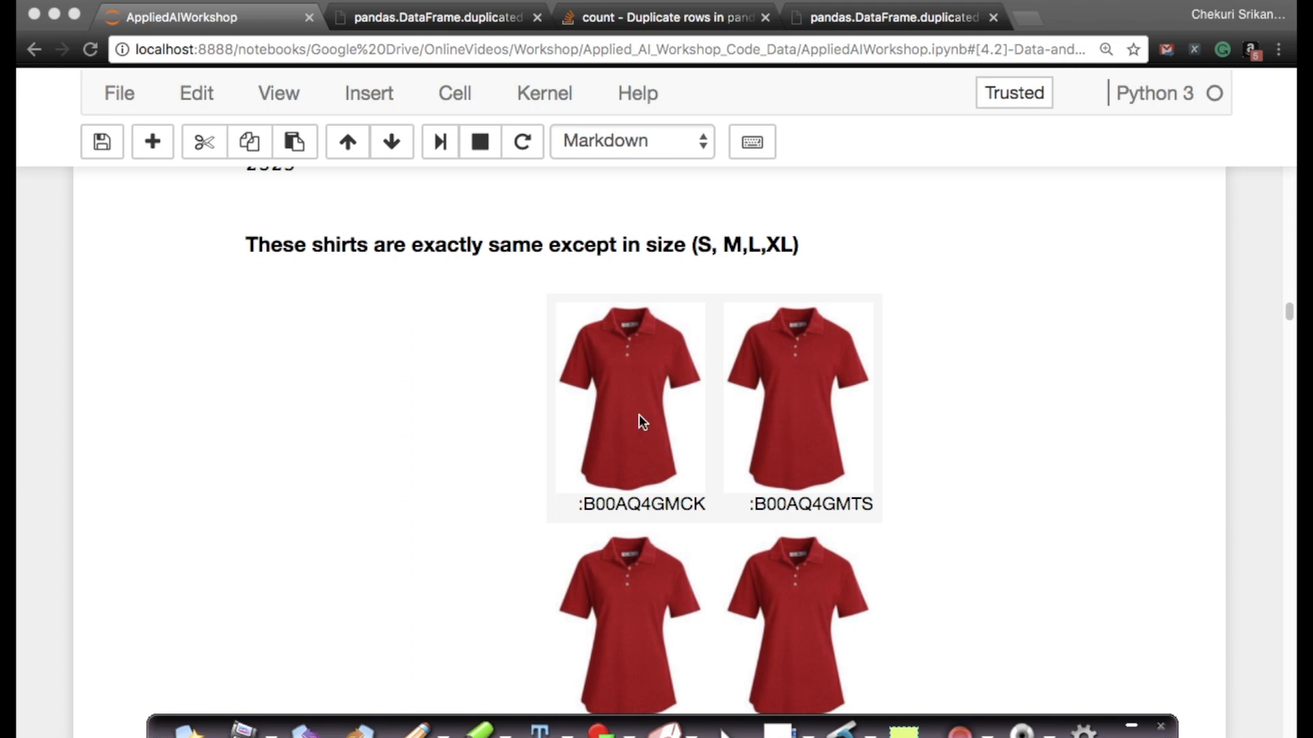
{"action": "mouse_move", "coordinate": [980, 261]}
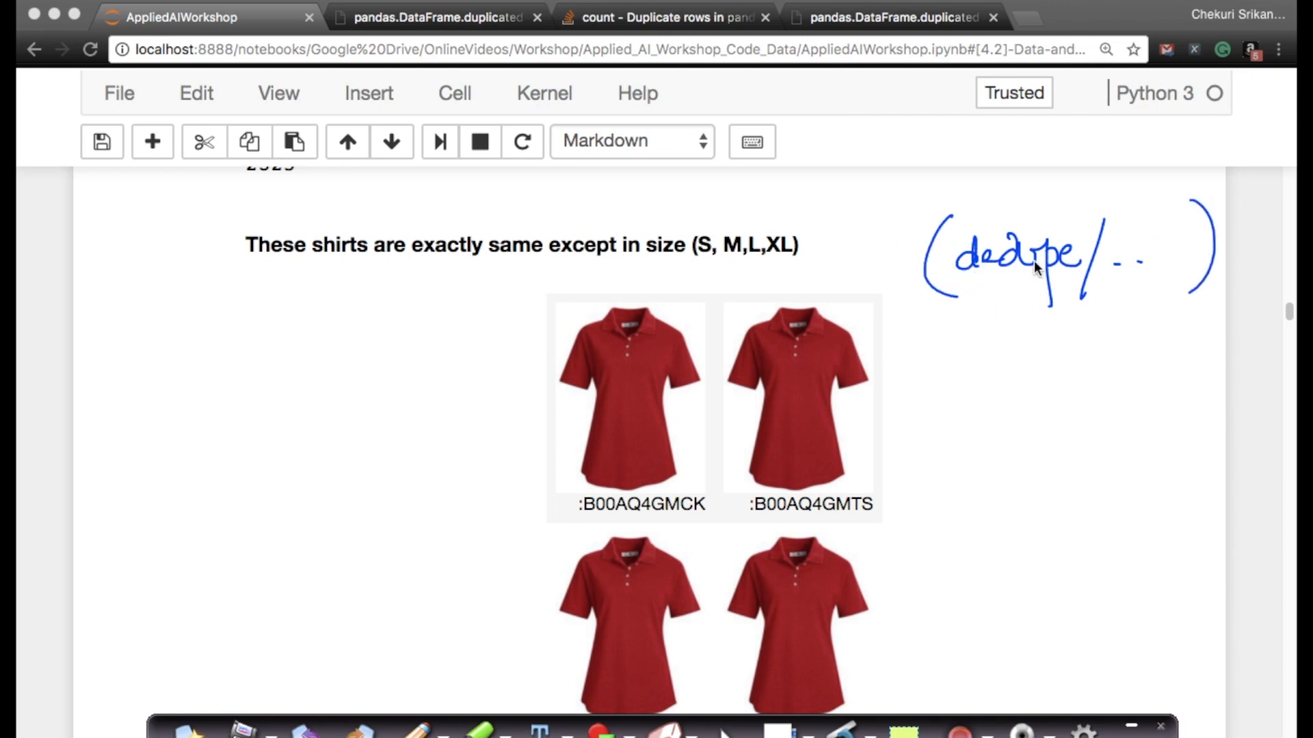
{"action": "mouse_move", "coordinate": [832, 429]}
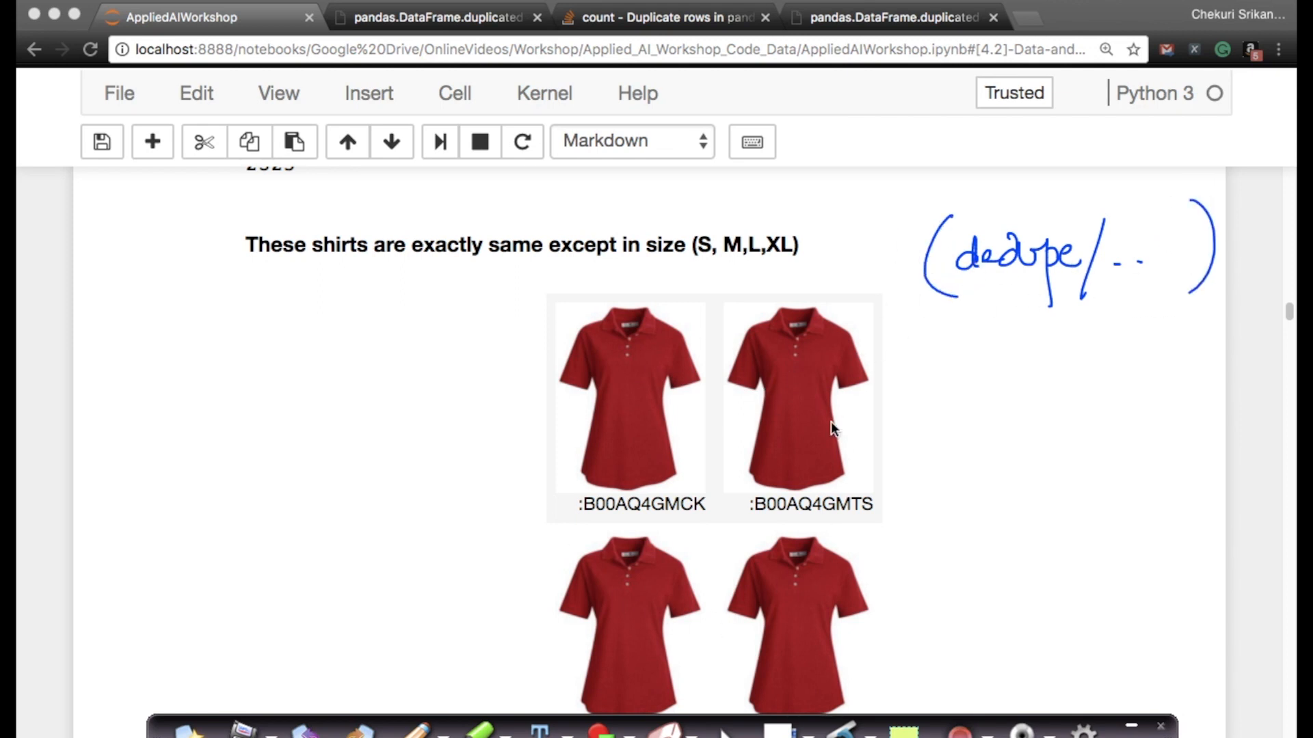
{"action": "mouse_move", "coordinate": [243, 699]}
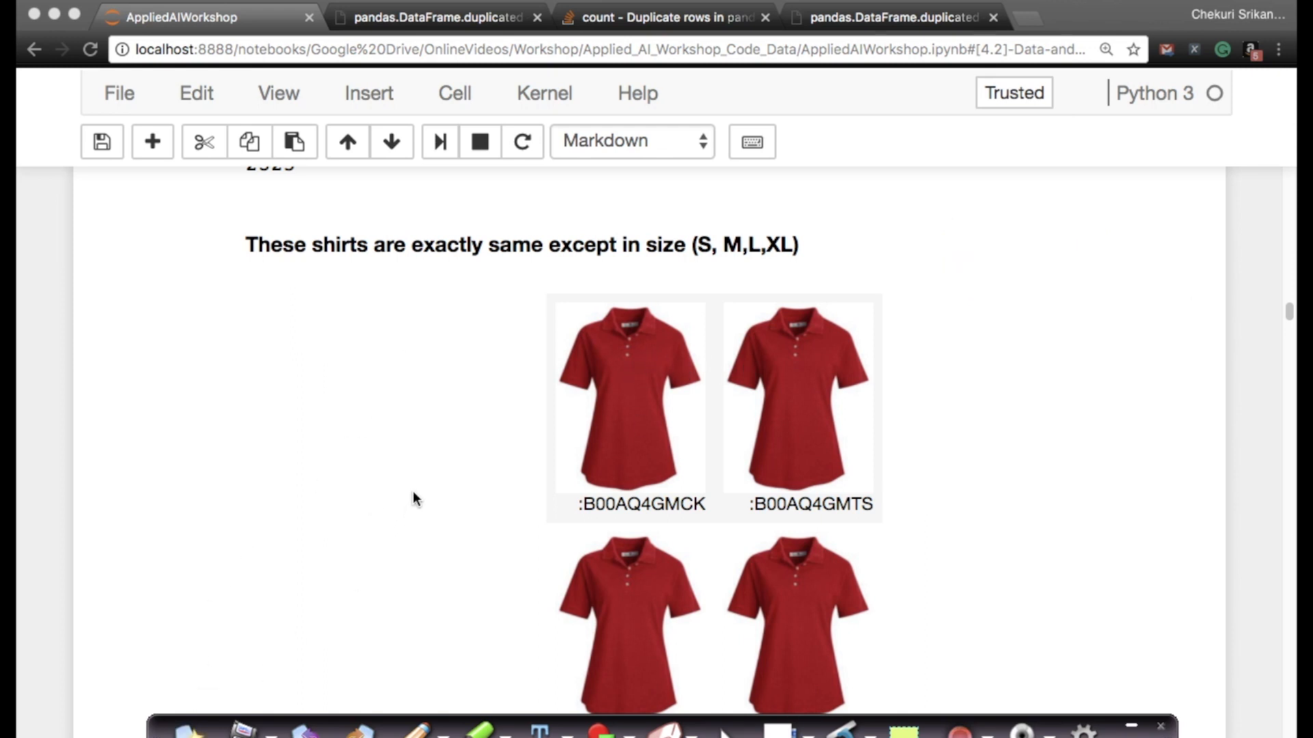
{"action": "scroll", "scroll_direction": "up", "scroll_amount": 3}
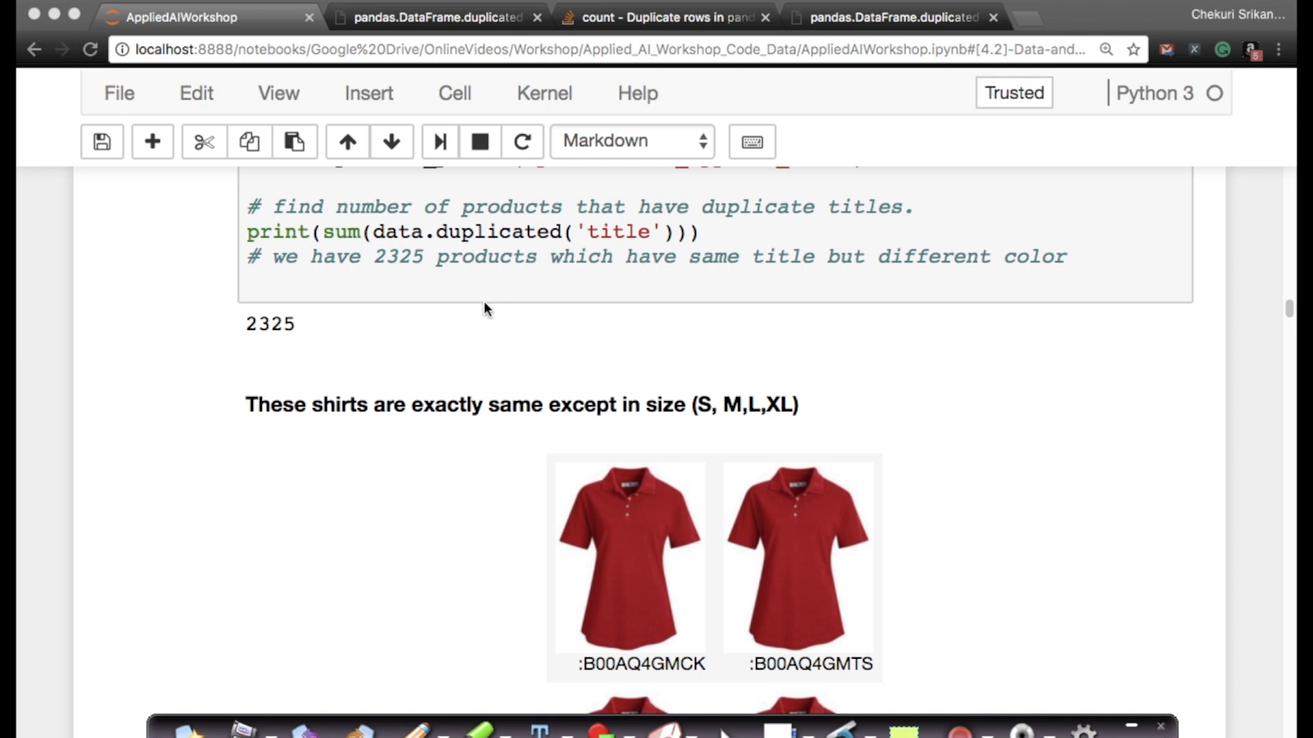
{"action": "mouse_move", "coordinate": [375, 496]}
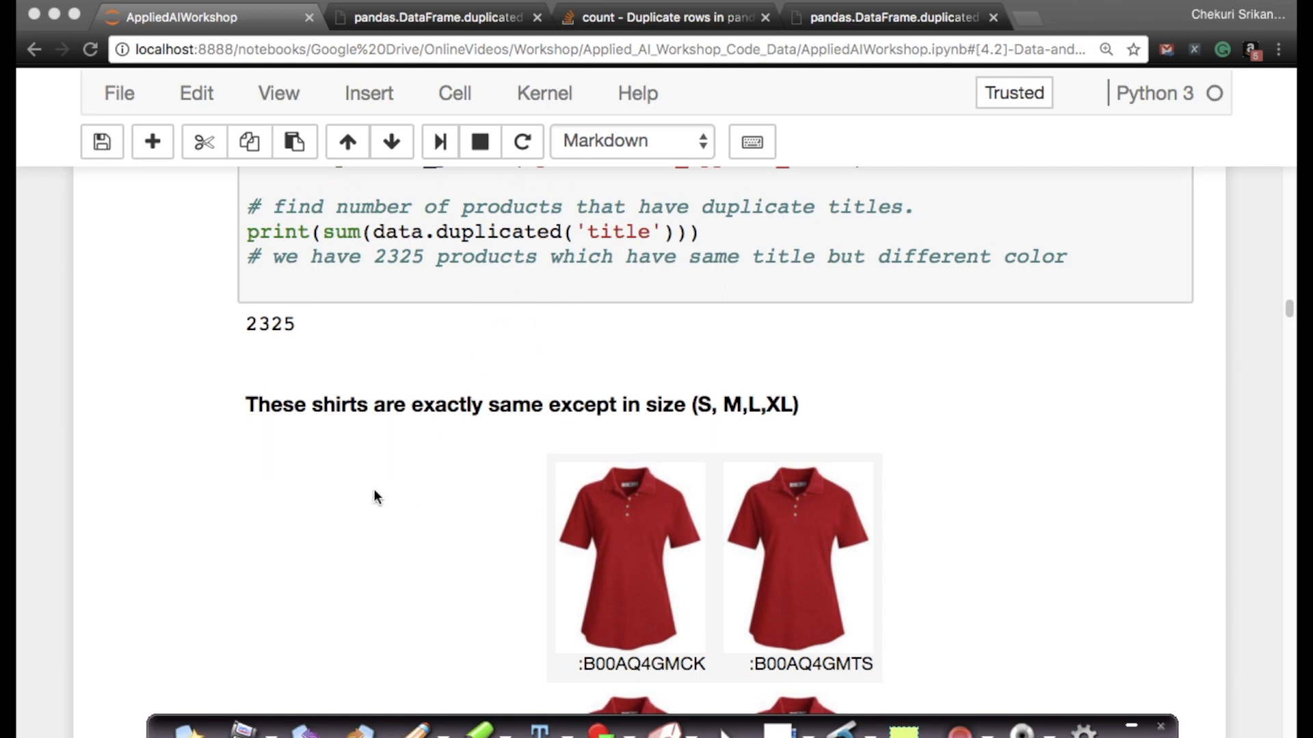
{"action": "mouse_move", "coordinate": [387, 517]}
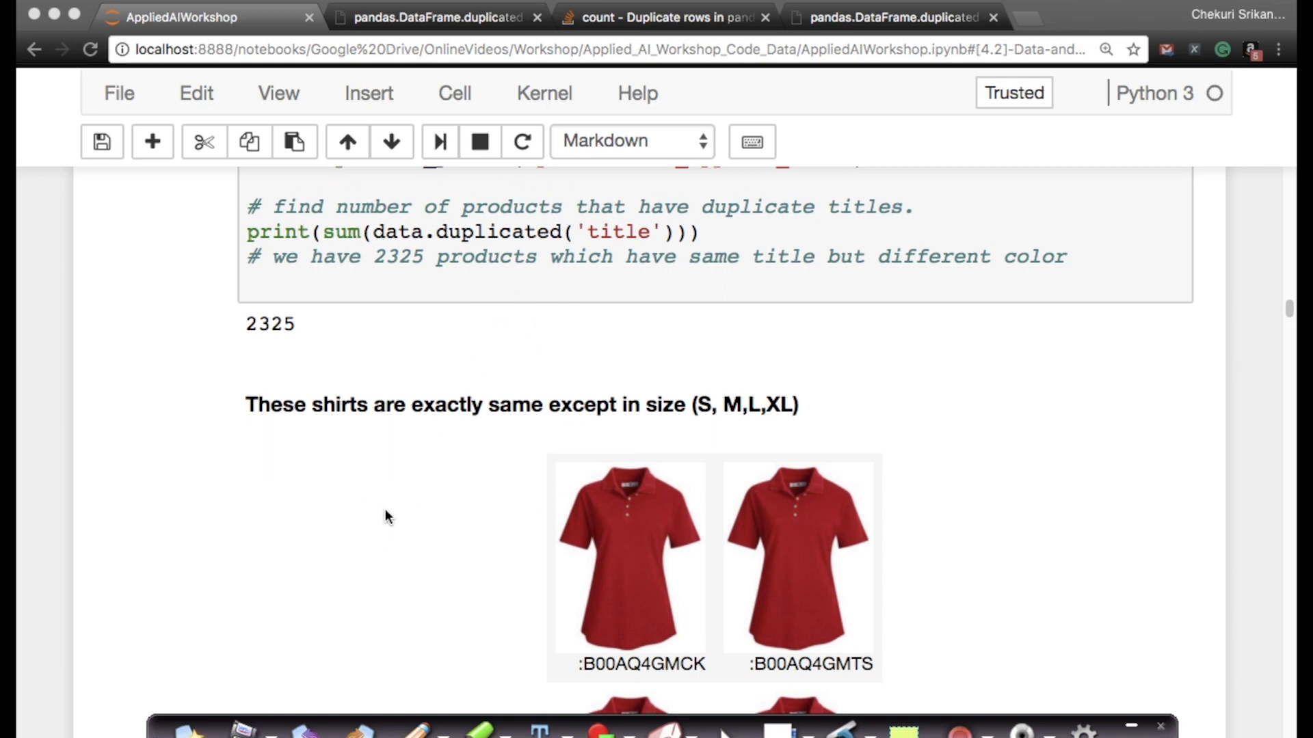
Scroll down to the four red shirts with their ASIN product codes
{"action": "scroll", "scroll_direction": "down", "scroll_amount": 3}
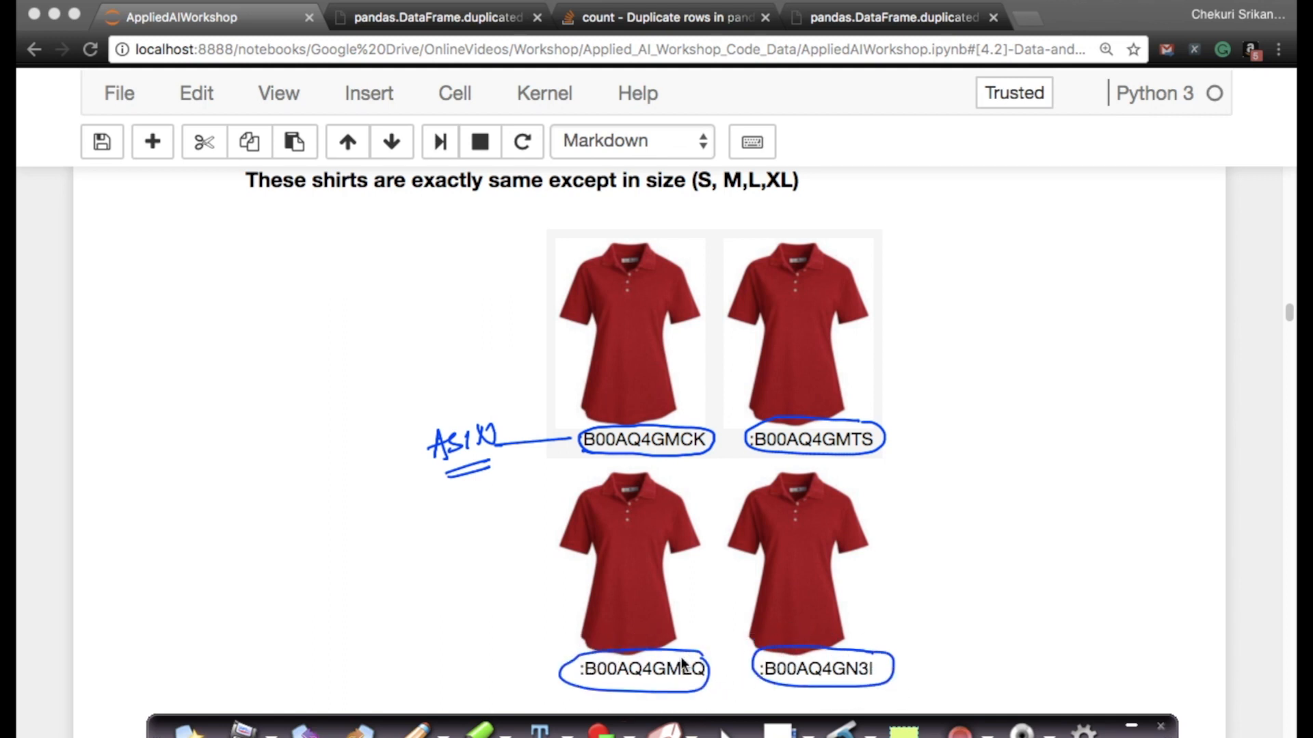
{"action": "mouse_move", "coordinate": [618, 261]}
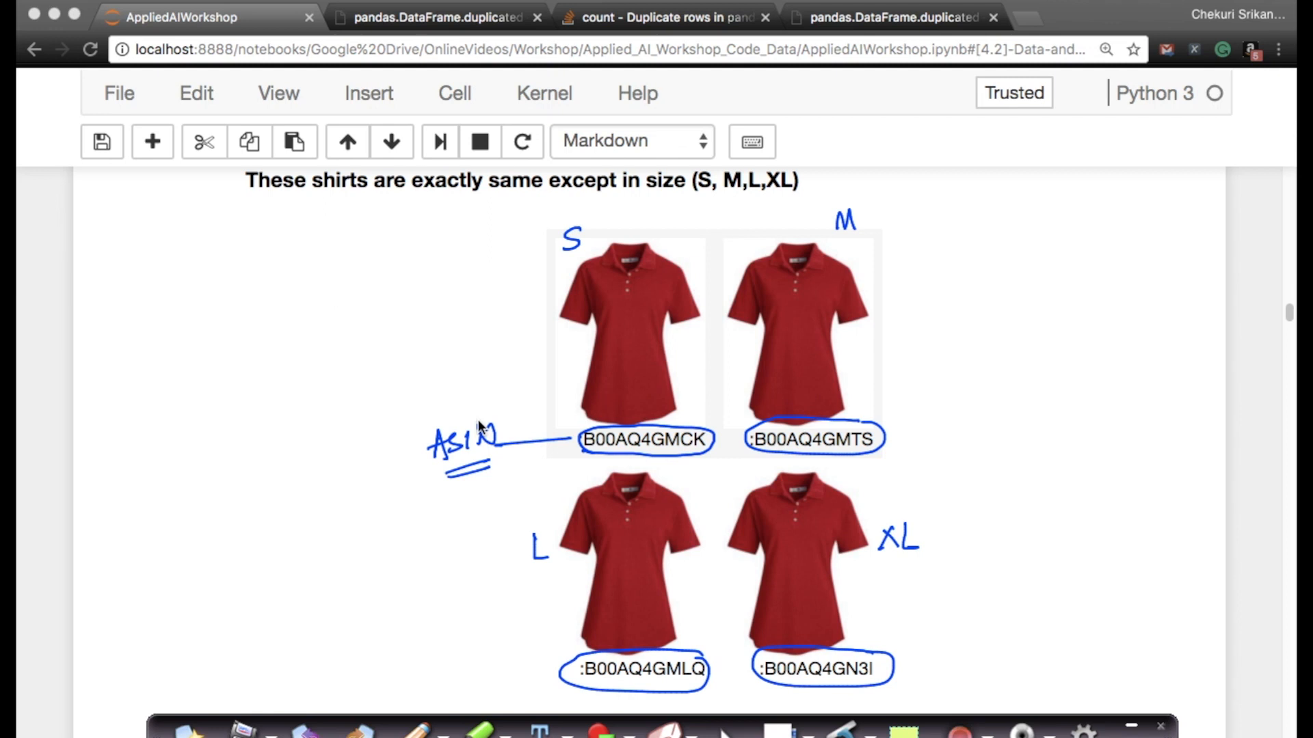
{"action": "mouse_move", "coordinate": [626, 432]}
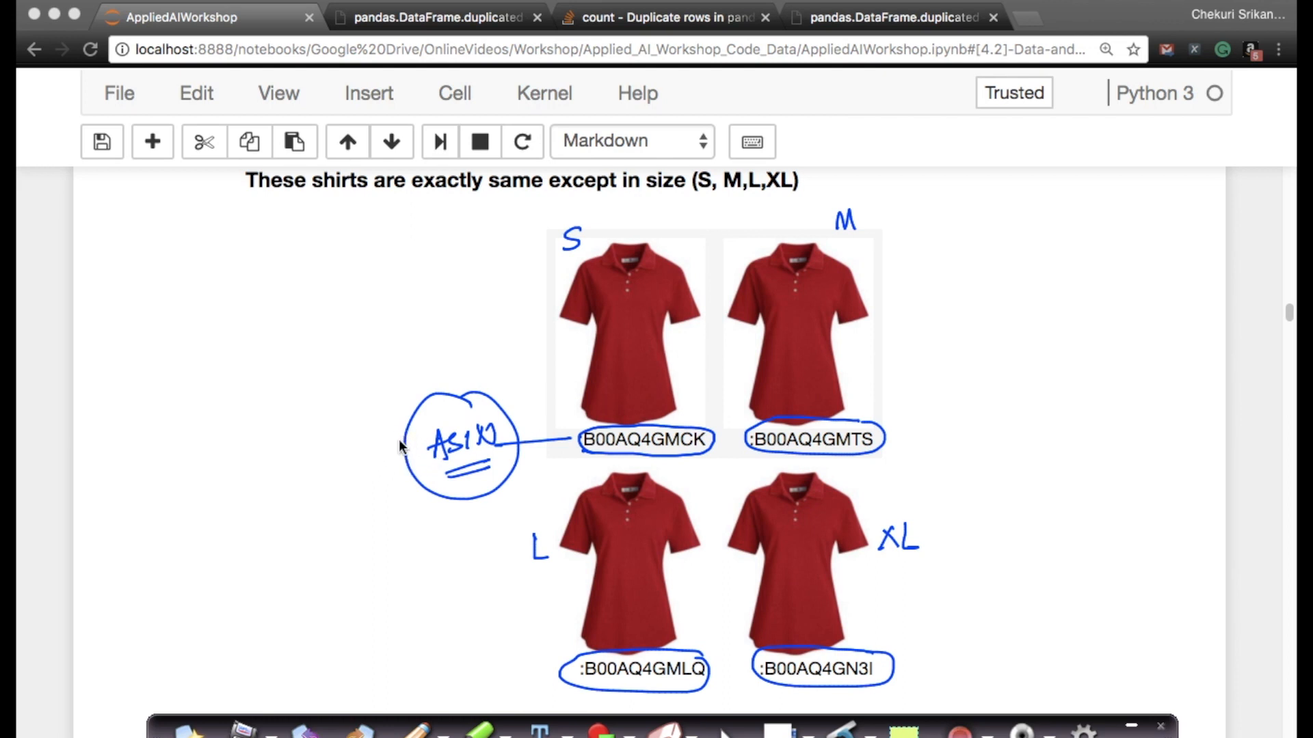
{"action": "mouse_move", "coordinate": [761, 335]}
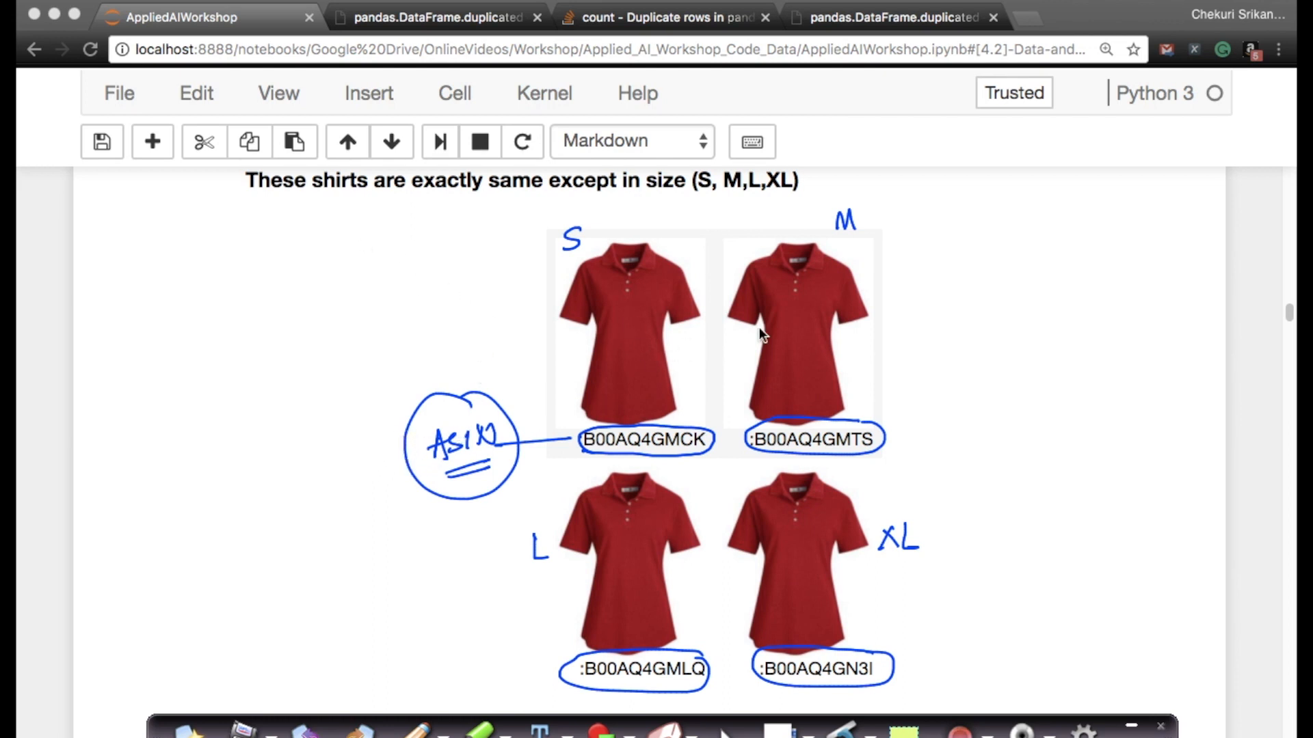
{"action": "mouse_move", "coordinate": [615, 589]}
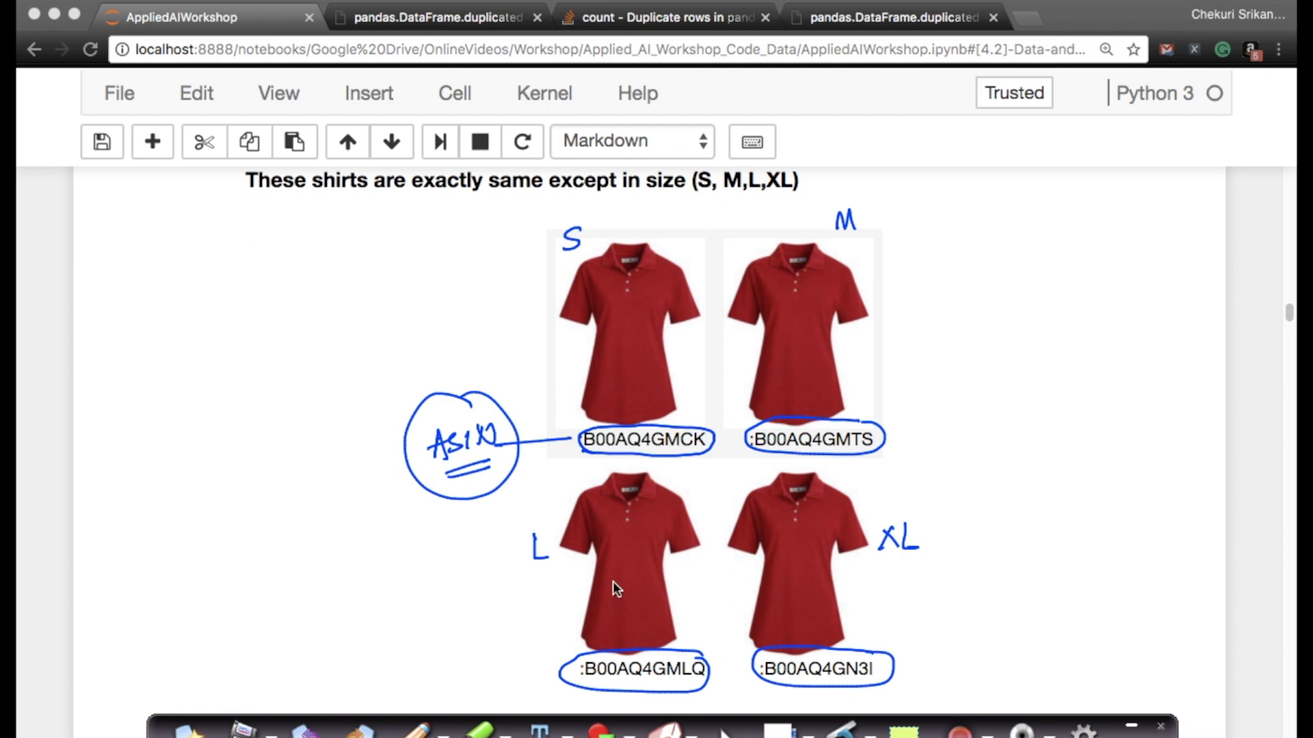
{"action": "mouse_move", "coordinate": [818, 339]}
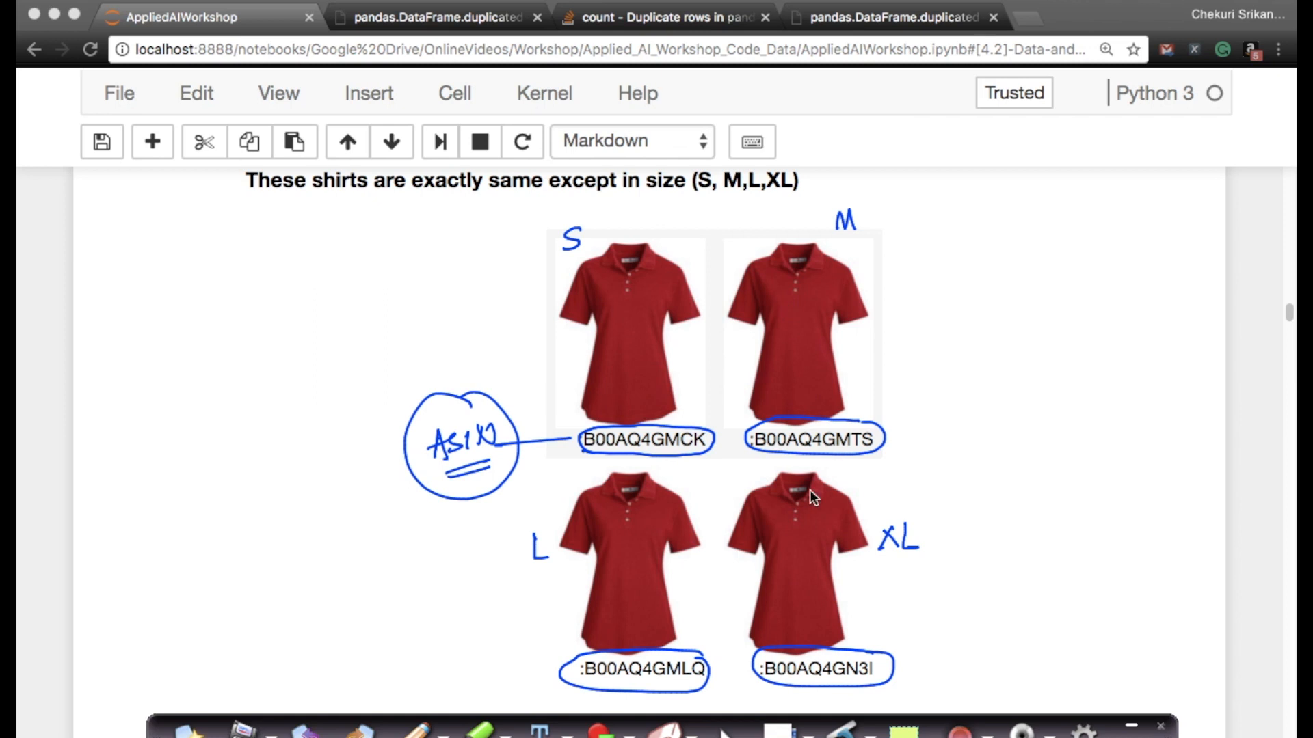
{"action": "mouse_move", "coordinate": [581, 327]}
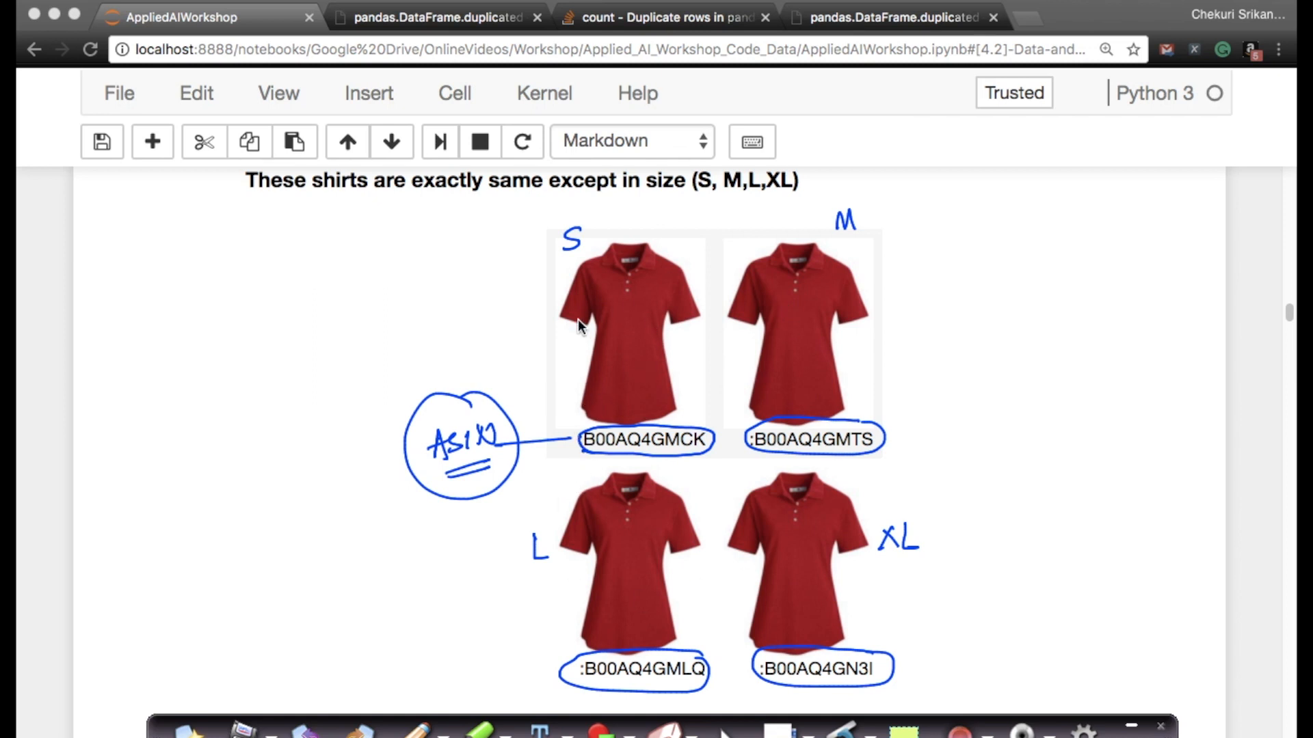
{"action": "mouse_move", "coordinate": [604, 232]}
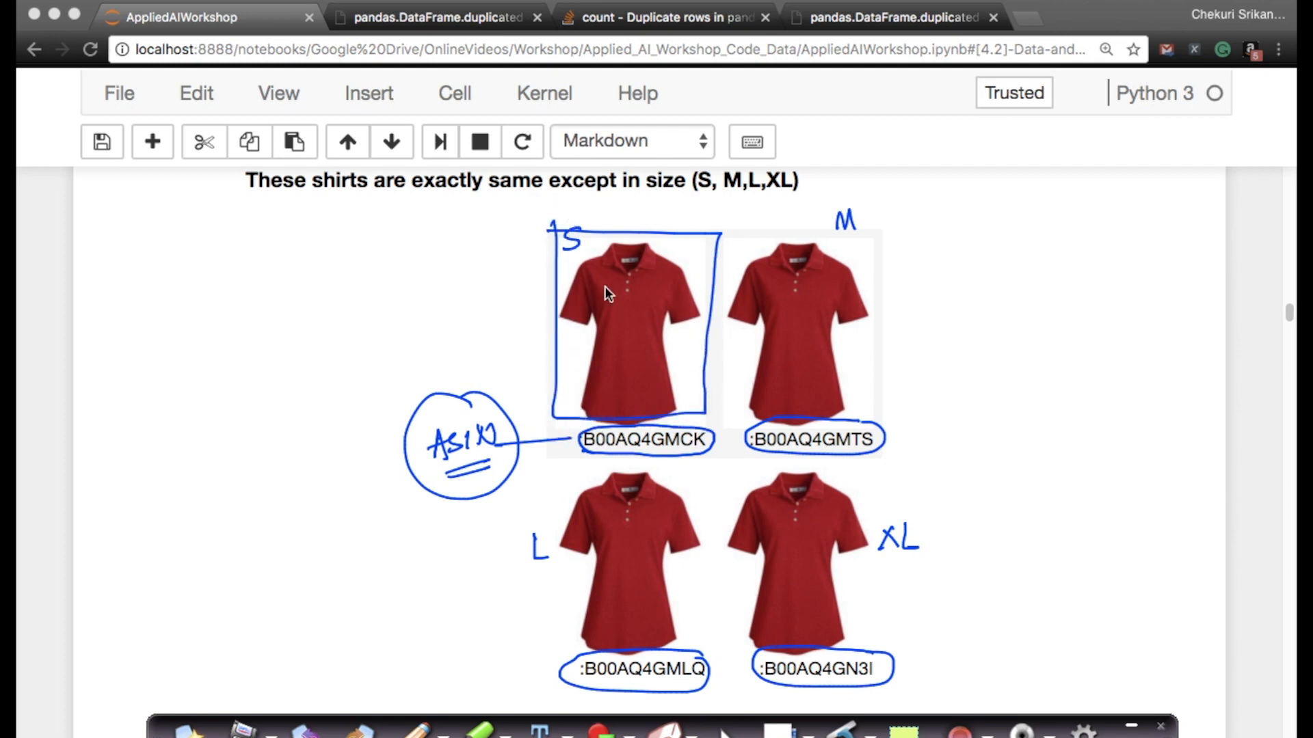
{"action": "mouse_move", "coordinate": [667, 322]}
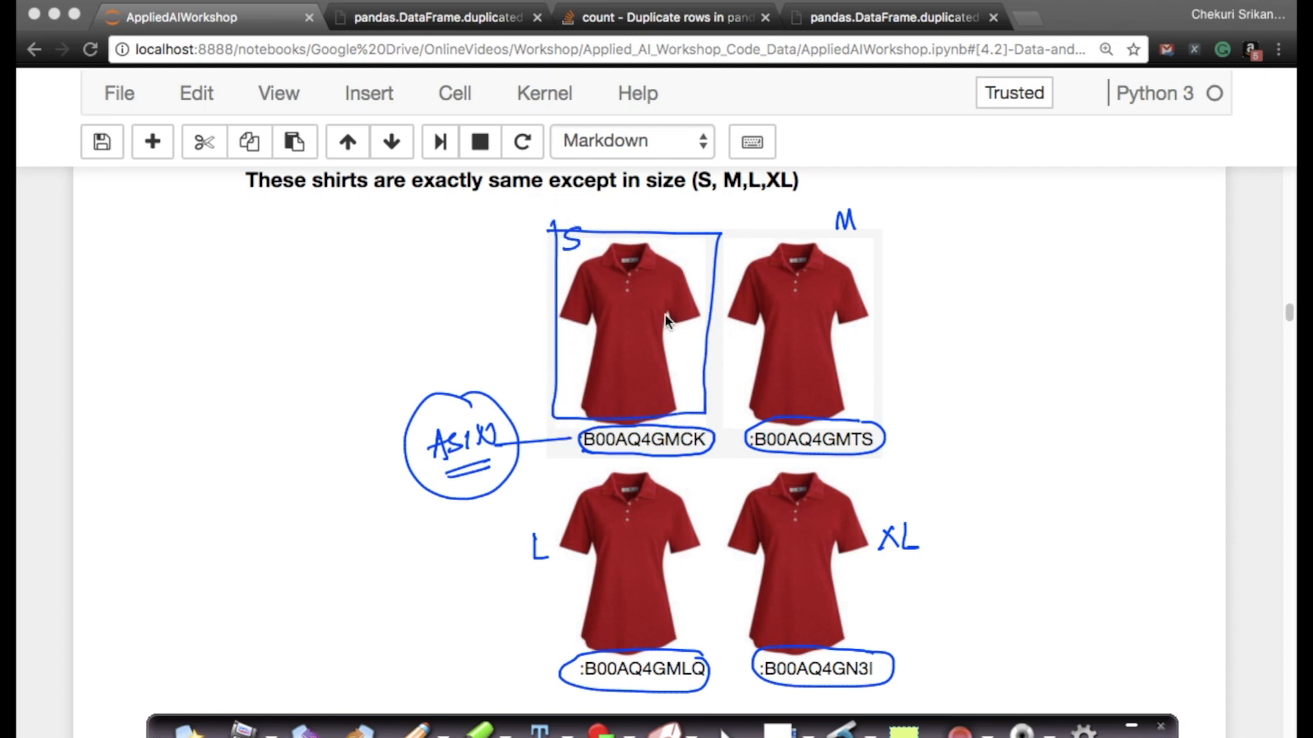
{"action": "mouse_move", "coordinate": [1062, 255]}
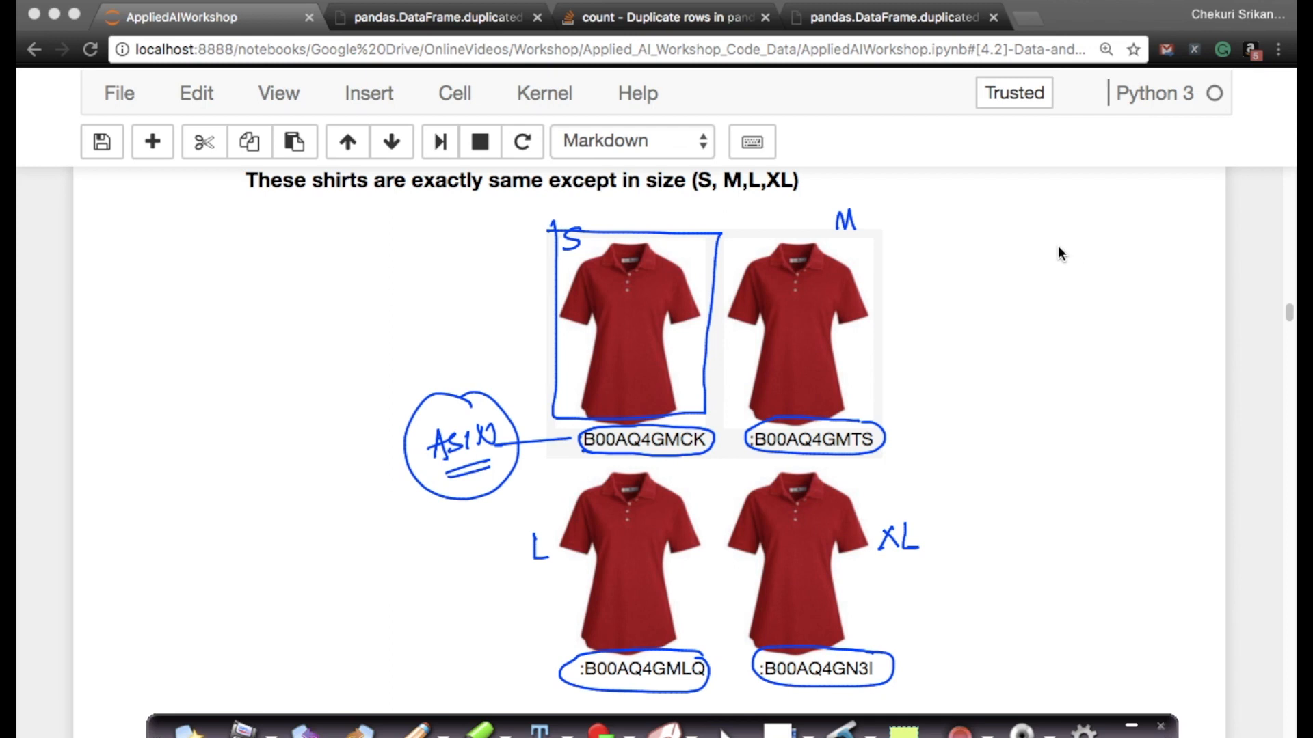
{"action": "mouse_move", "coordinate": [608, 237]}
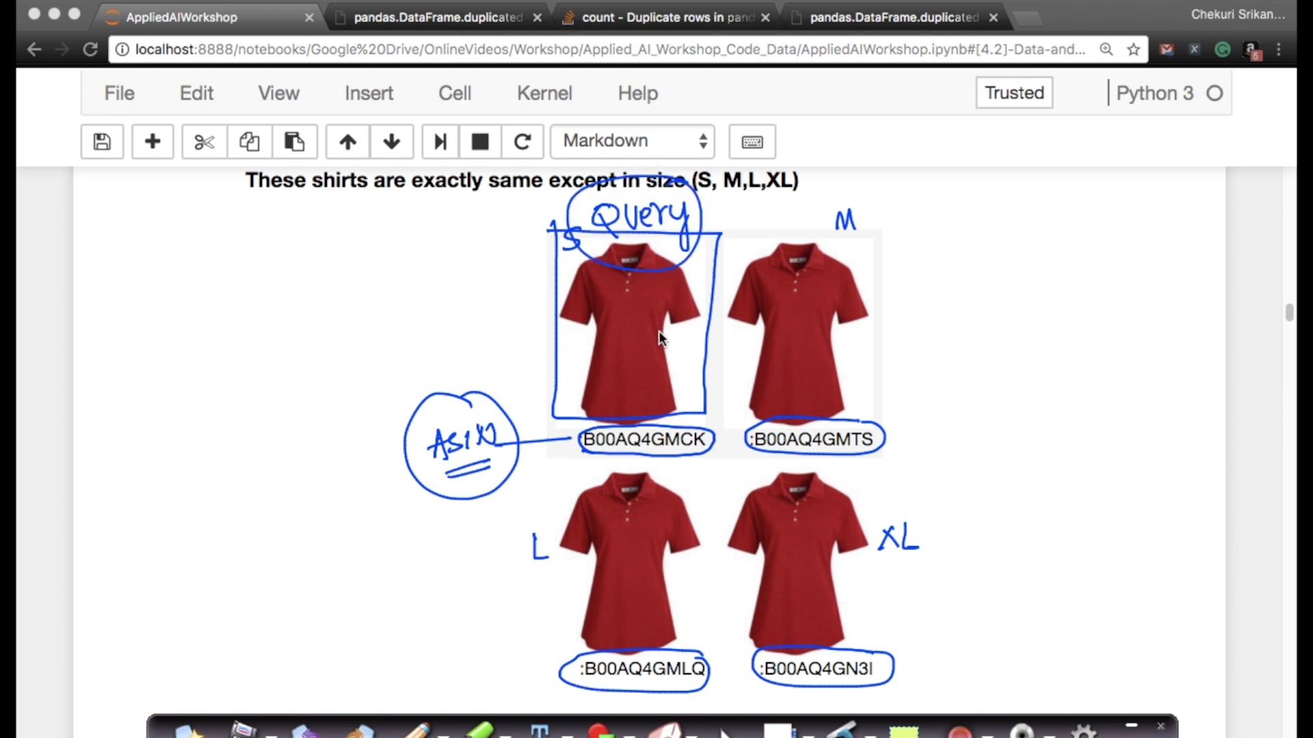
{"action": "mouse_move", "coordinate": [853, 208]}
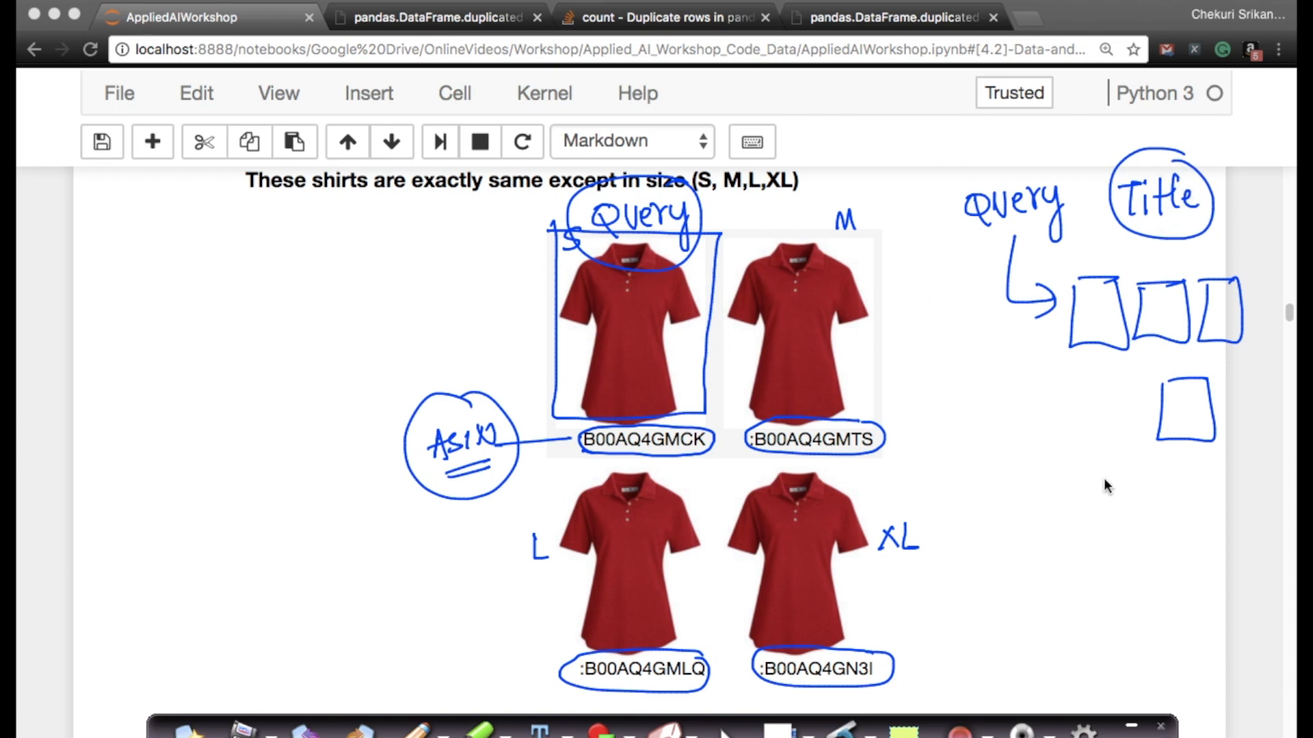
{"action": "mouse_move", "coordinate": [768, 288]}
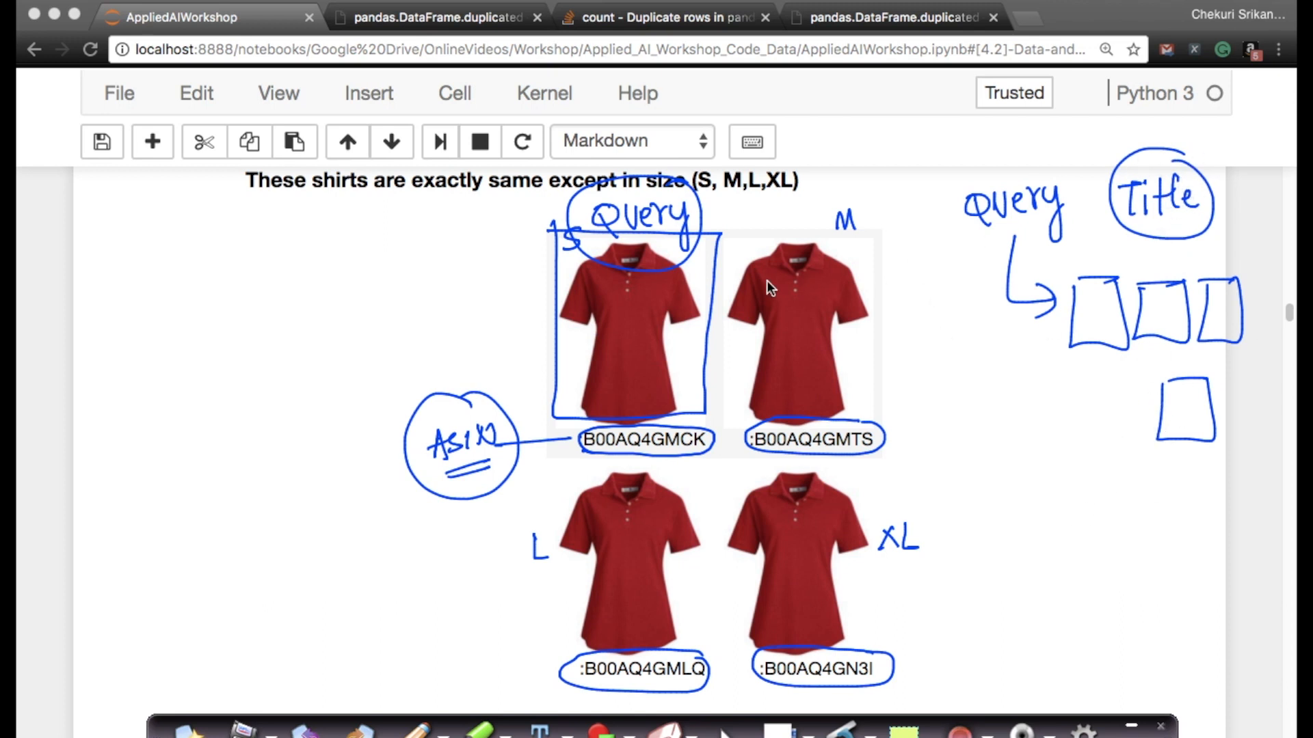
{"action": "mouse_move", "coordinate": [1068, 216]}
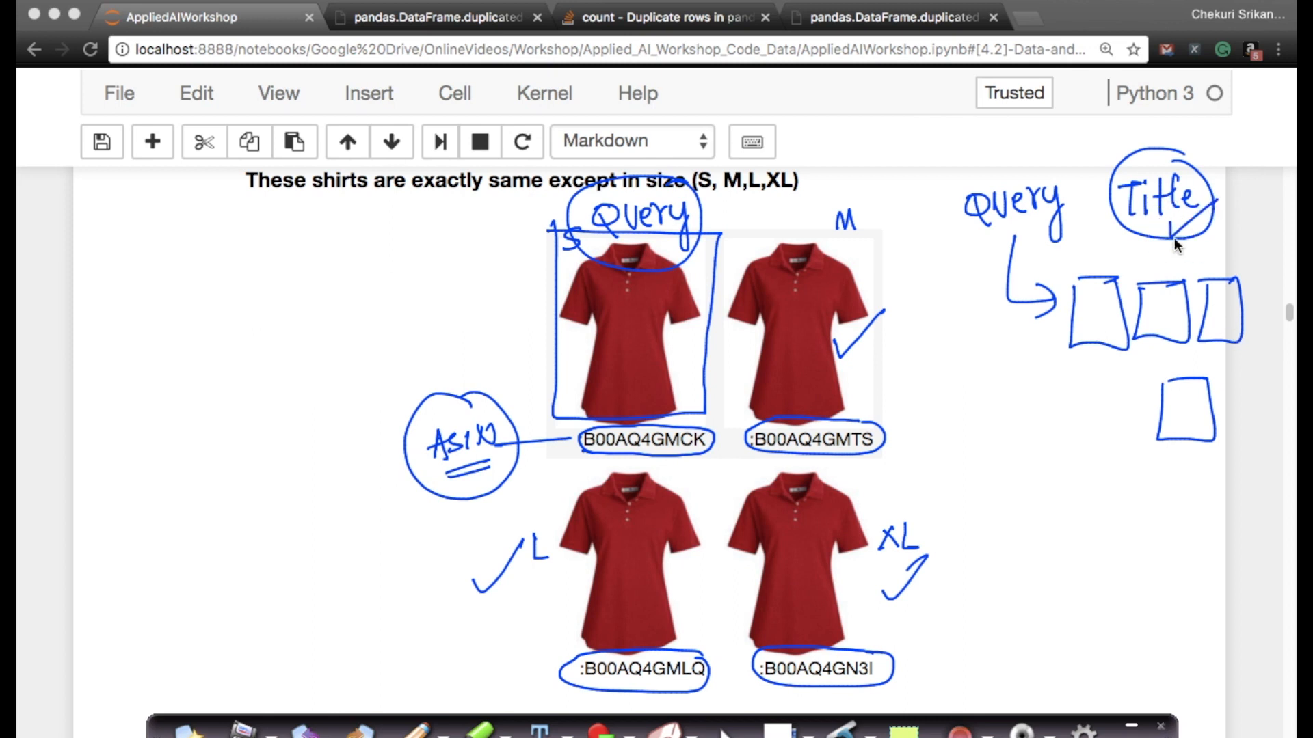
{"action": "mouse_move", "coordinate": [1108, 221]}
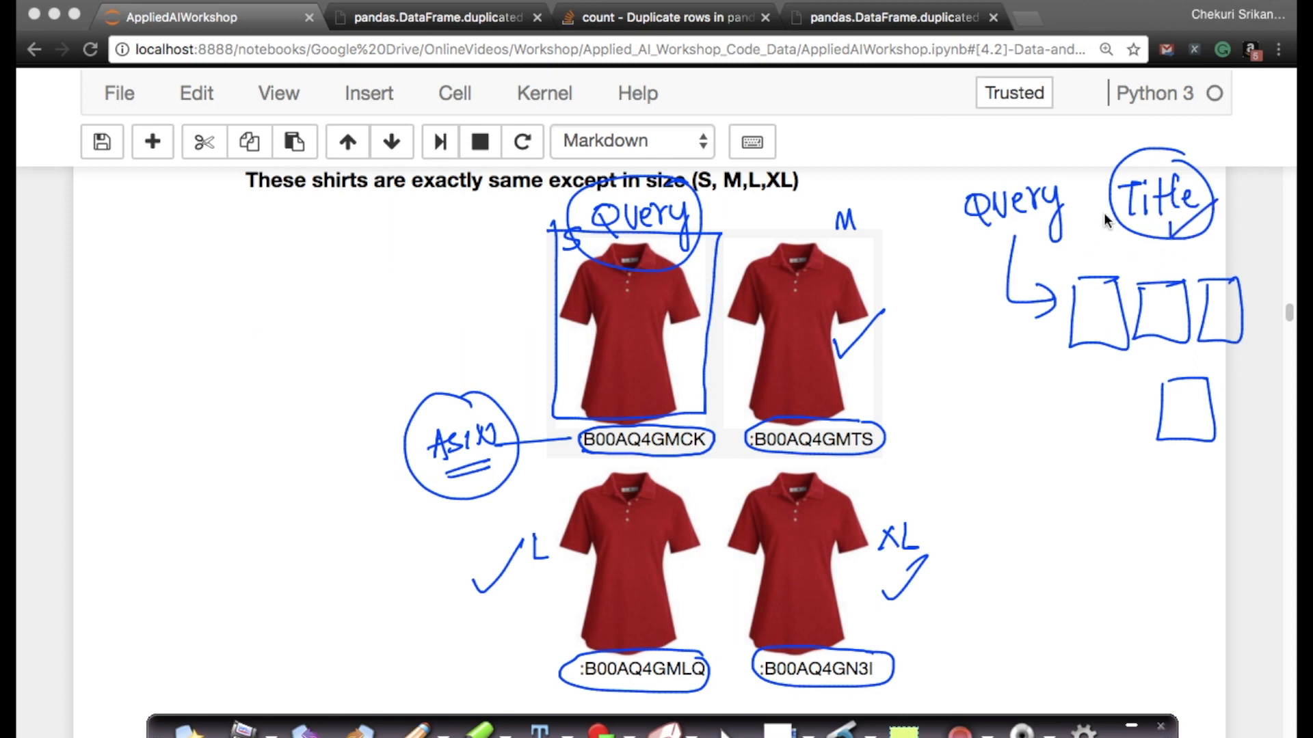
{"action": "mouse_move", "coordinate": [1085, 402]}
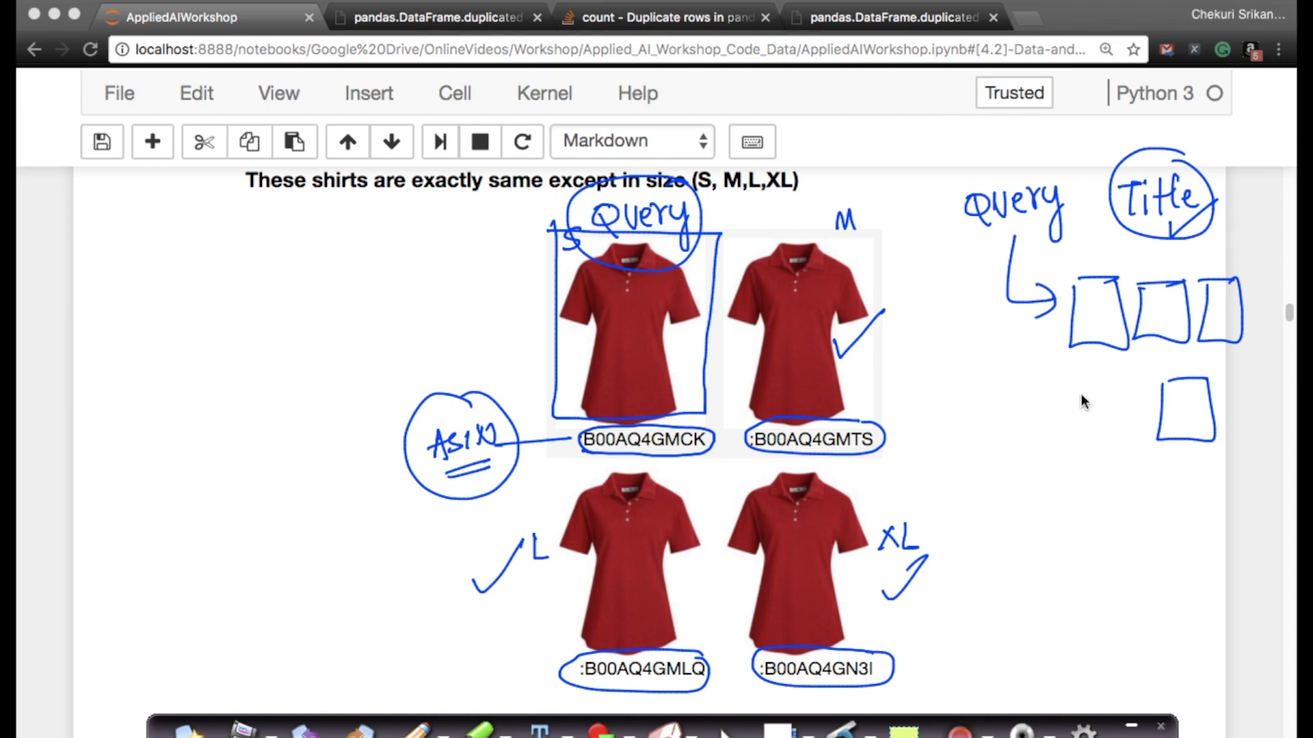
{"action": "mouse_move", "coordinate": [961, 206]}
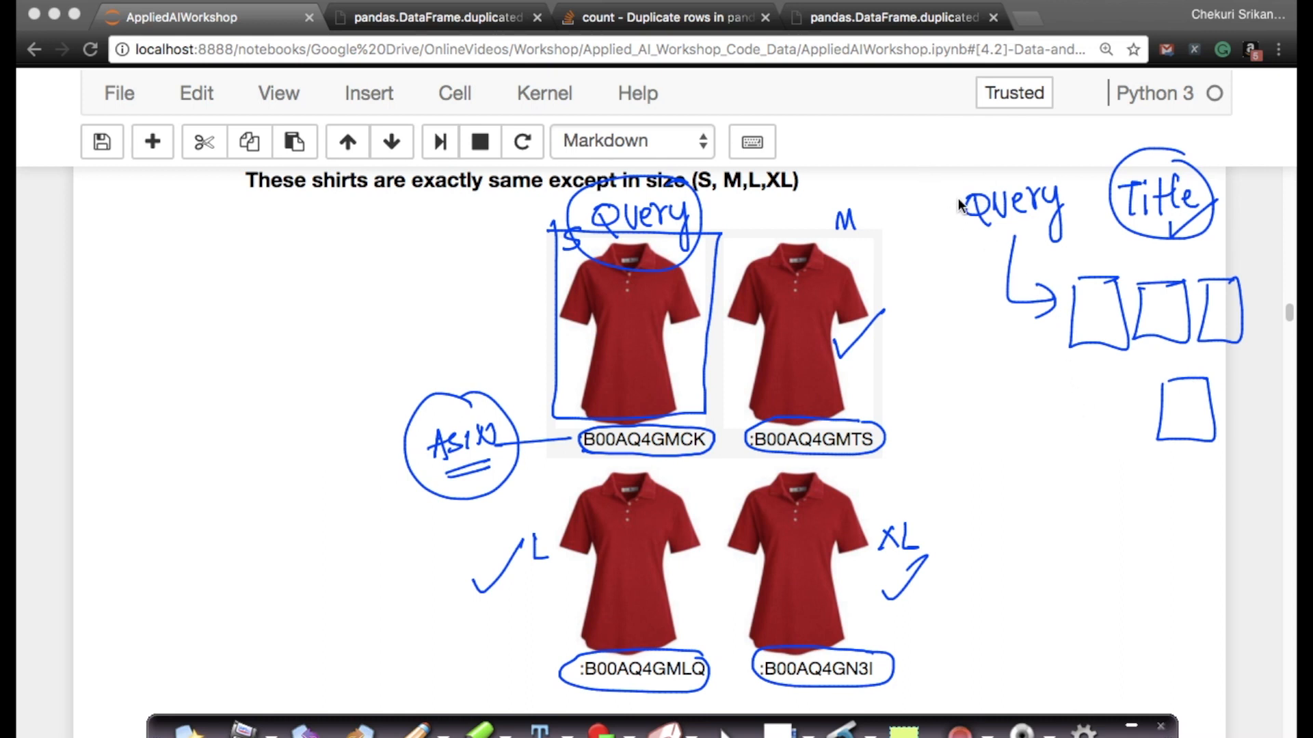
{"action": "mouse_move", "coordinate": [623, 389]}
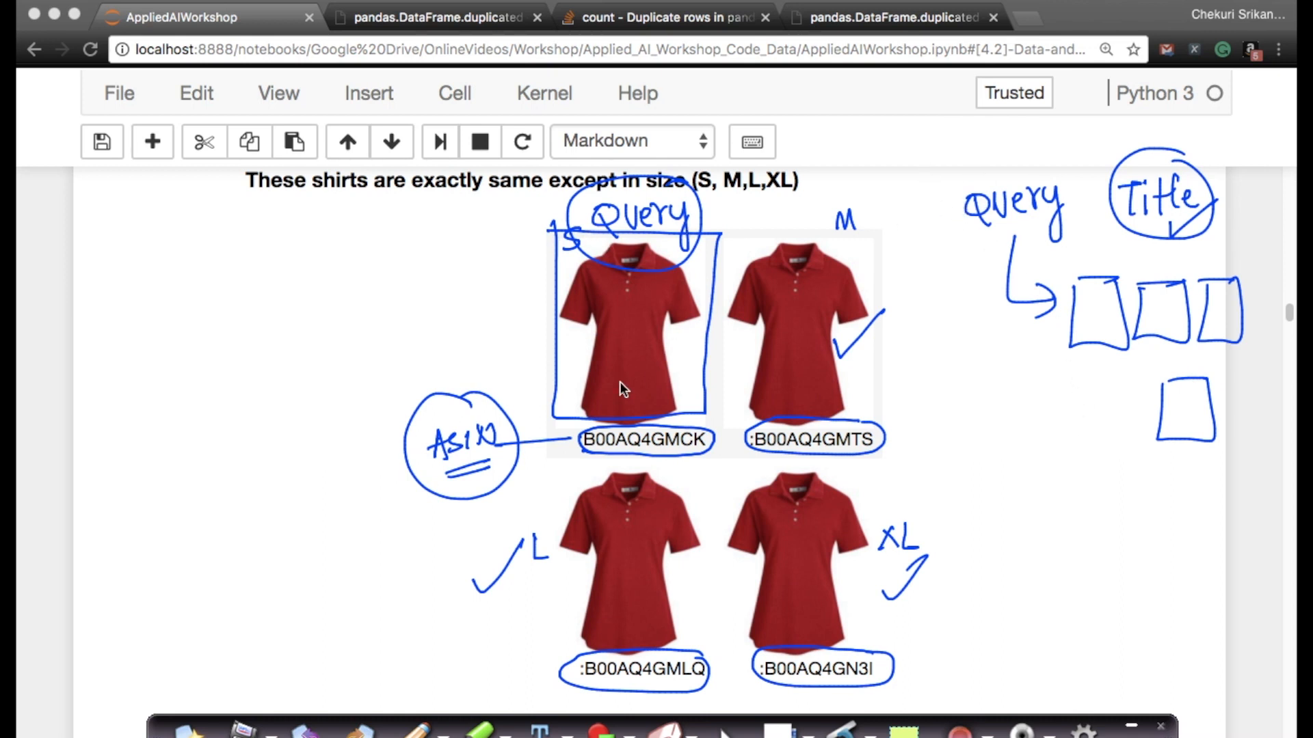
{"action": "mouse_move", "coordinate": [768, 208]}
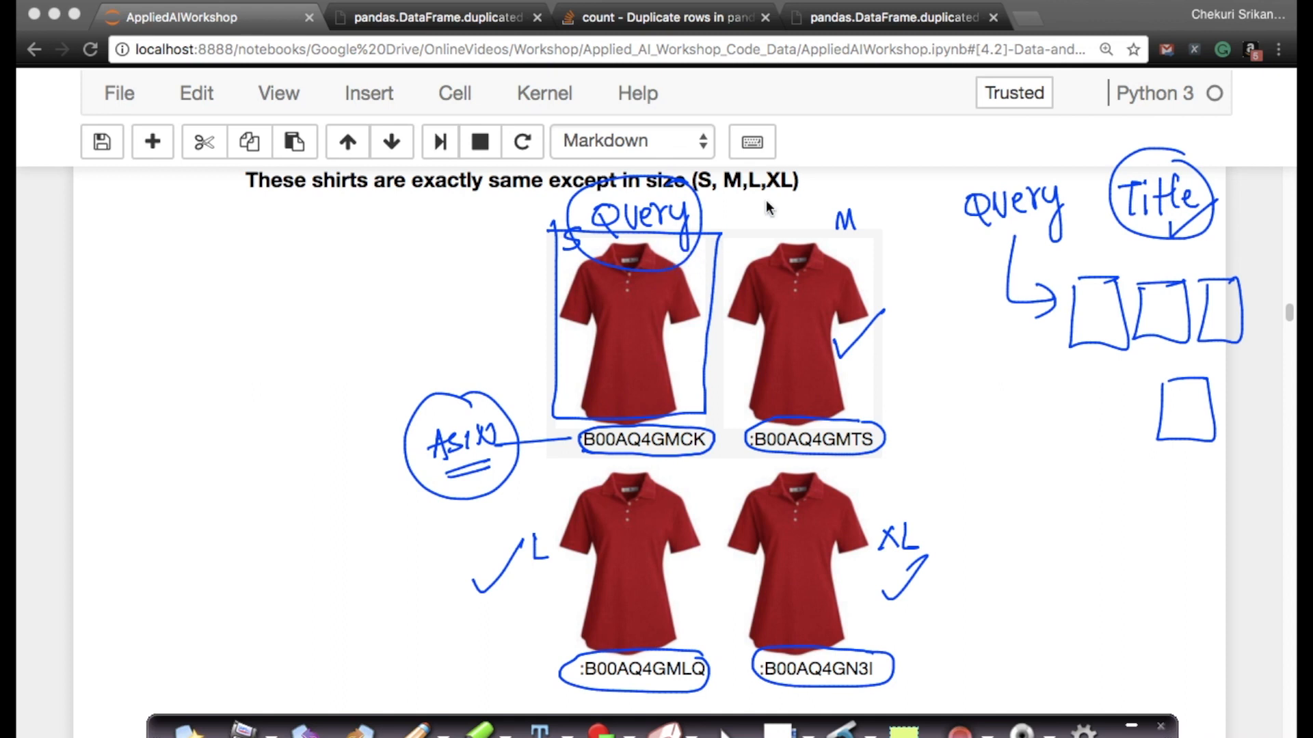
{"action": "mouse_move", "coordinate": [1070, 342]}
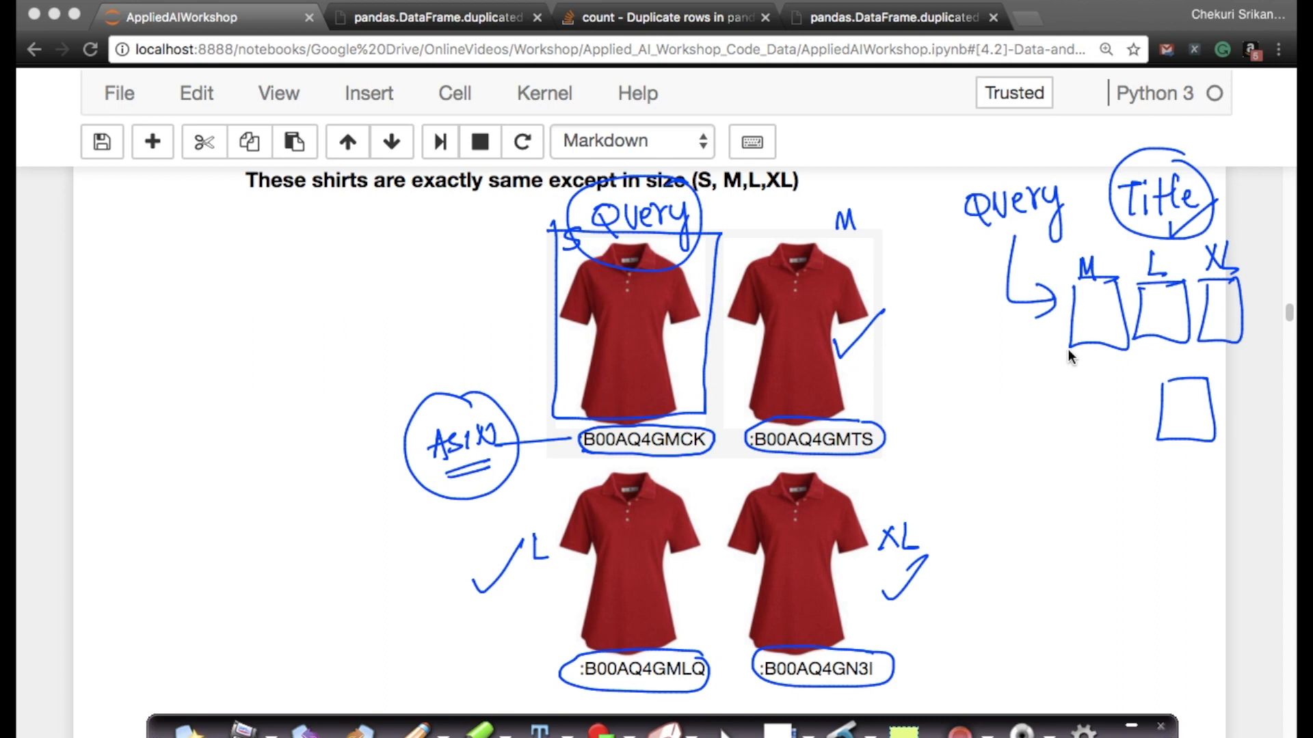
{"action": "mouse_move", "coordinate": [1023, 343]}
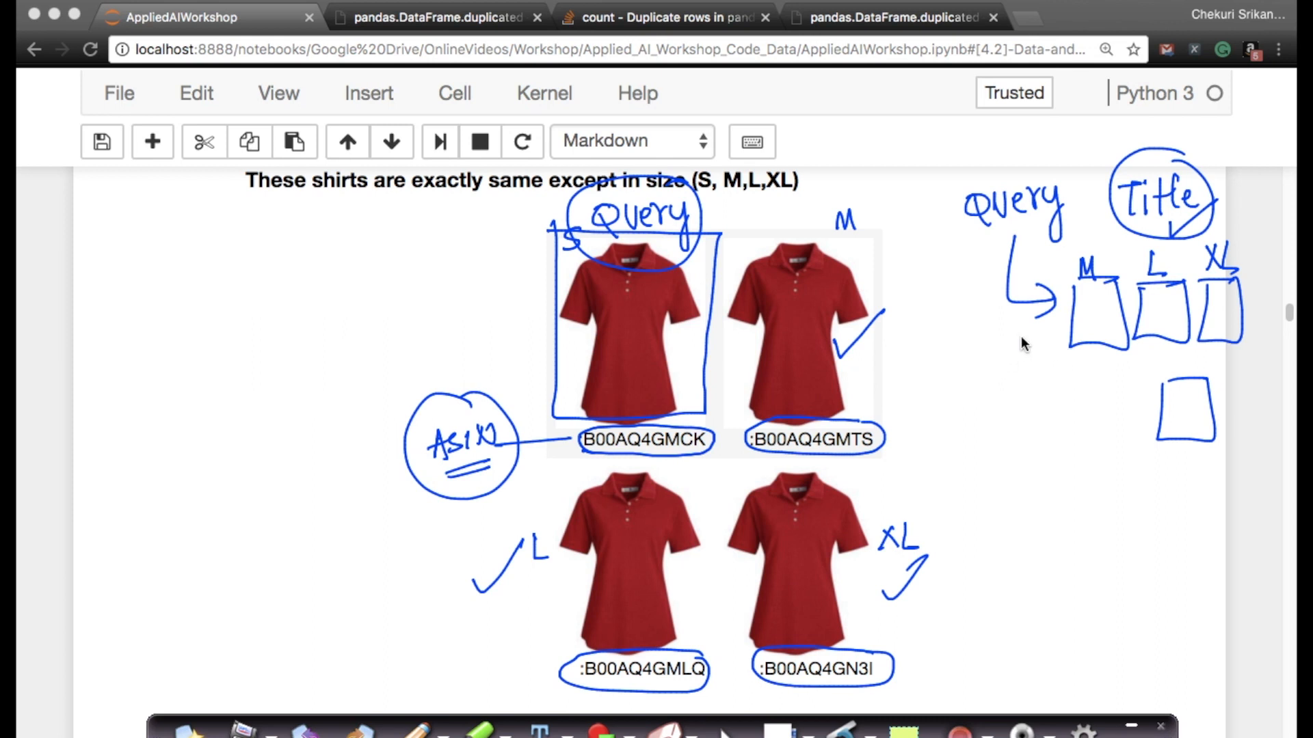
{"action": "mouse_move", "coordinate": [1144, 376]}
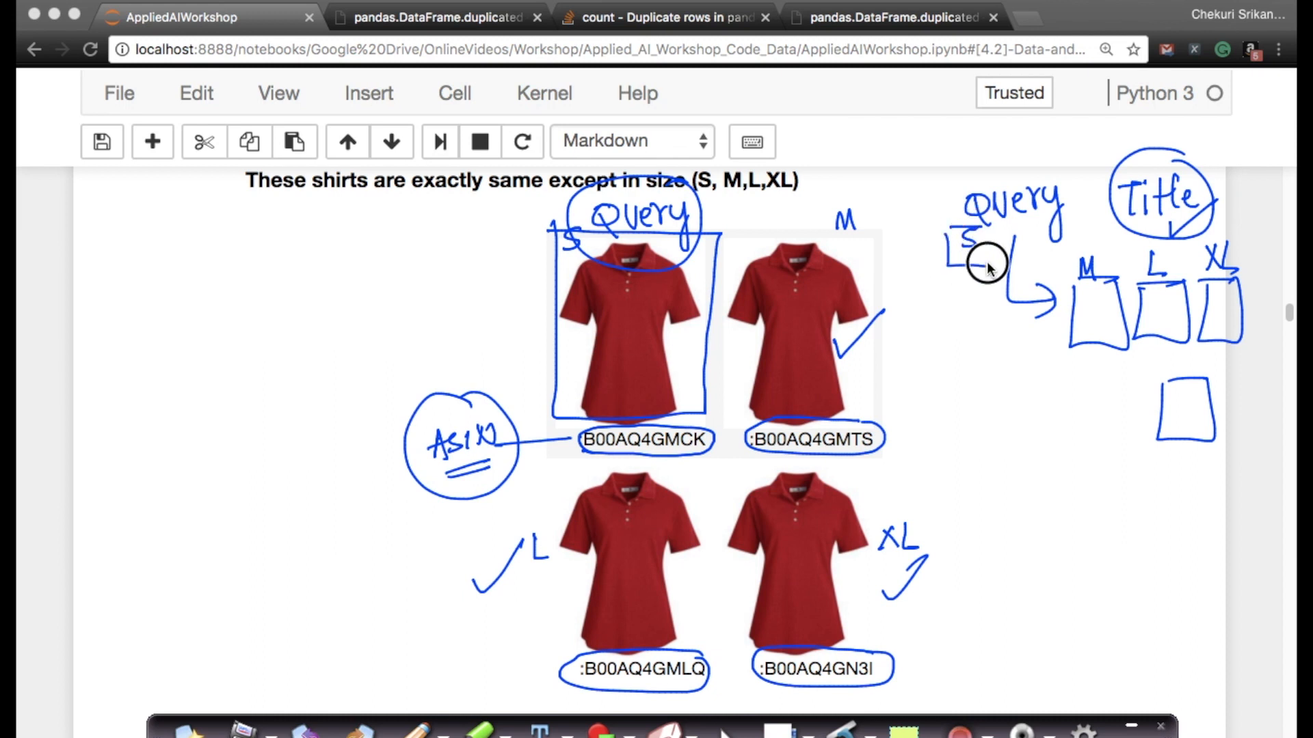
{"action": "mouse_move", "coordinate": [1130, 289]}
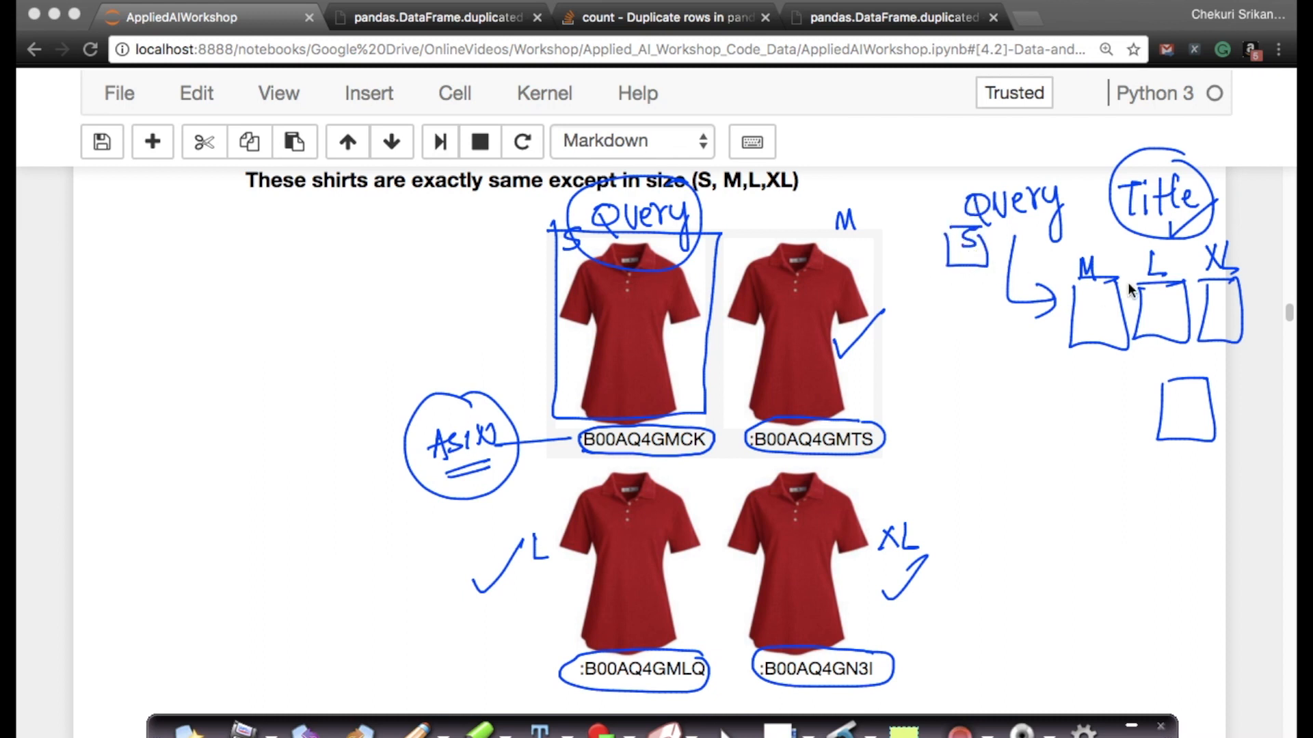
{"action": "mouse_move", "coordinate": [1186, 288]}
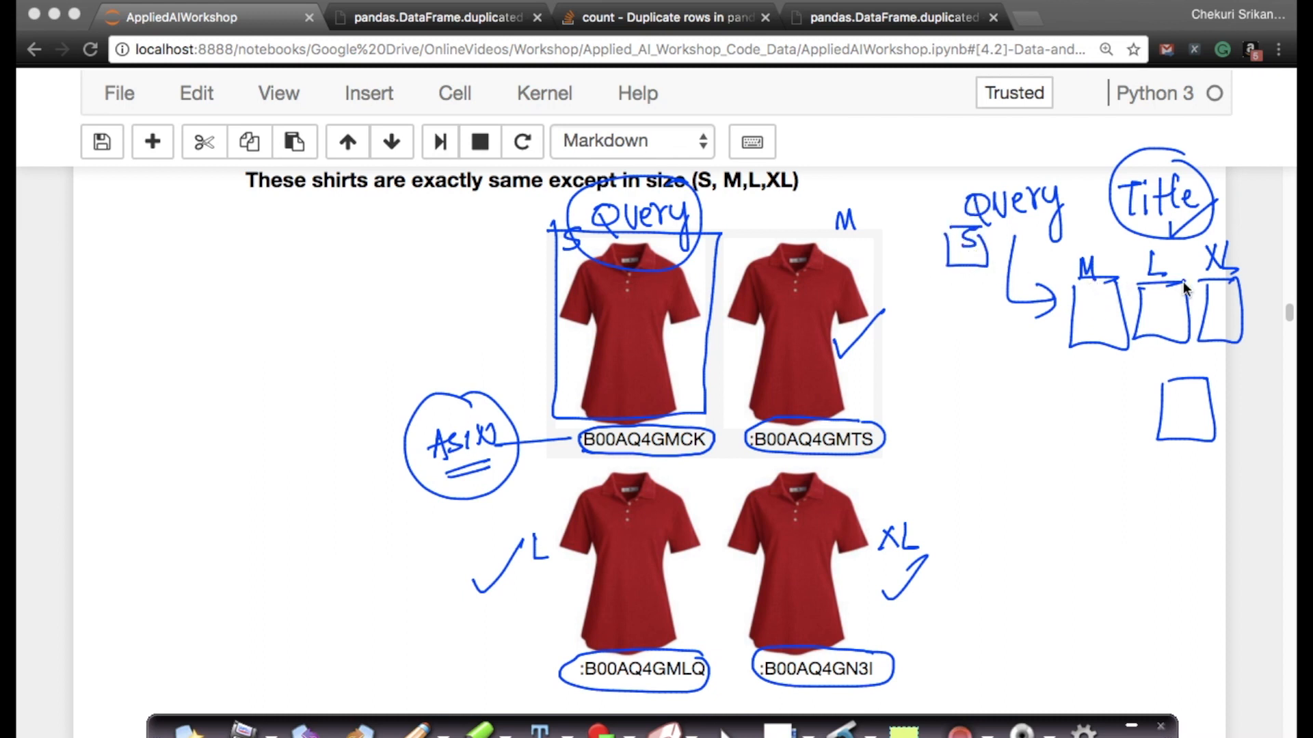
{"action": "mouse_move", "coordinate": [225, 671]}
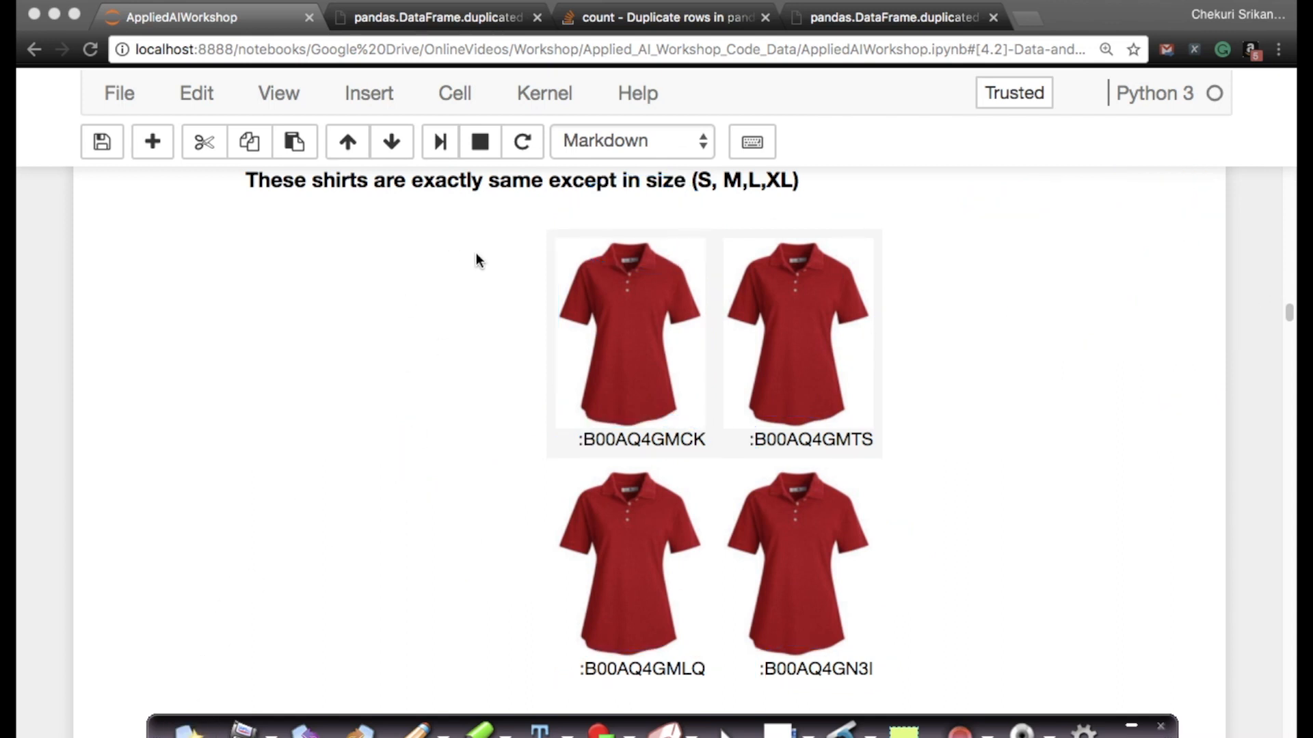
{"action": "mouse_move", "coordinate": [389, 372]}
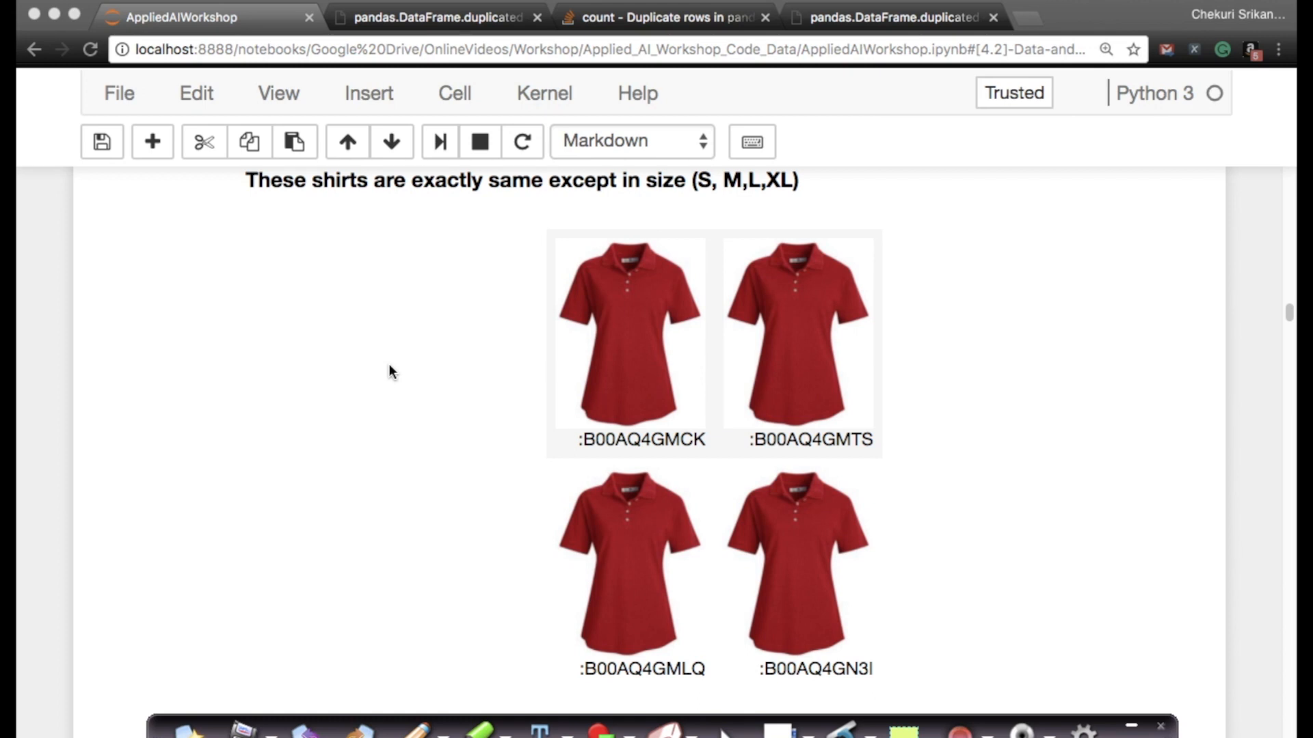
Scroll down to the four T-shirts identical except in colour with their product codes
{"action": "scroll", "scroll_direction": "down", "scroll_amount": 3}
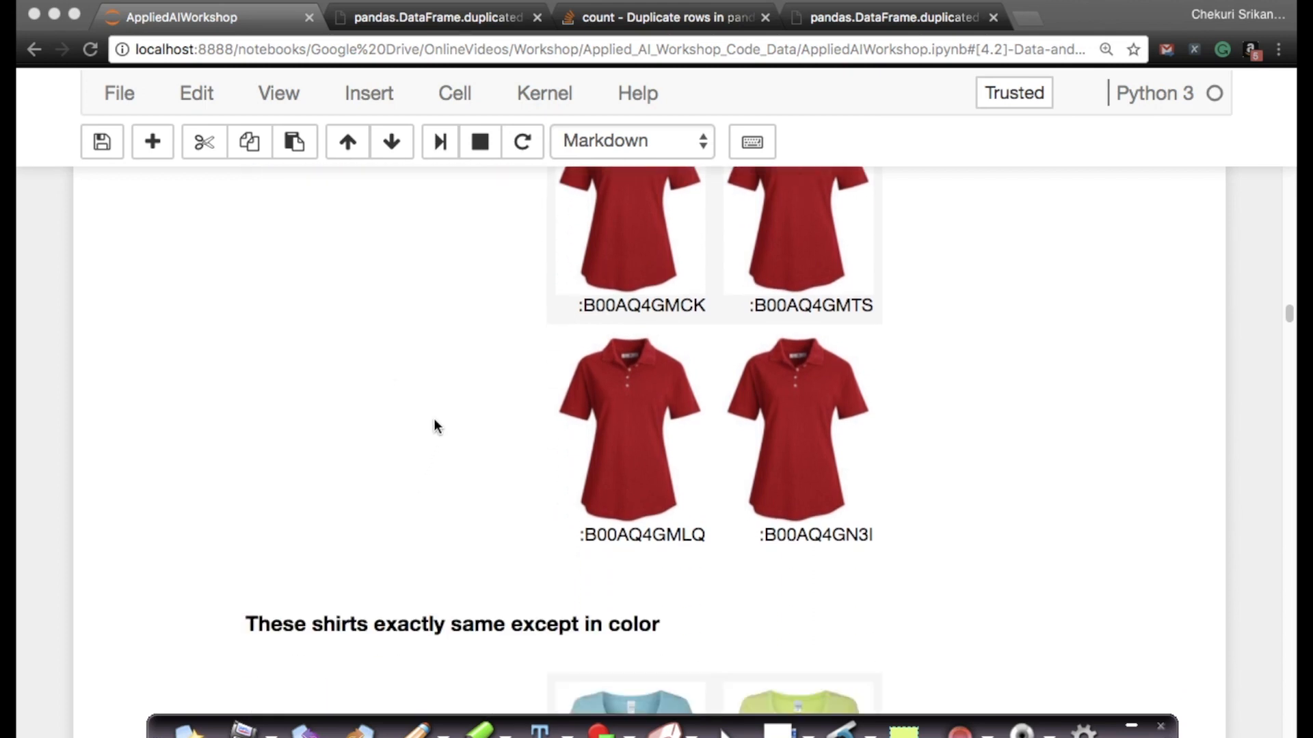
{"action": "scroll", "scroll_direction": "down", "scroll_amount": 3}
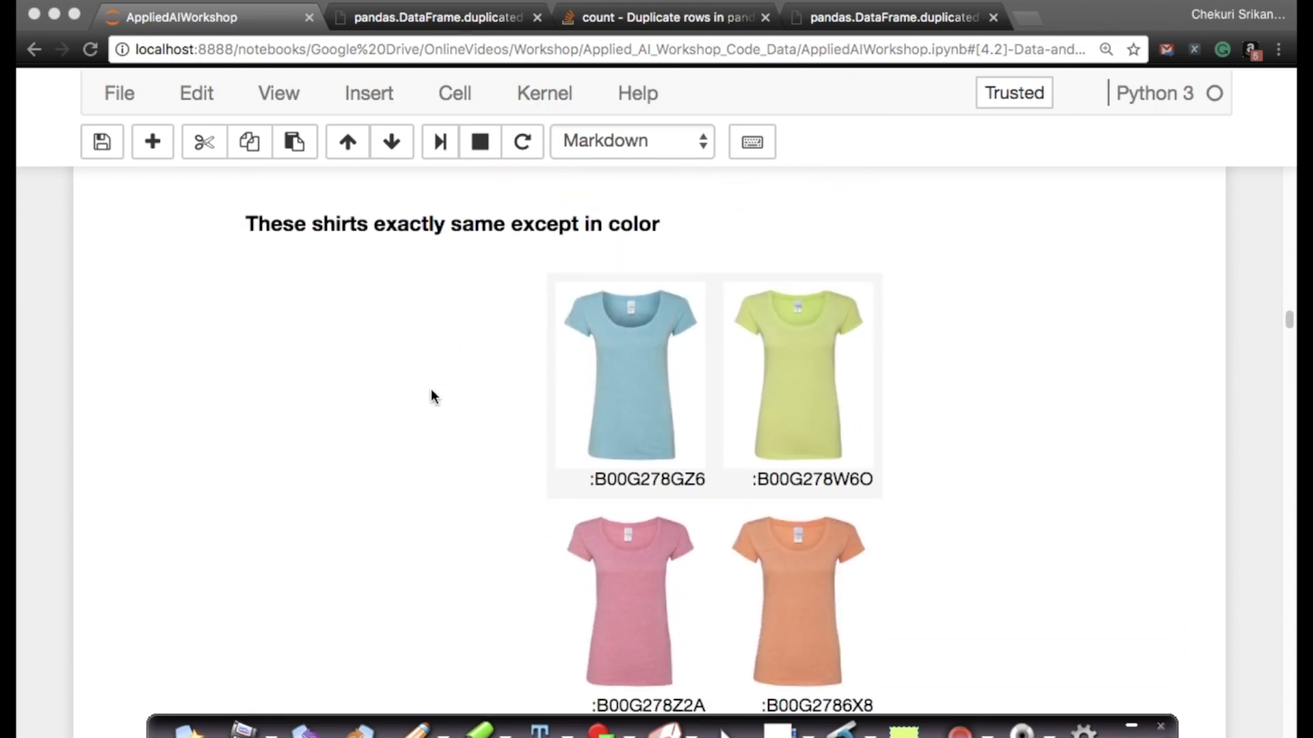
{"action": "scroll", "scroll_direction": "down", "scroll_amount": 3}
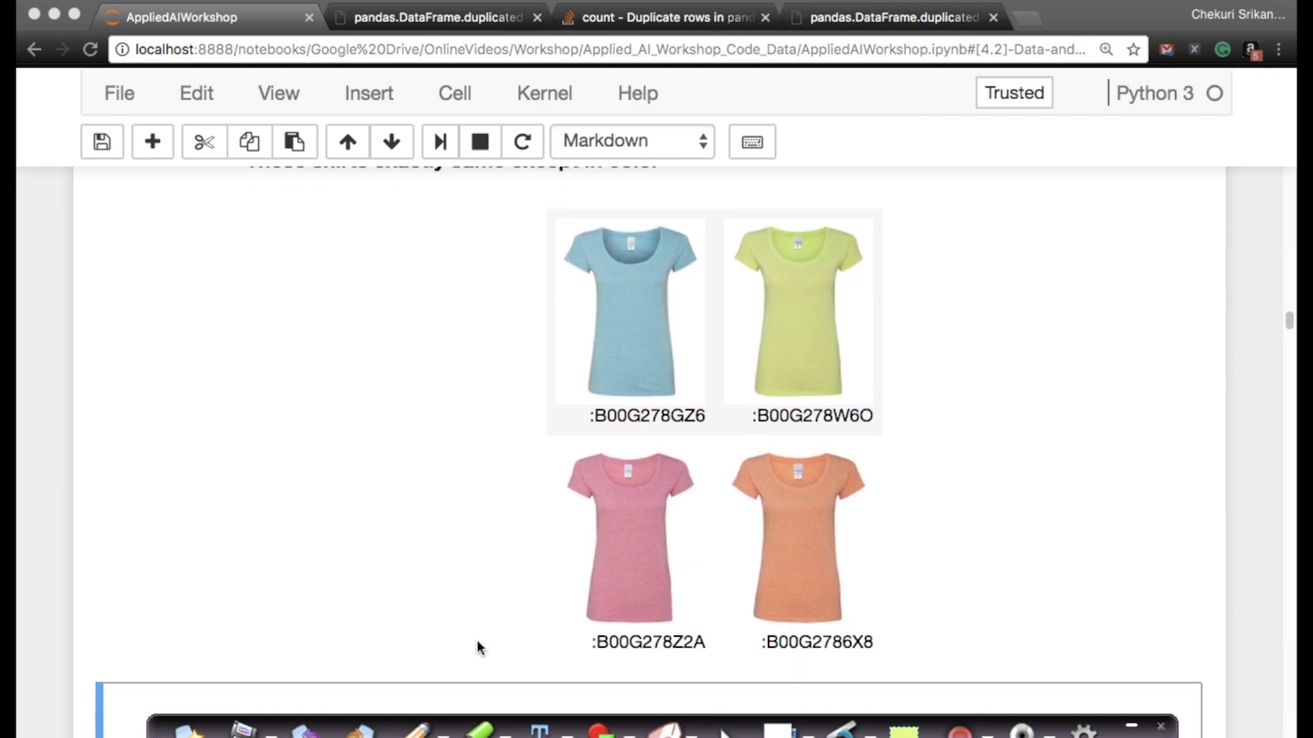
{"action": "mouse_move", "coordinate": [697, 427]}
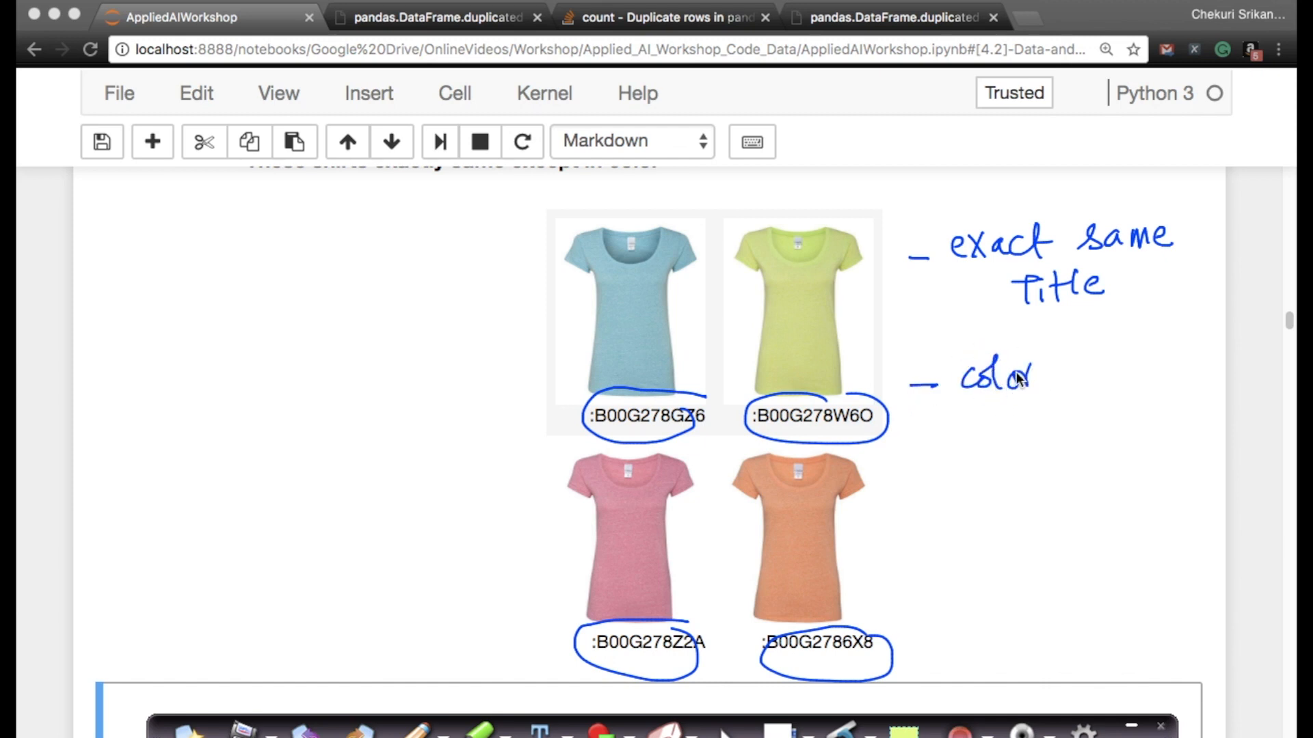
{"action": "mouse_move", "coordinate": [605, 310]}
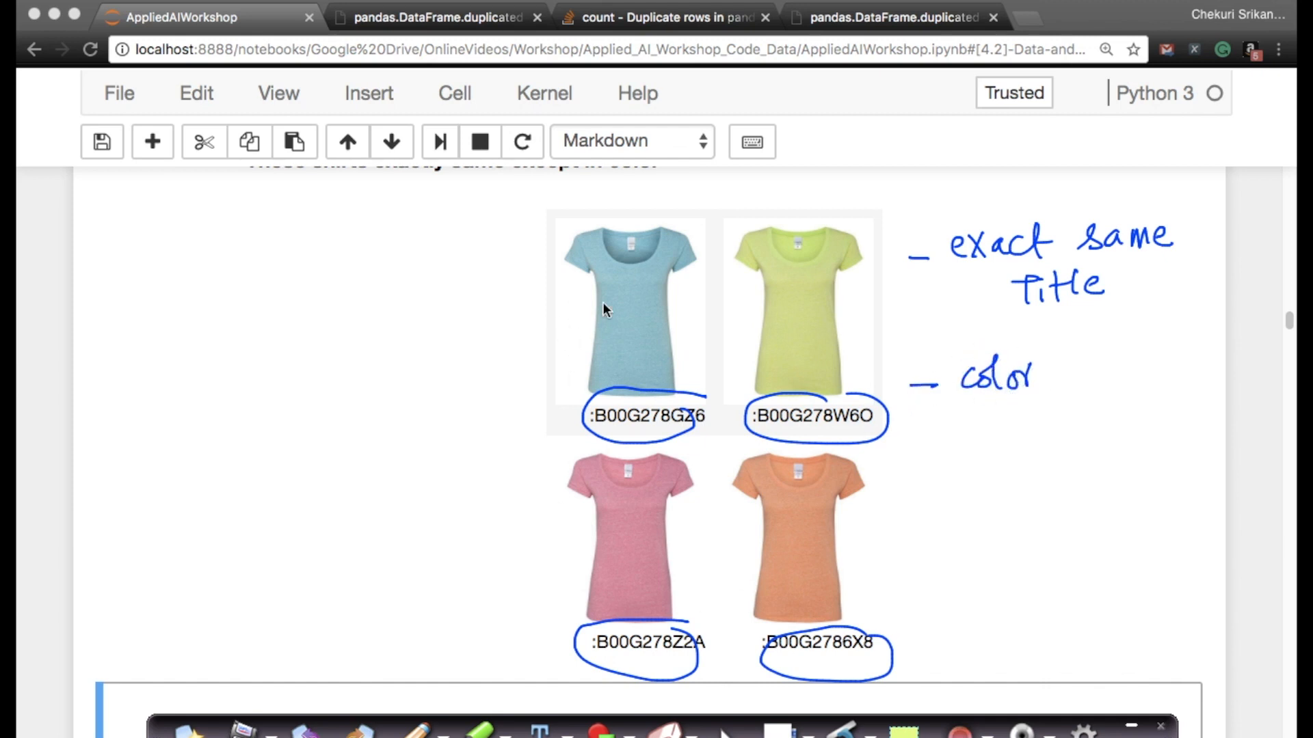
{"action": "mouse_move", "coordinate": [597, 368]}
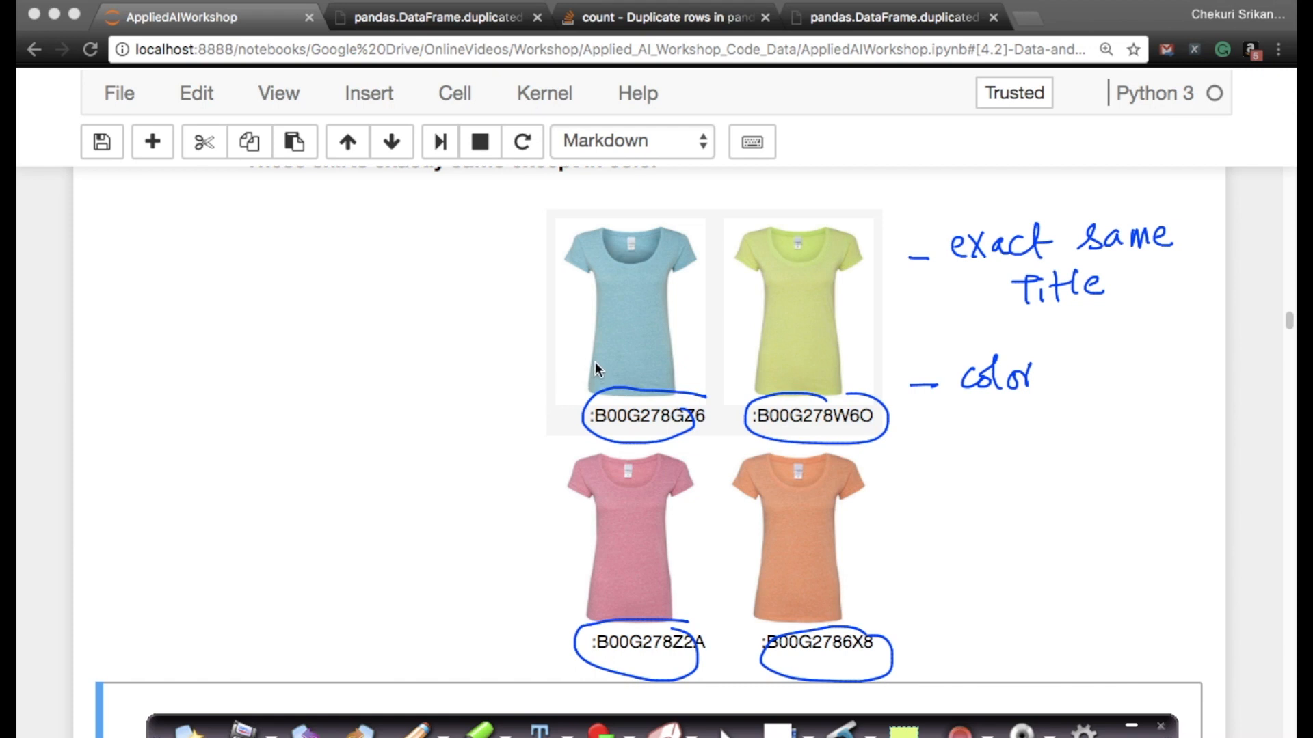
{"action": "mouse_move", "coordinate": [824, 318]}
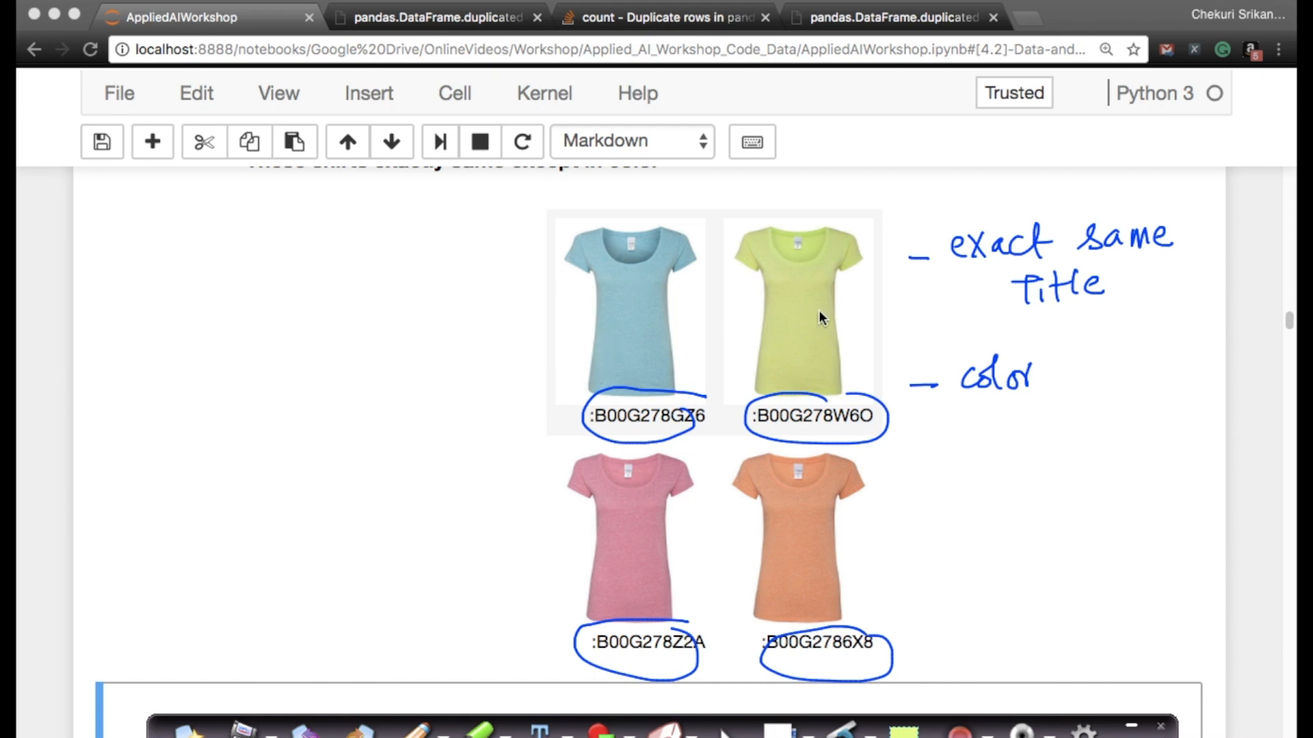
{"action": "mouse_move", "coordinate": [708, 405]}
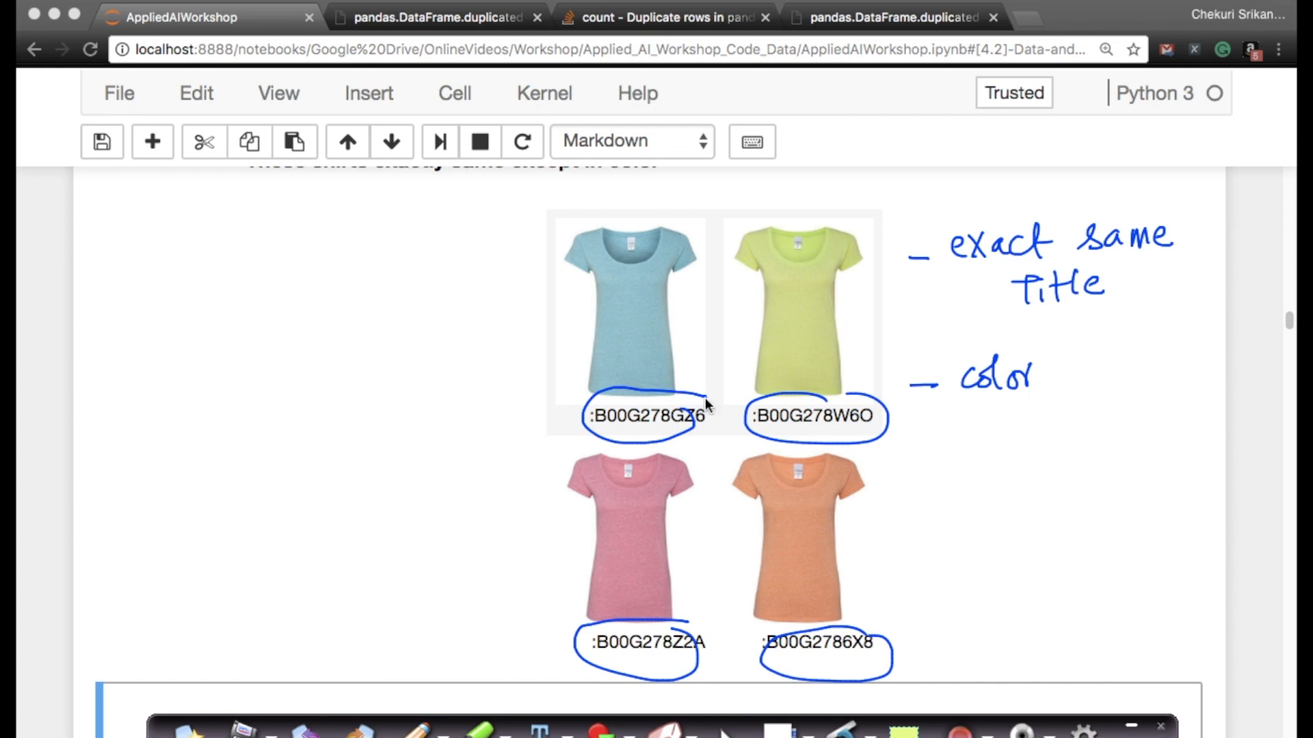
{"action": "mouse_move", "coordinate": [816, 539]}
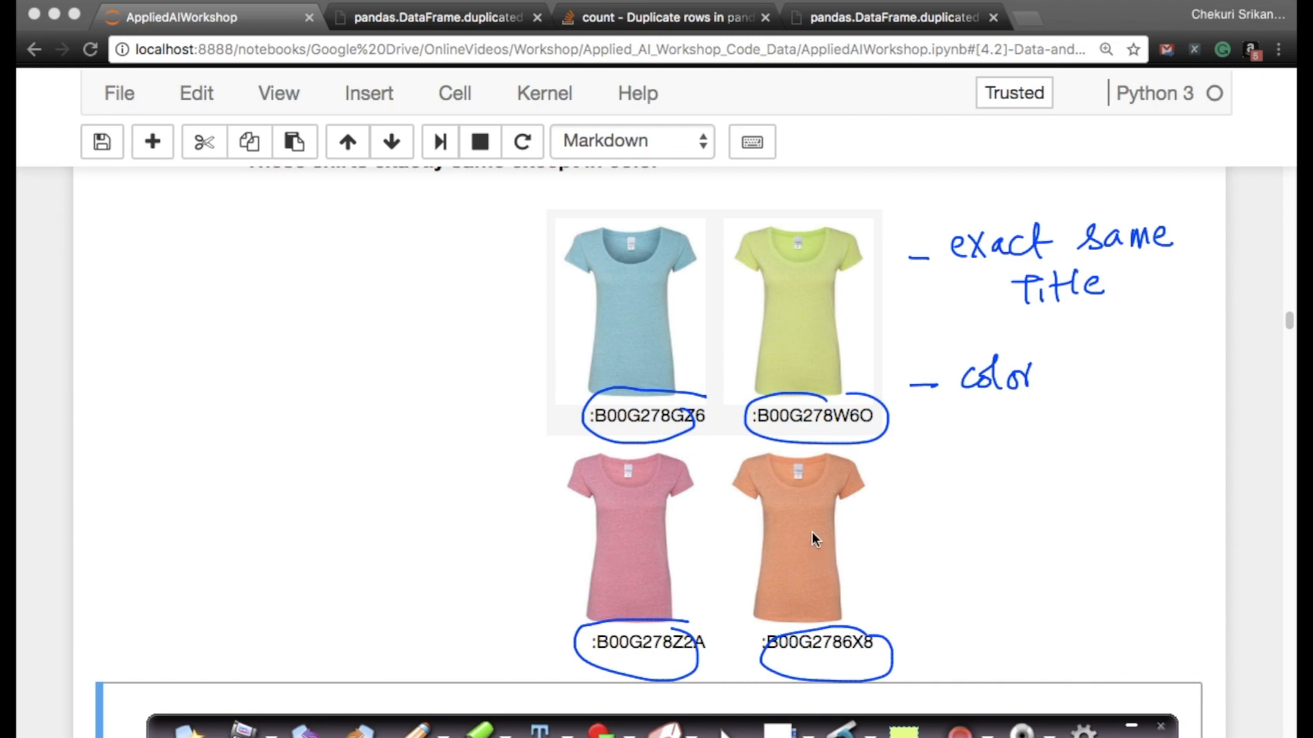
{"action": "mouse_move", "coordinate": [1027, 492]}
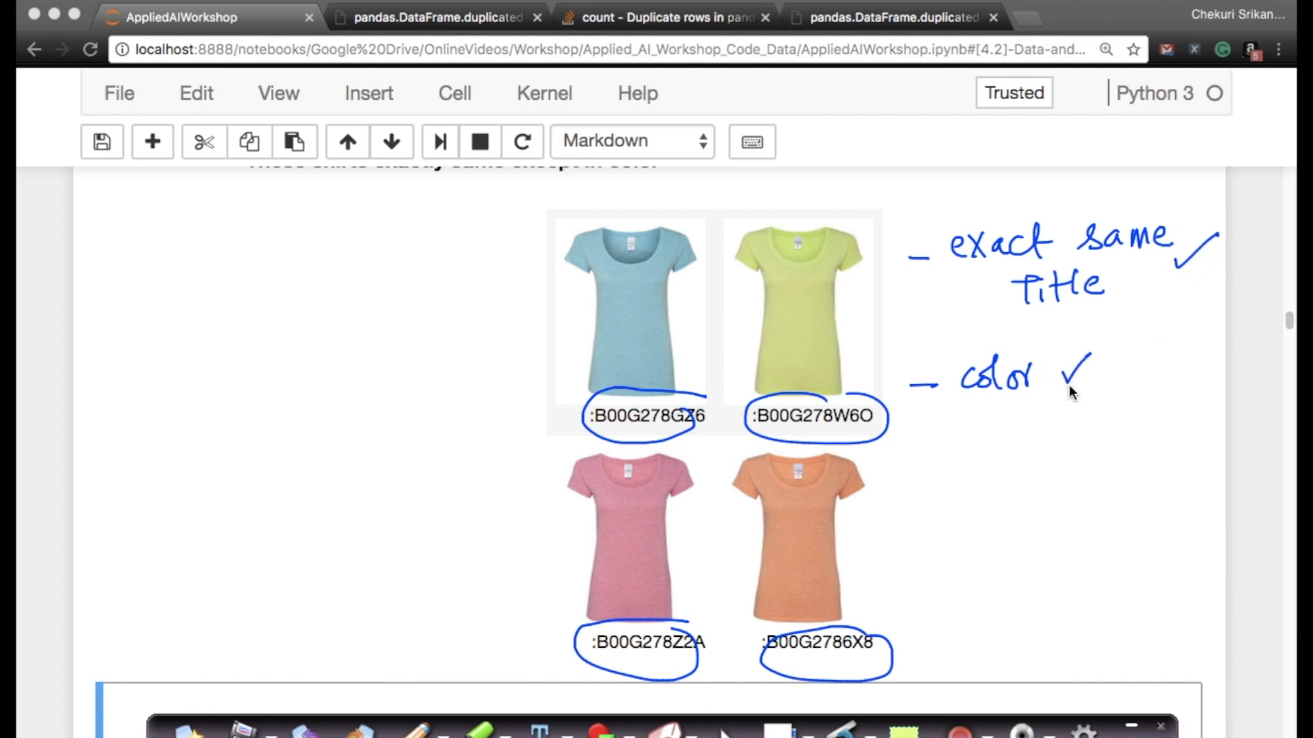
{"action": "mouse_move", "coordinate": [642, 534]}
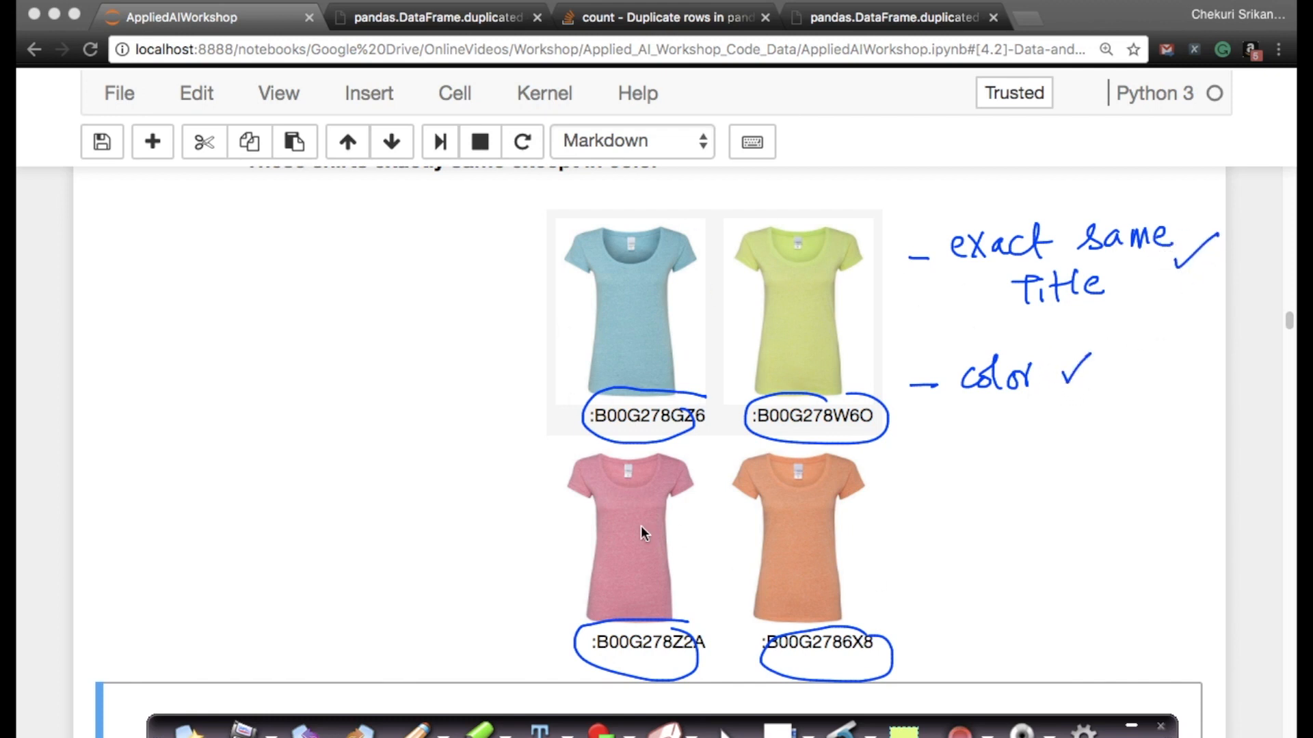
{"action": "mouse_move", "coordinate": [556, 220]}
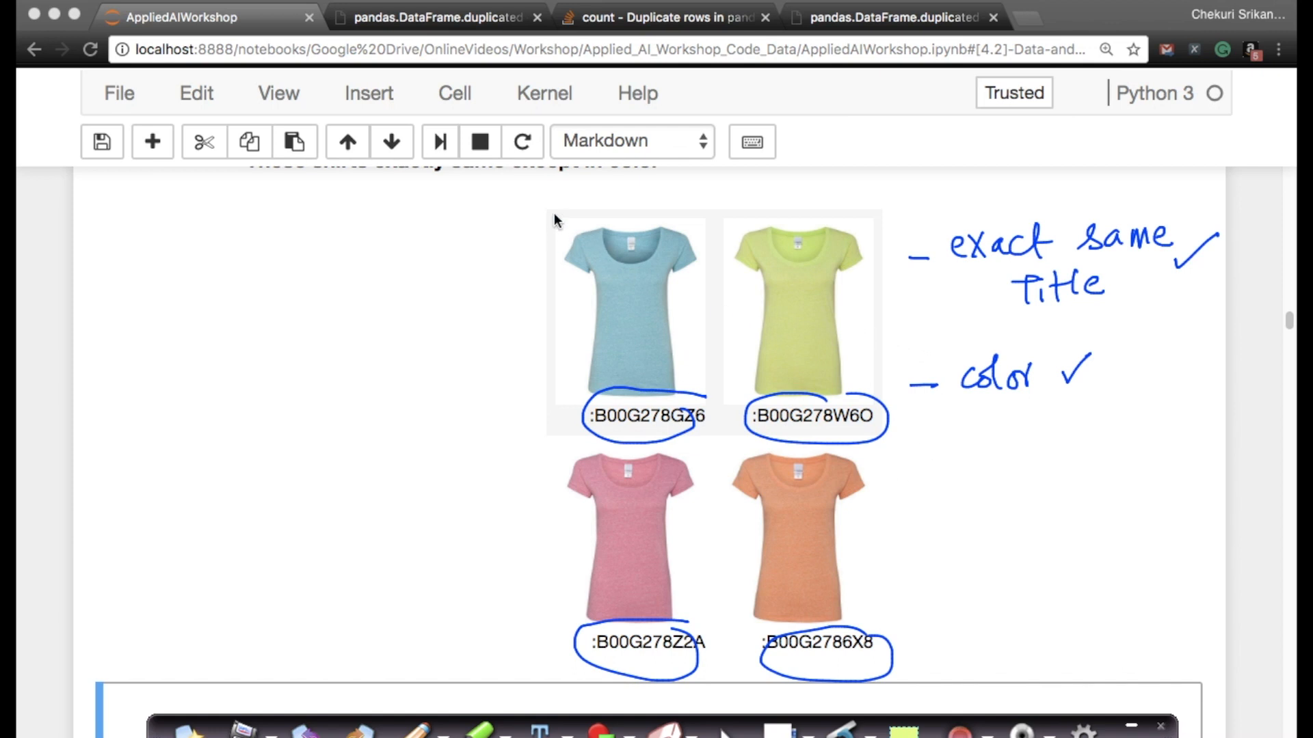
{"action": "mouse_move", "coordinate": [226, 221]}
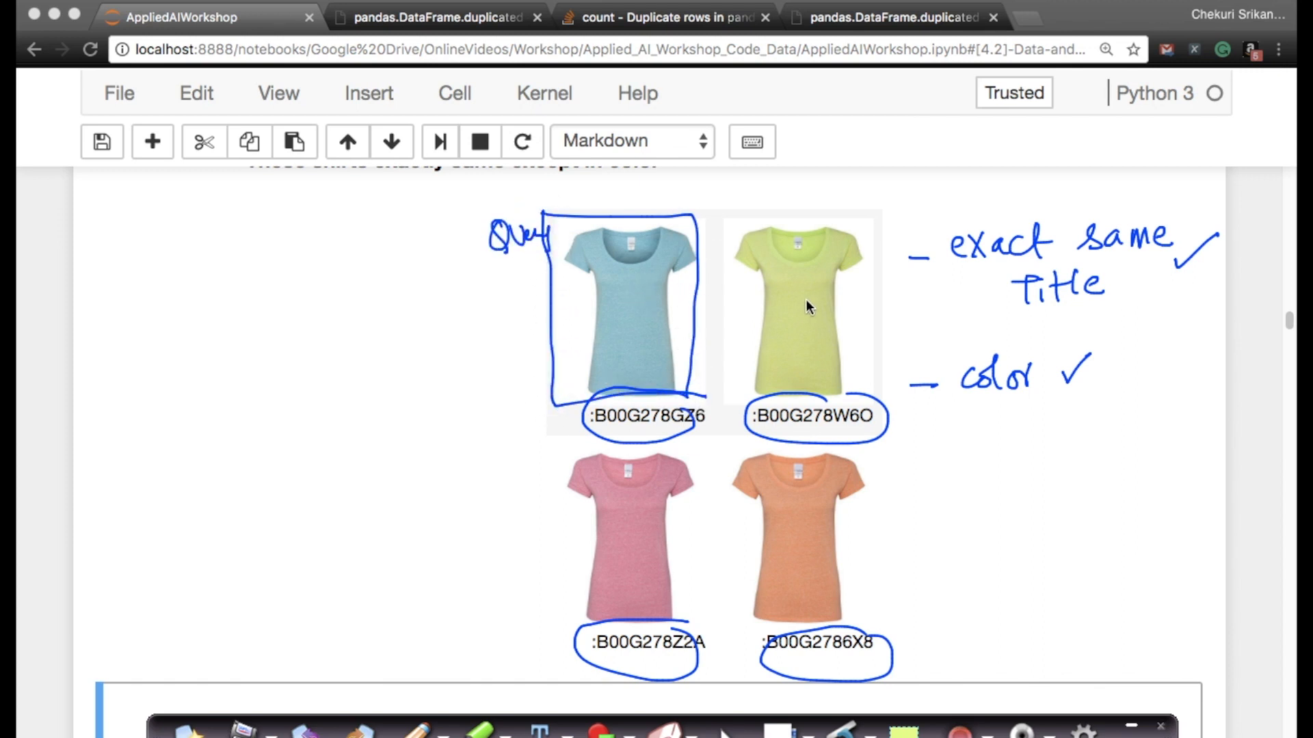
{"action": "mouse_move", "coordinate": [629, 577]}
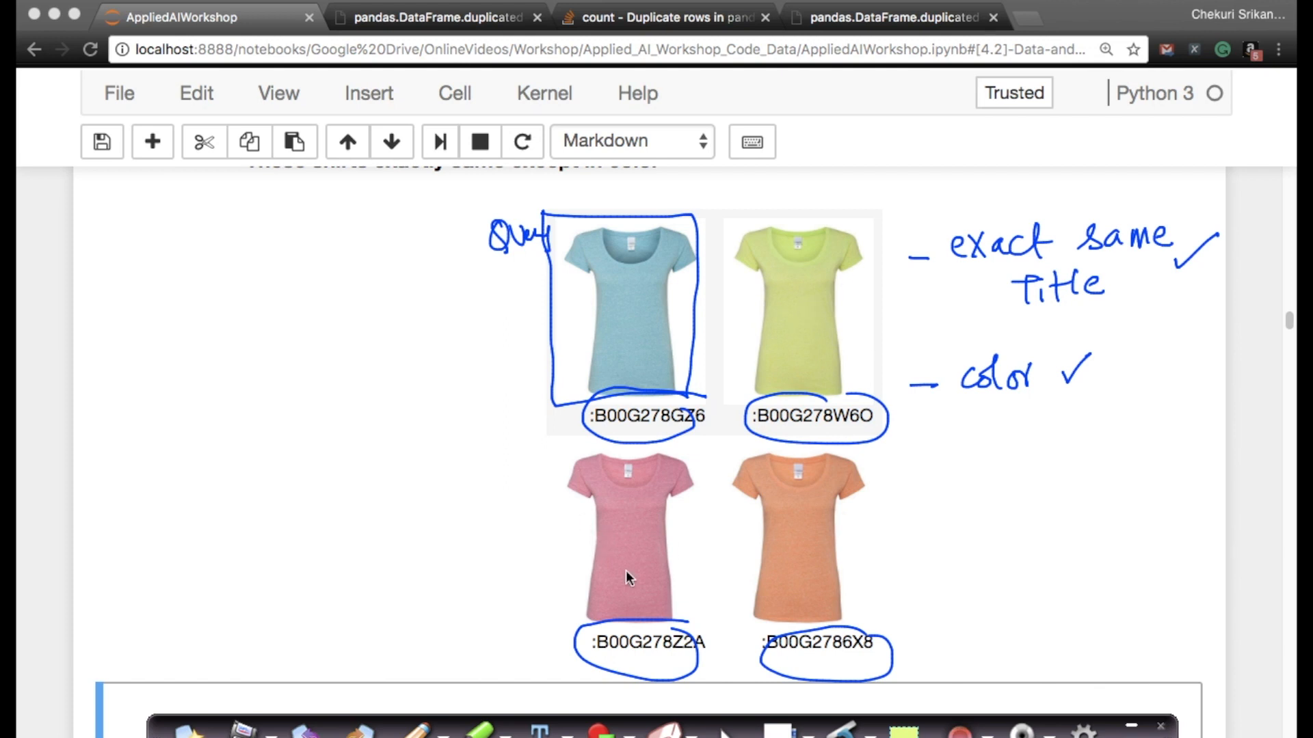
{"action": "mouse_move", "coordinate": [837, 383]}
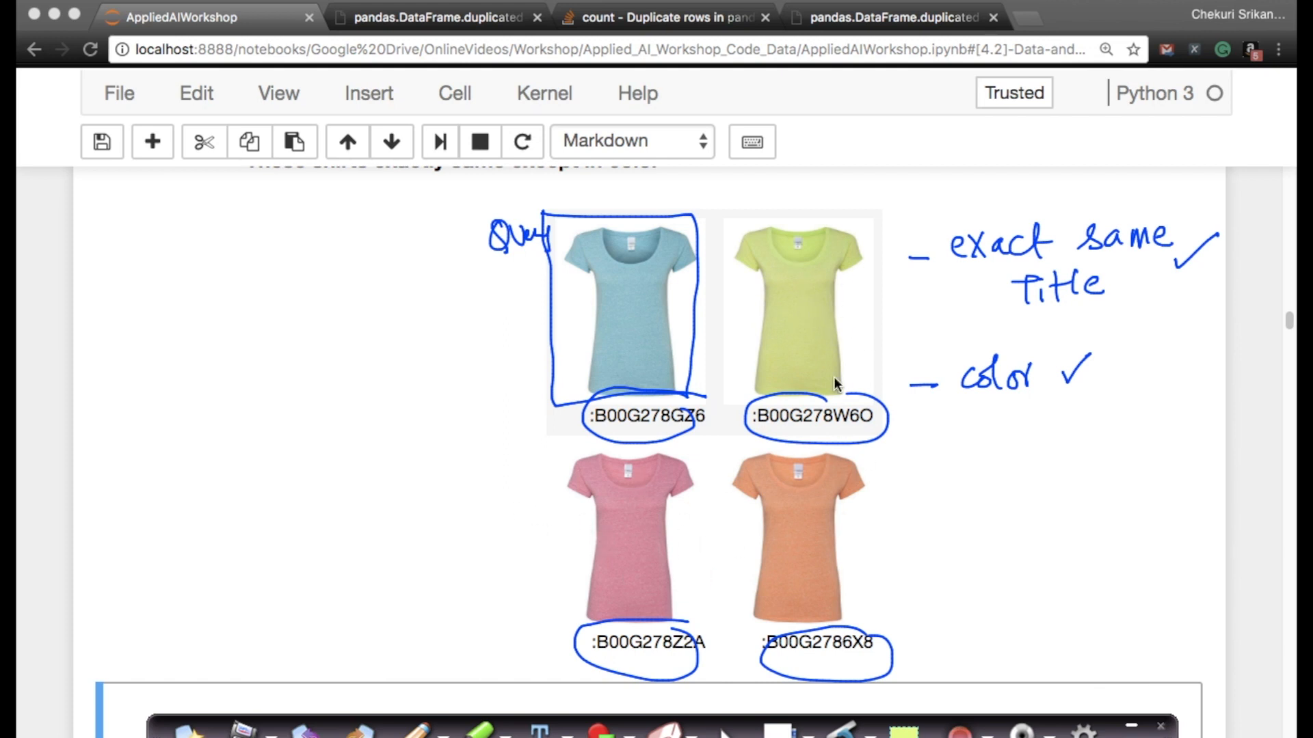
{"action": "mouse_move", "coordinate": [648, 544]}
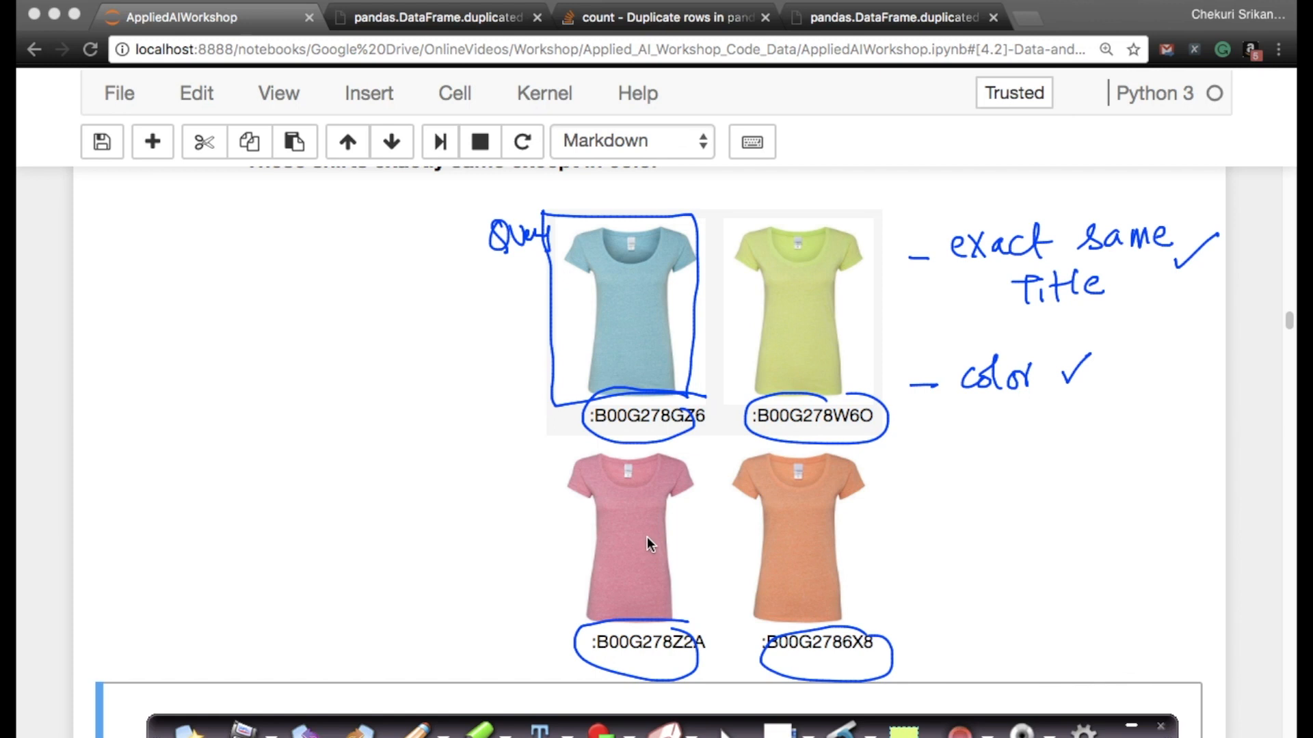
{"action": "mouse_move", "coordinate": [749, 327]}
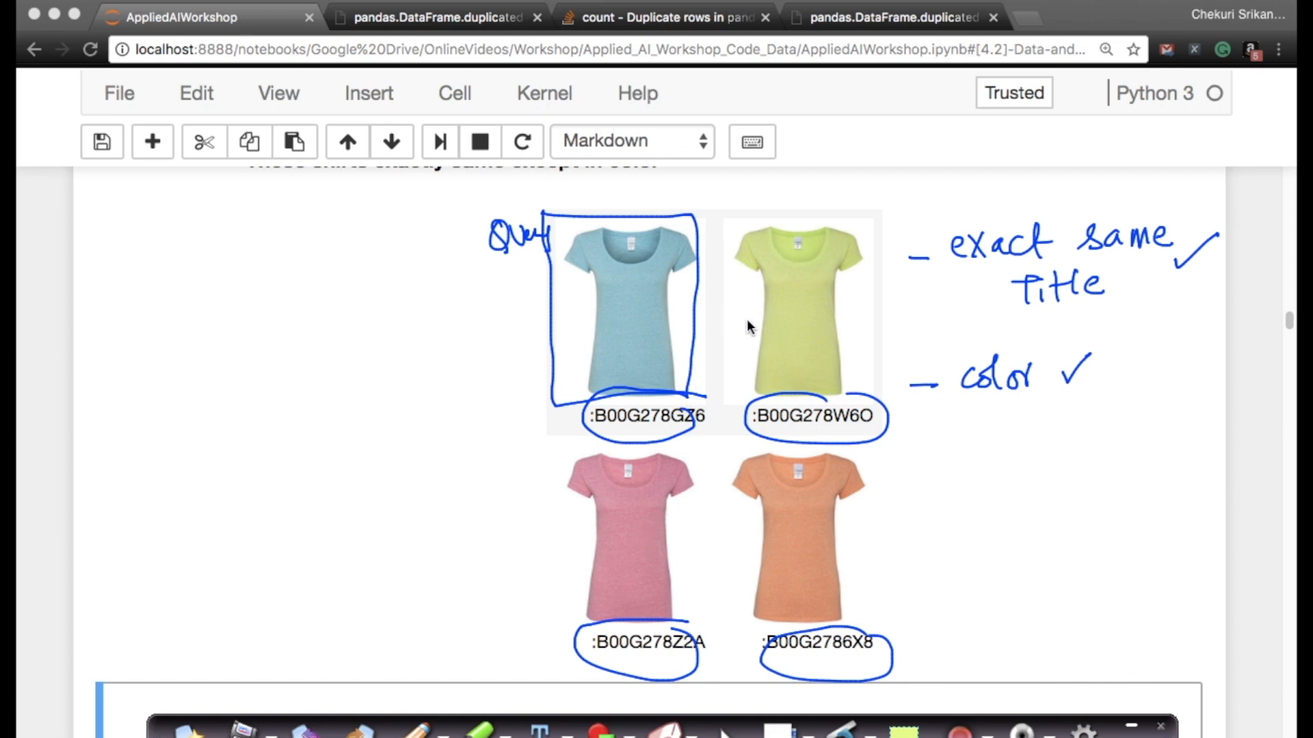
{"action": "mouse_move", "coordinate": [165, 733]}
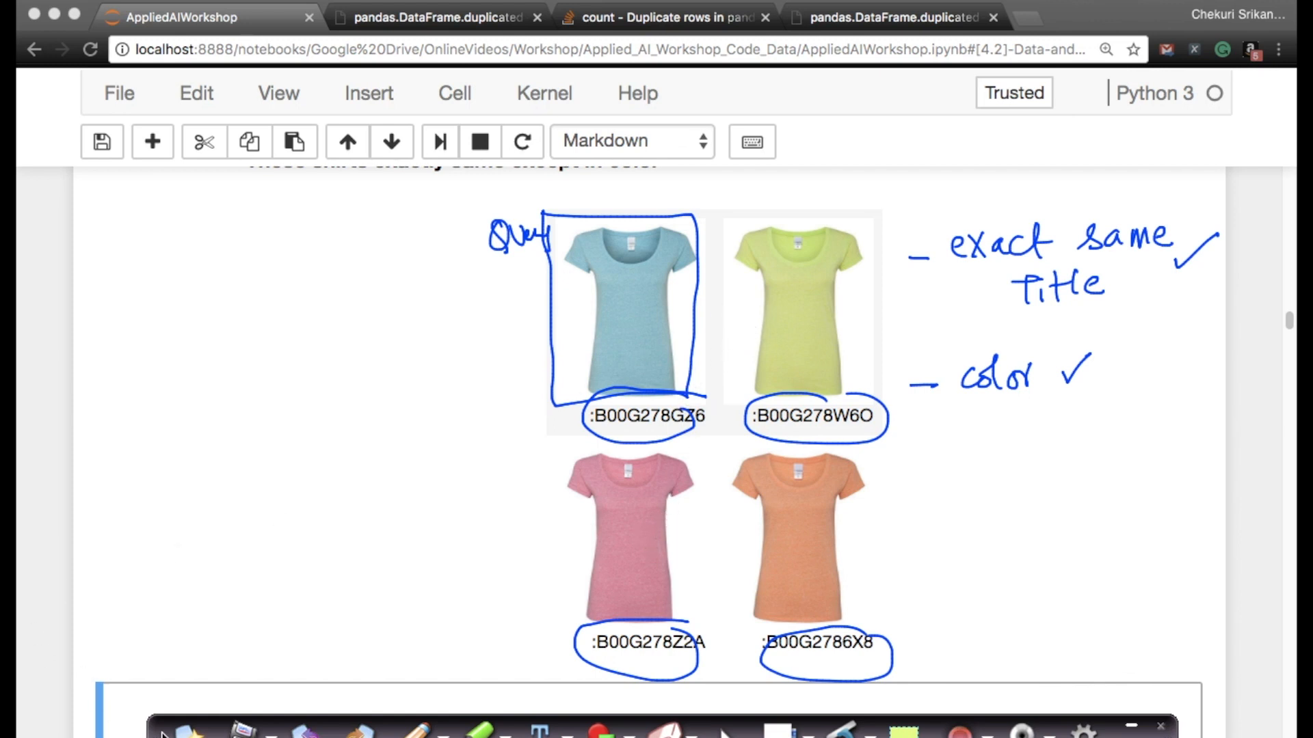
Scroll down to the de-dupe note and the 'Remove duplicates: Part 1' section
{"action": "scroll", "scroll_direction": "down", "scroll_amount": 3}
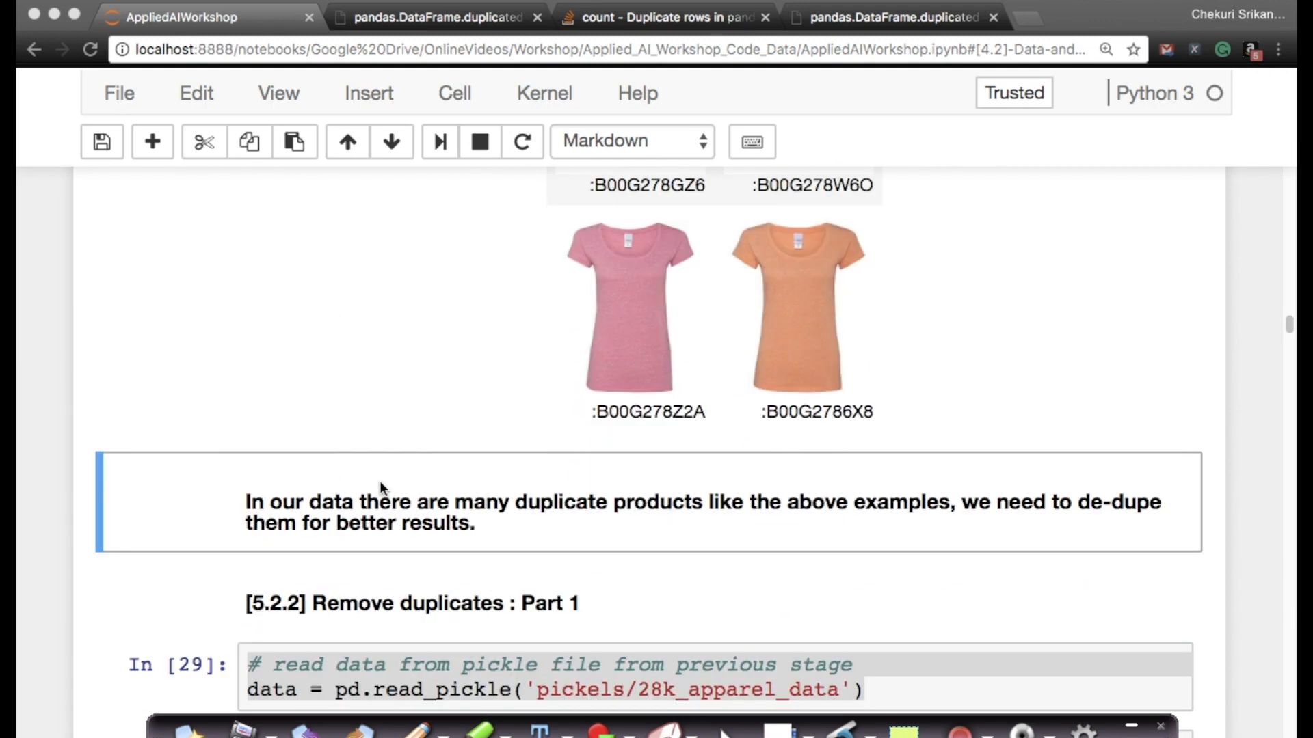
{"action": "scroll", "scroll_direction": "down", "scroll_amount": 3}
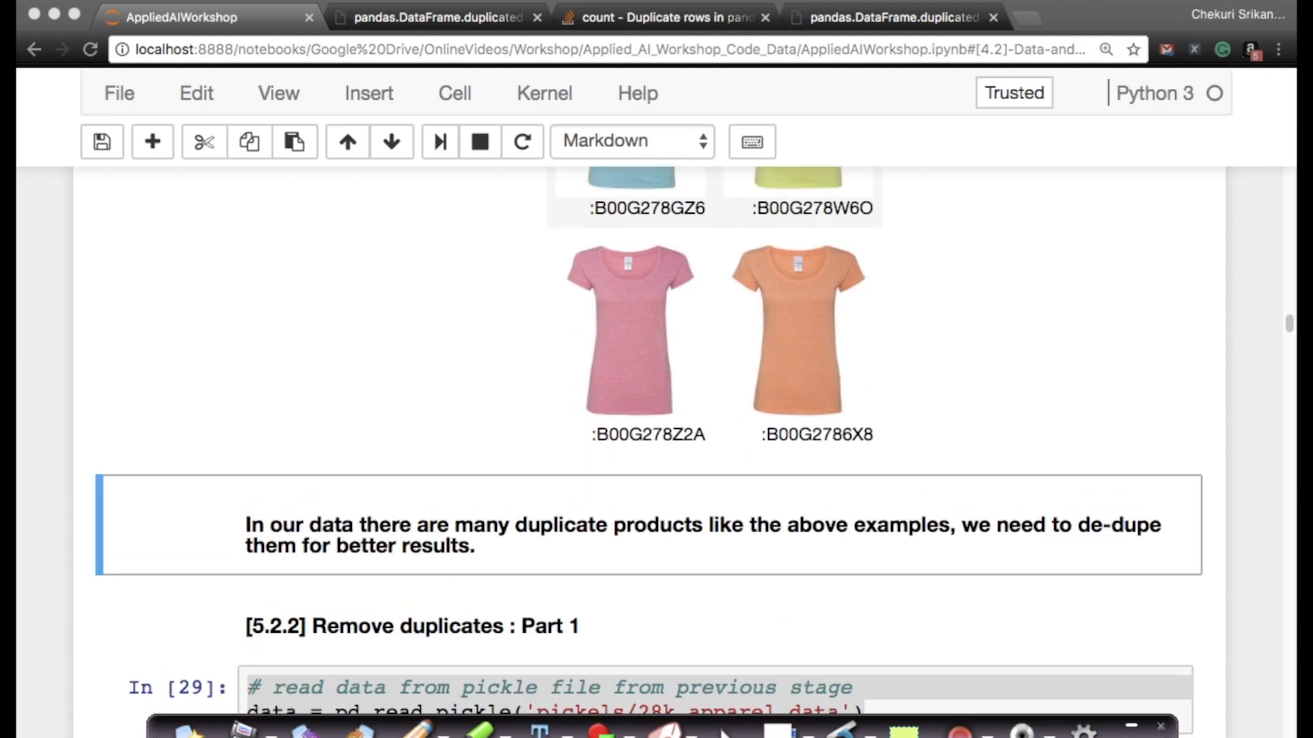
{"action": "mouse_move", "coordinate": [637, 557]}
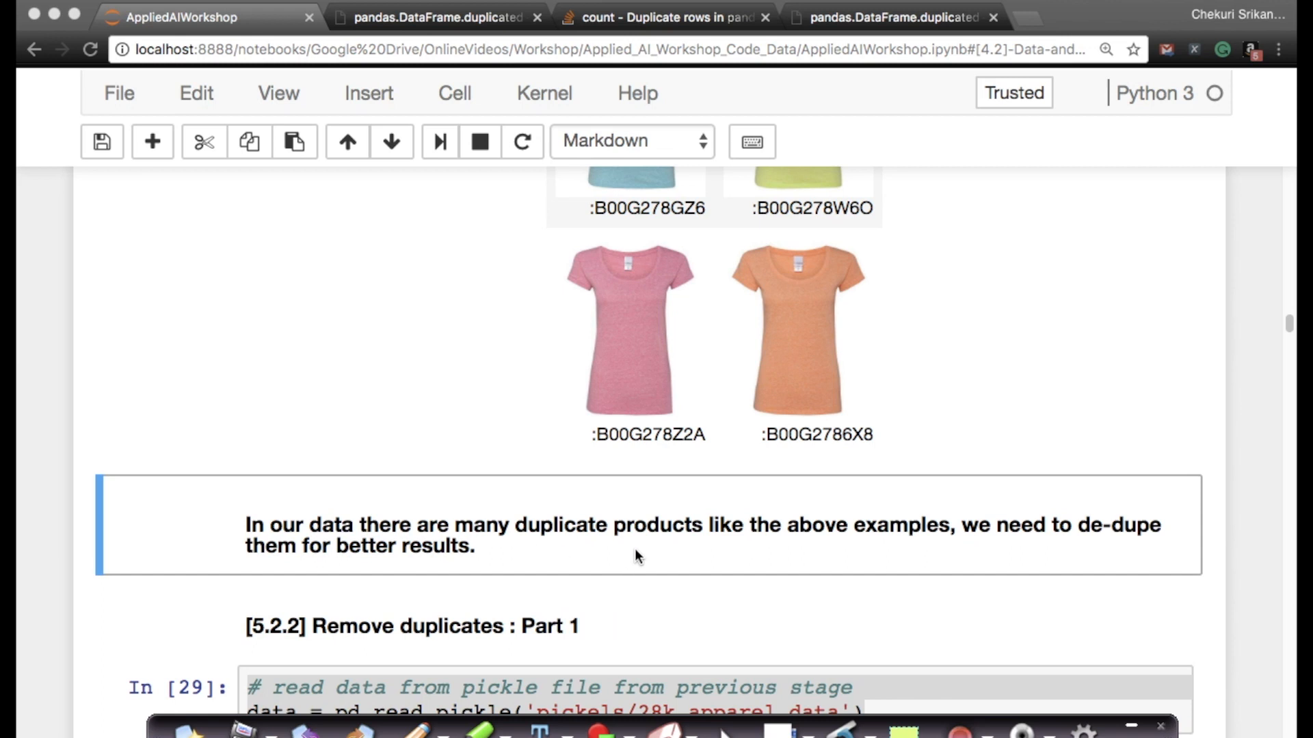
{"action": "mouse_move", "coordinate": [1063, 485]}
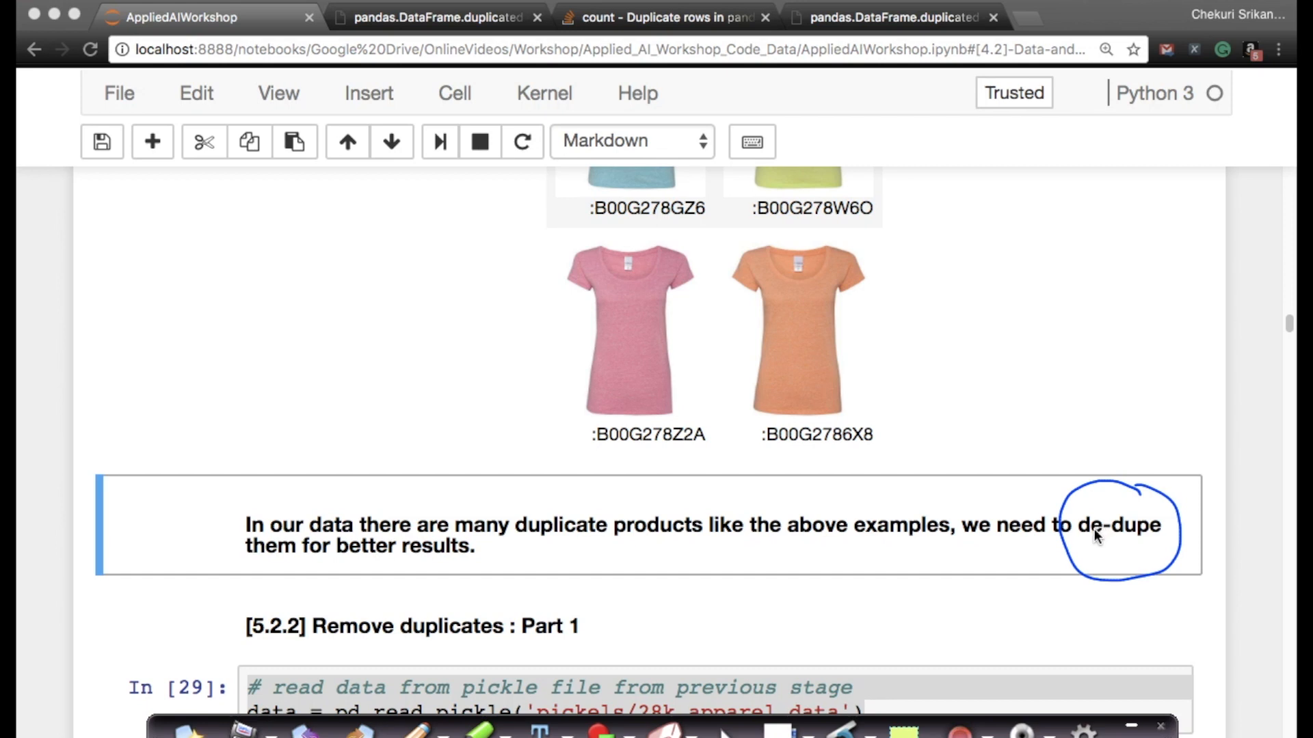
{"action": "mouse_move", "coordinate": [1088, 548]}
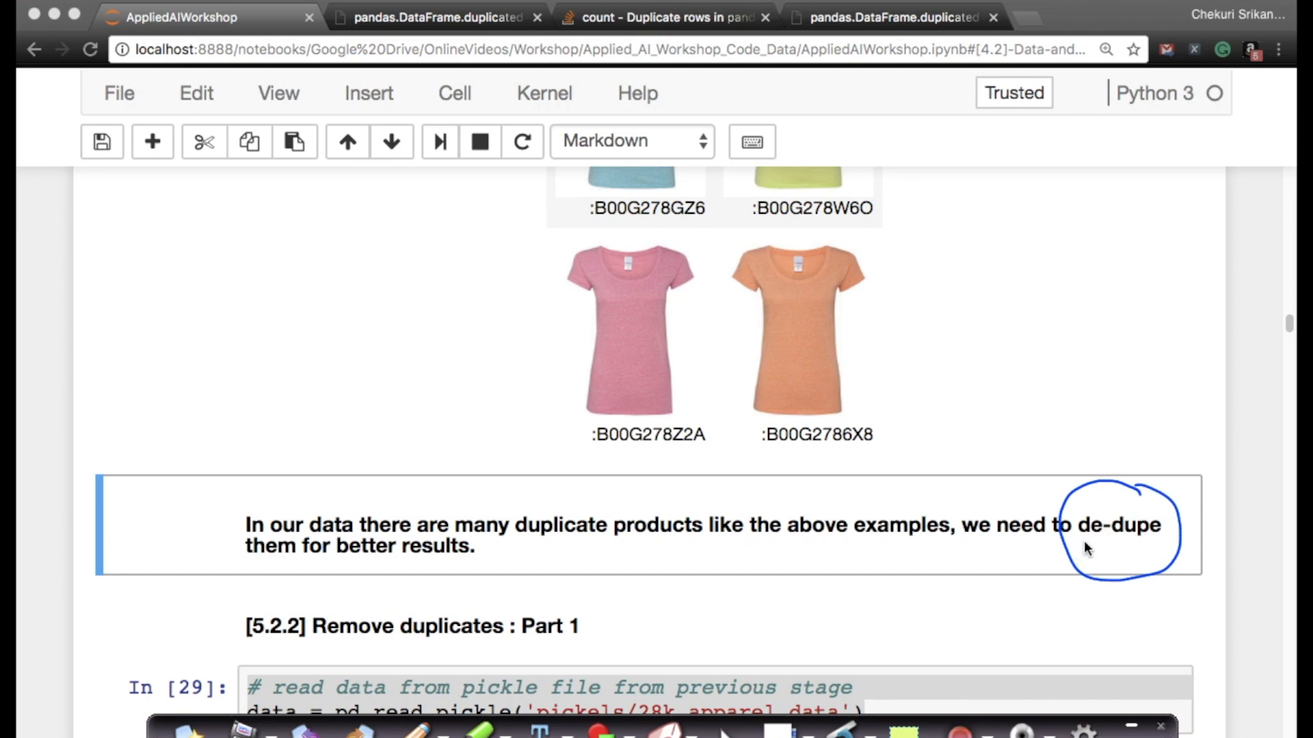
{"action": "mouse_move", "coordinate": [1070, 559]}
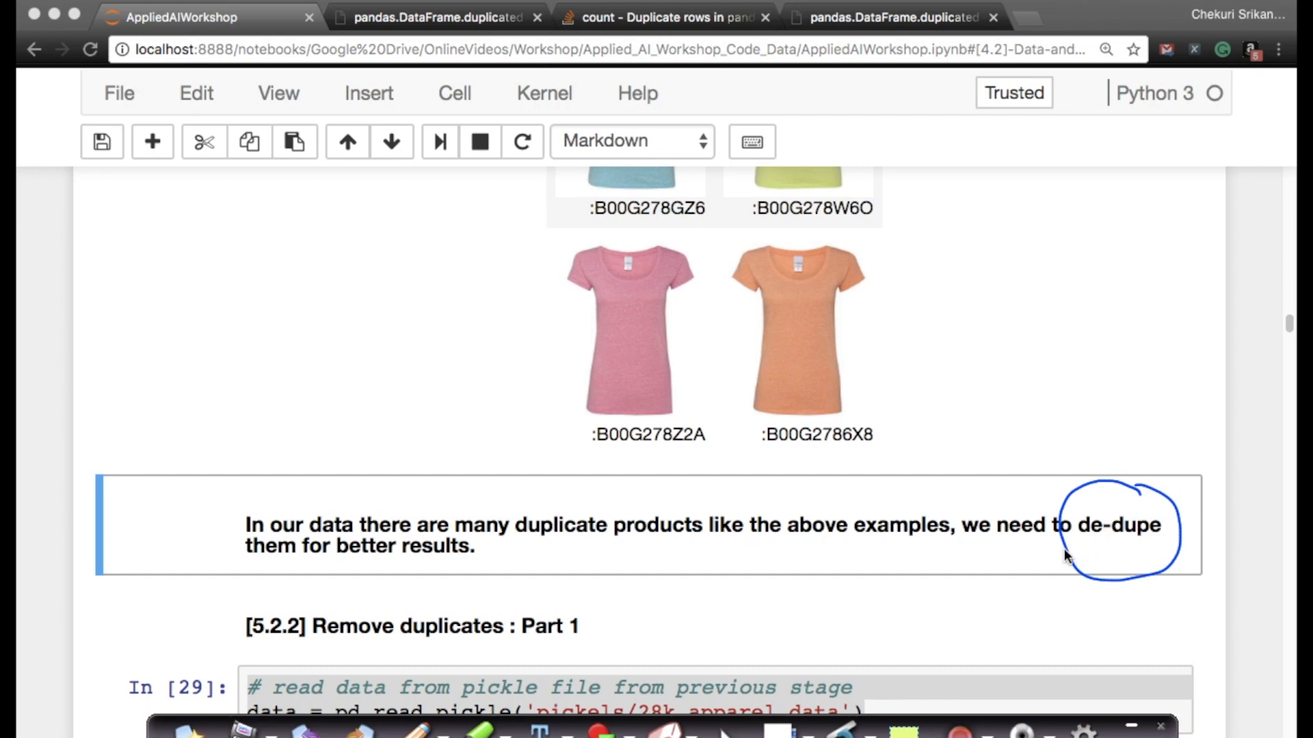
{"action": "mouse_move", "coordinate": [1047, 556]}
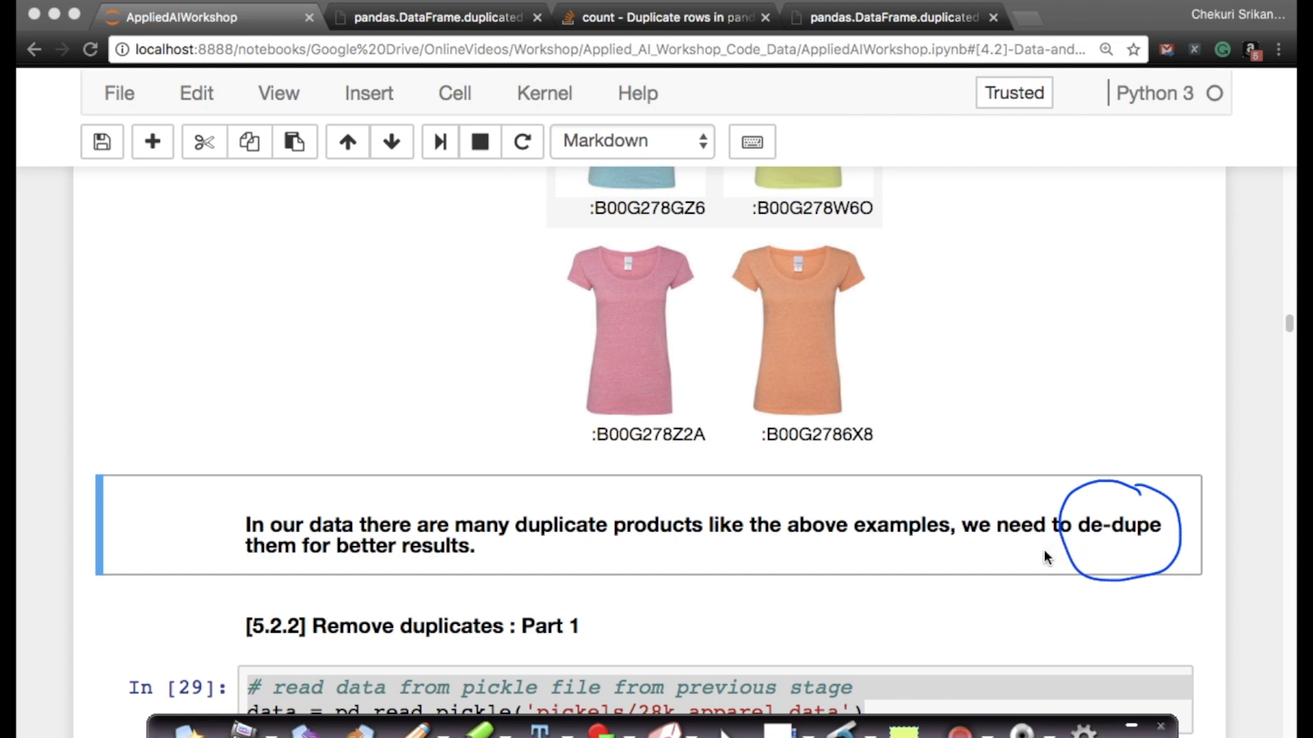